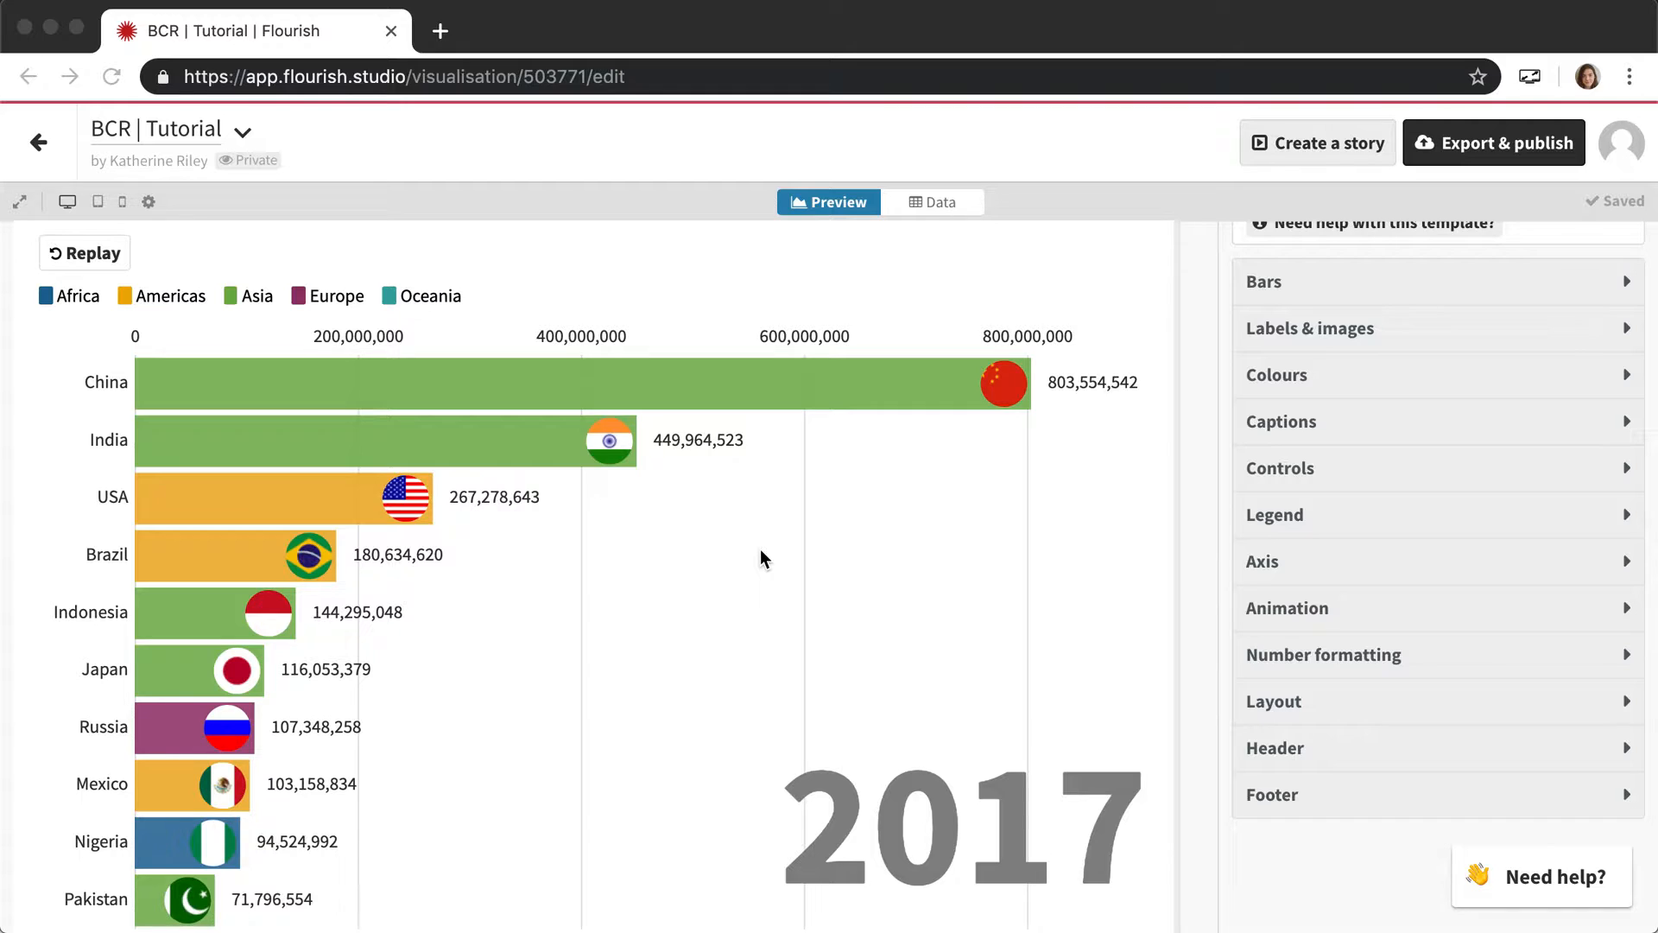
{"action": "mouse_move", "coordinate": [852, 492]}
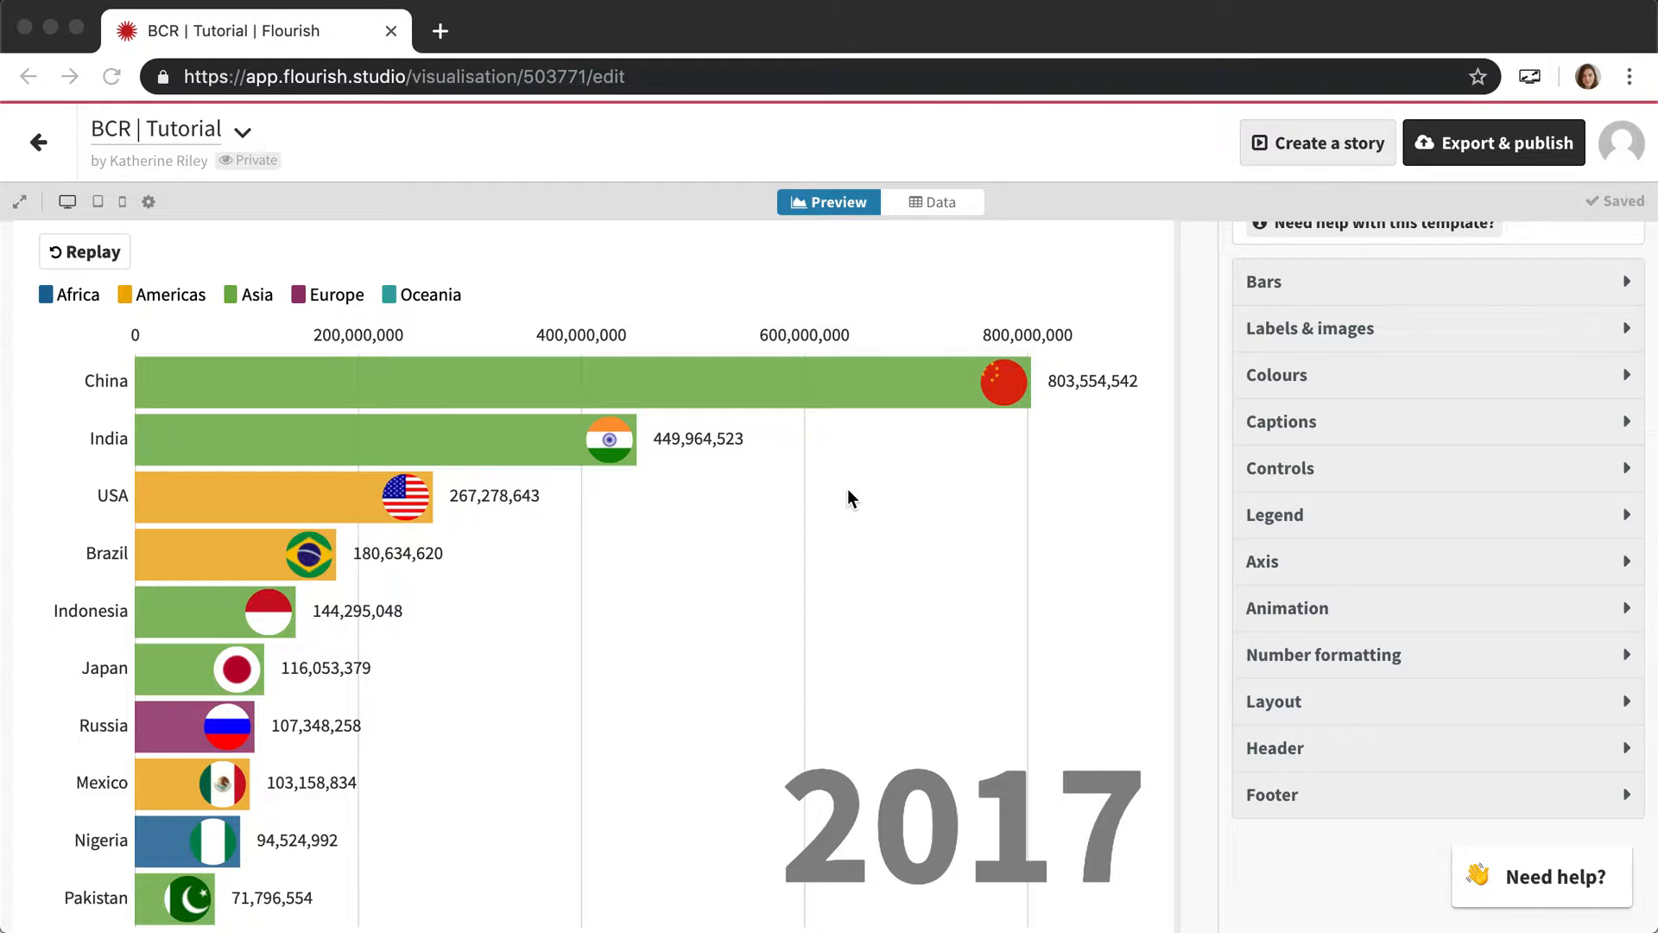
{"action": "mouse_move", "coordinate": [1368, 705]}
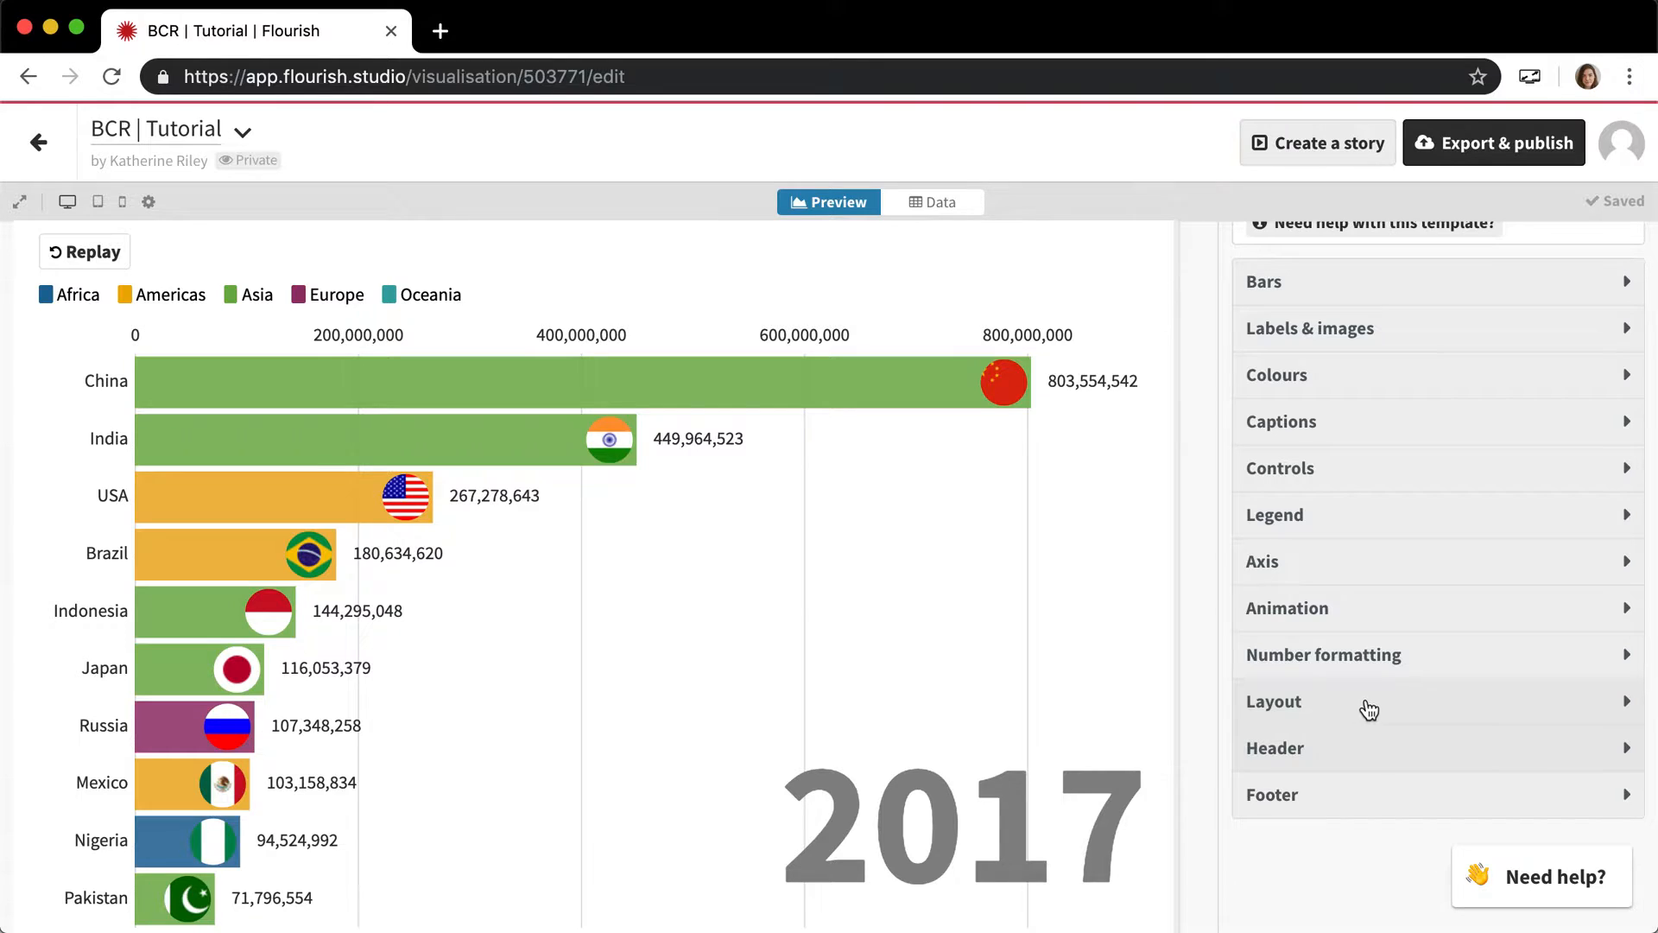
{"action": "mouse_move", "coordinate": [1297, 701]}
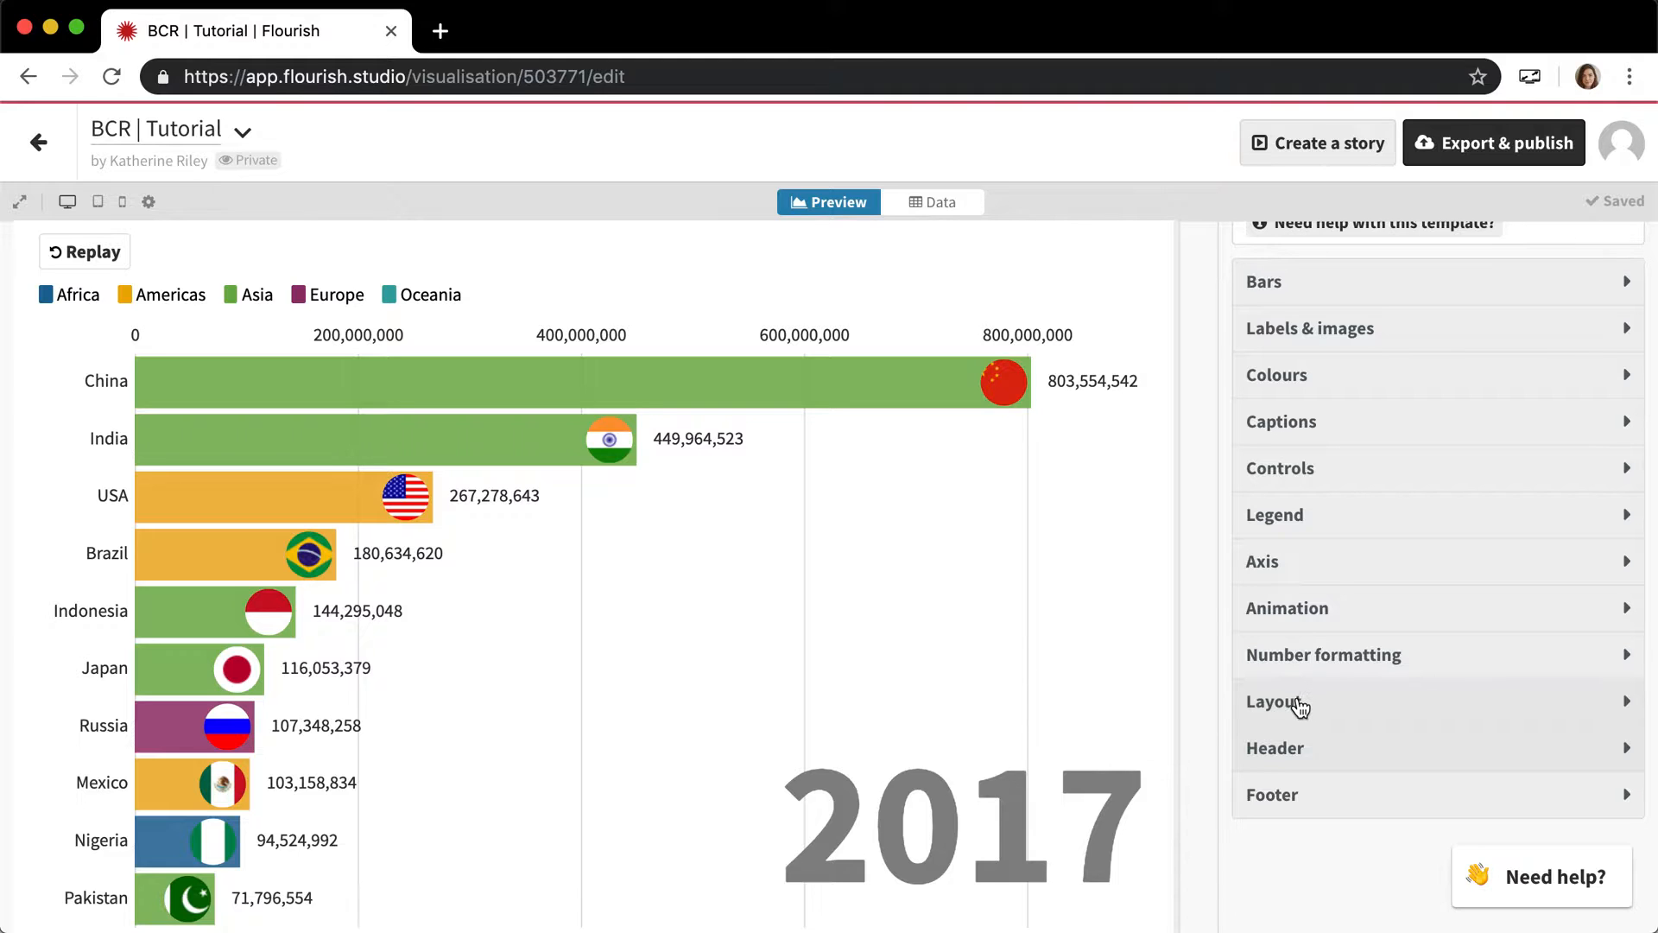
Preview Playfair Display and Lobster, then settle on Playfair Display as the chart font
{"action": "left_click", "coordinate": [1278, 701]}
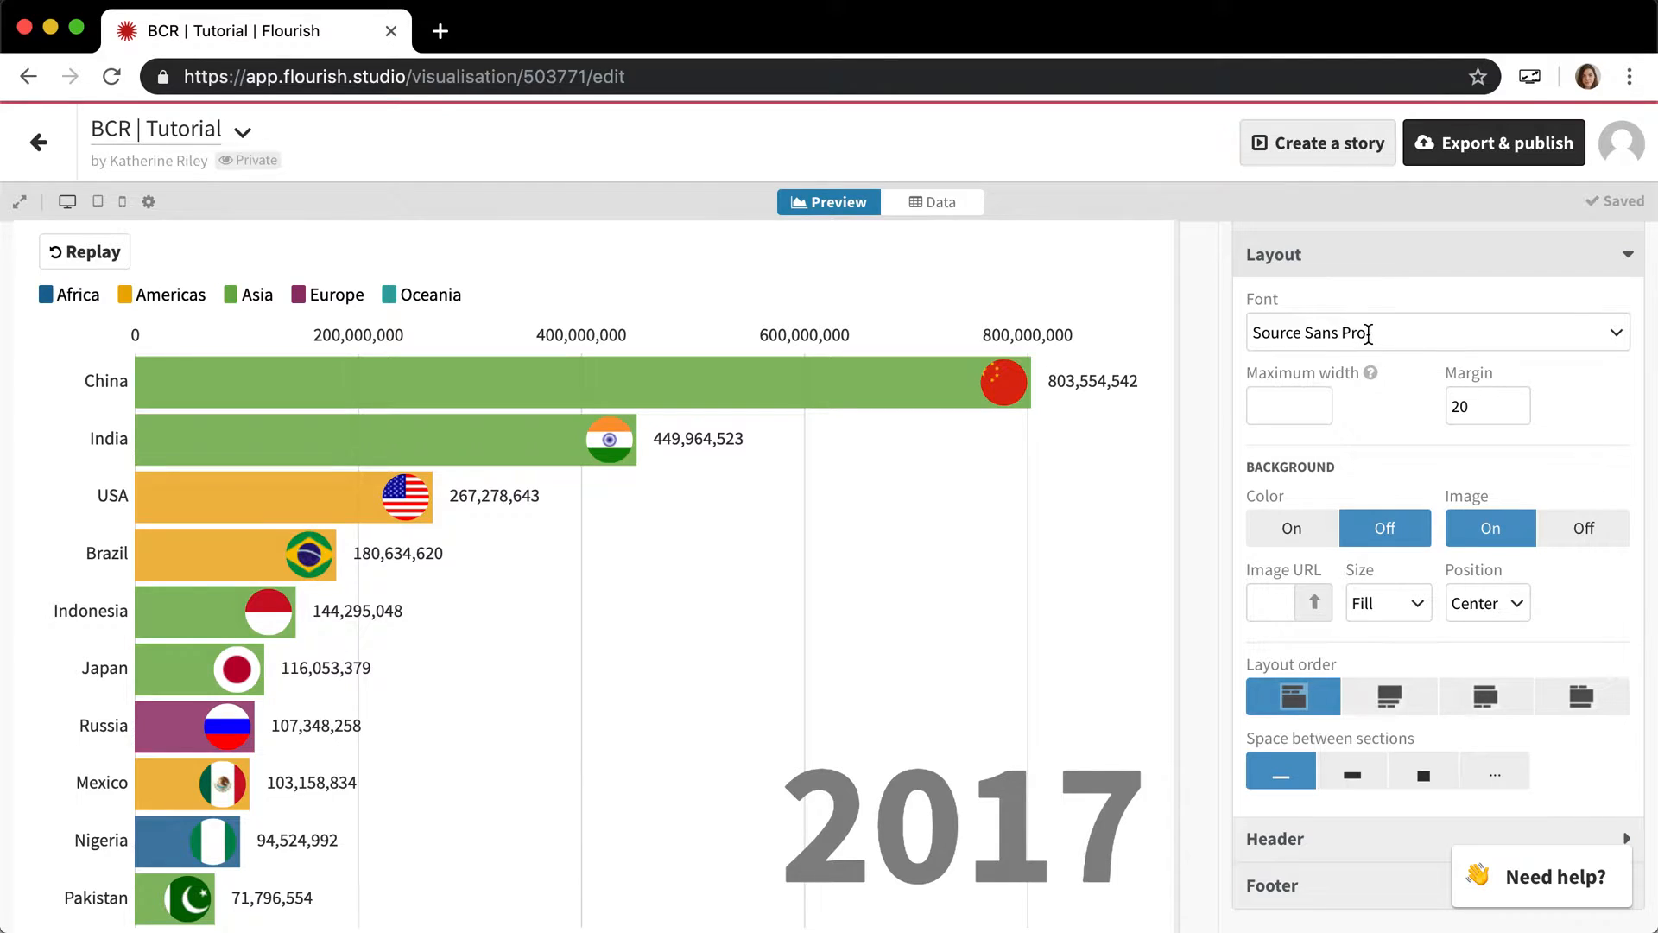
{"action": "left_click", "coordinate": [1436, 331]}
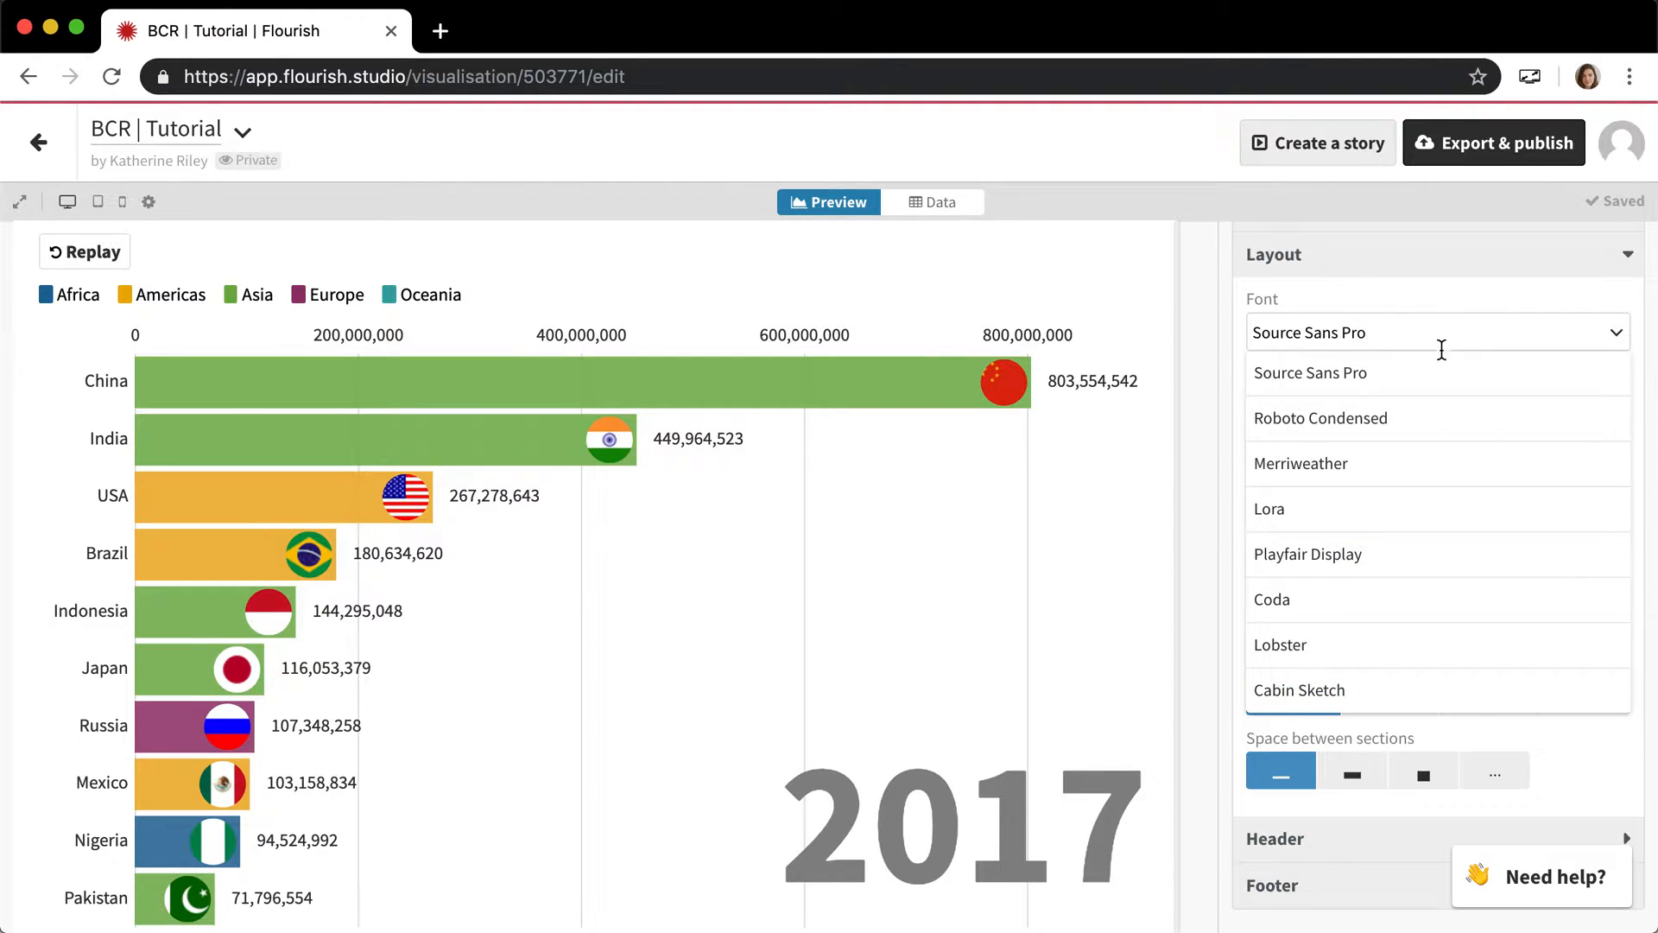
{"action": "mouse_move", "coordinate": [1433, 373]}
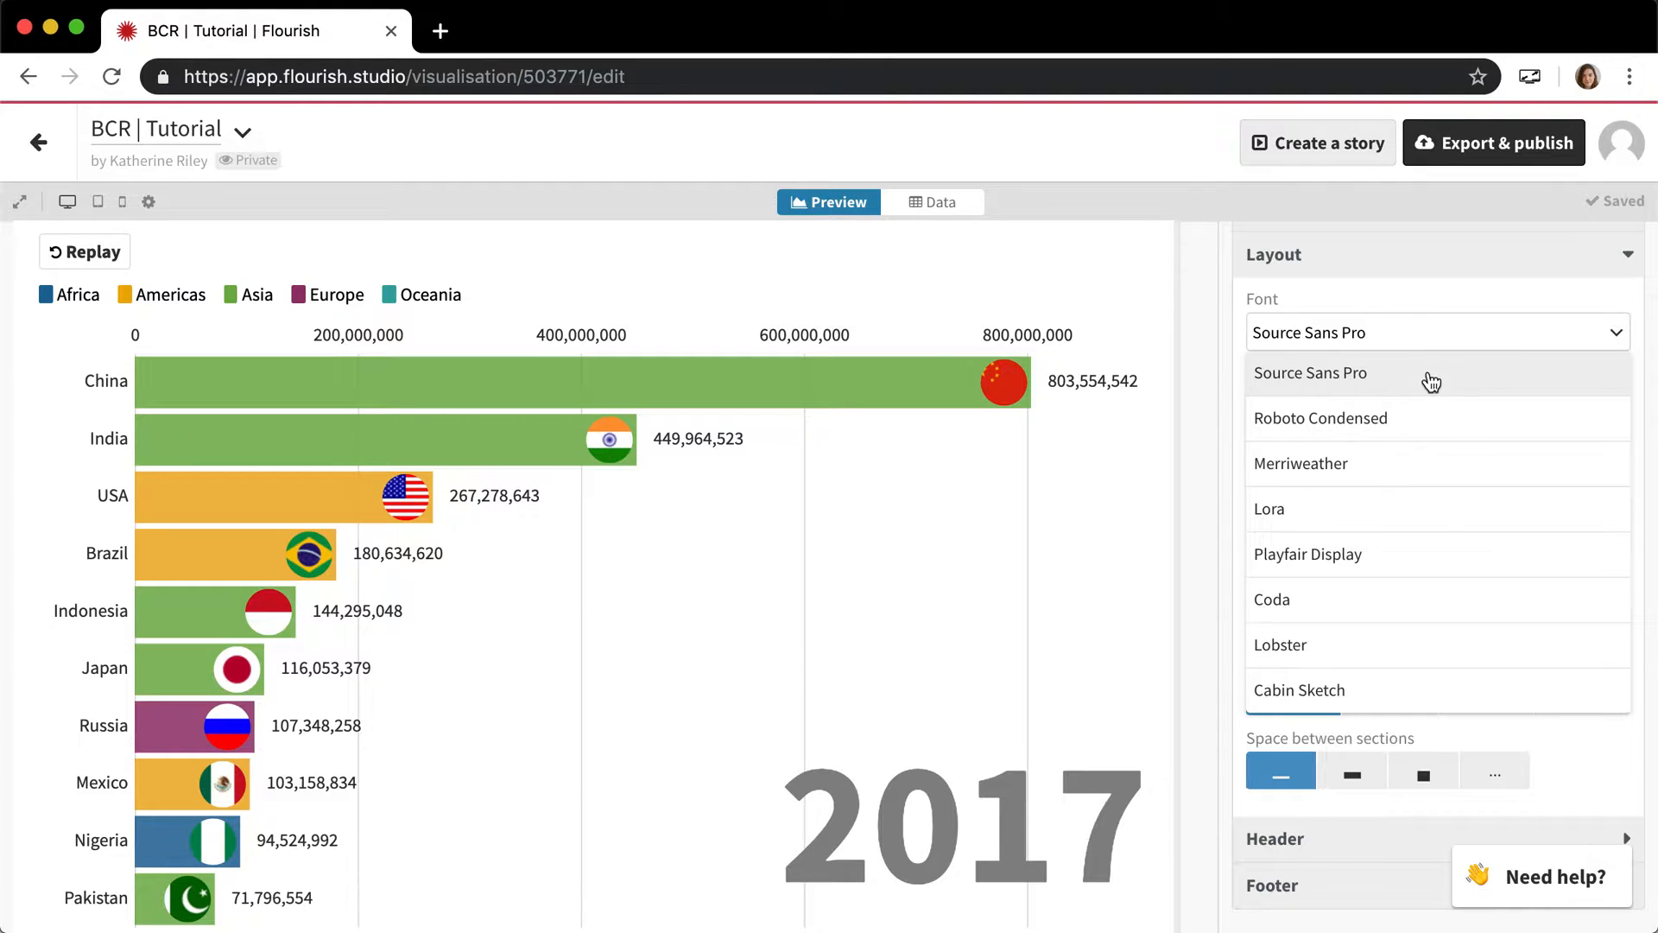
{"action": "left_click", "coordinate": [1307, 554]}
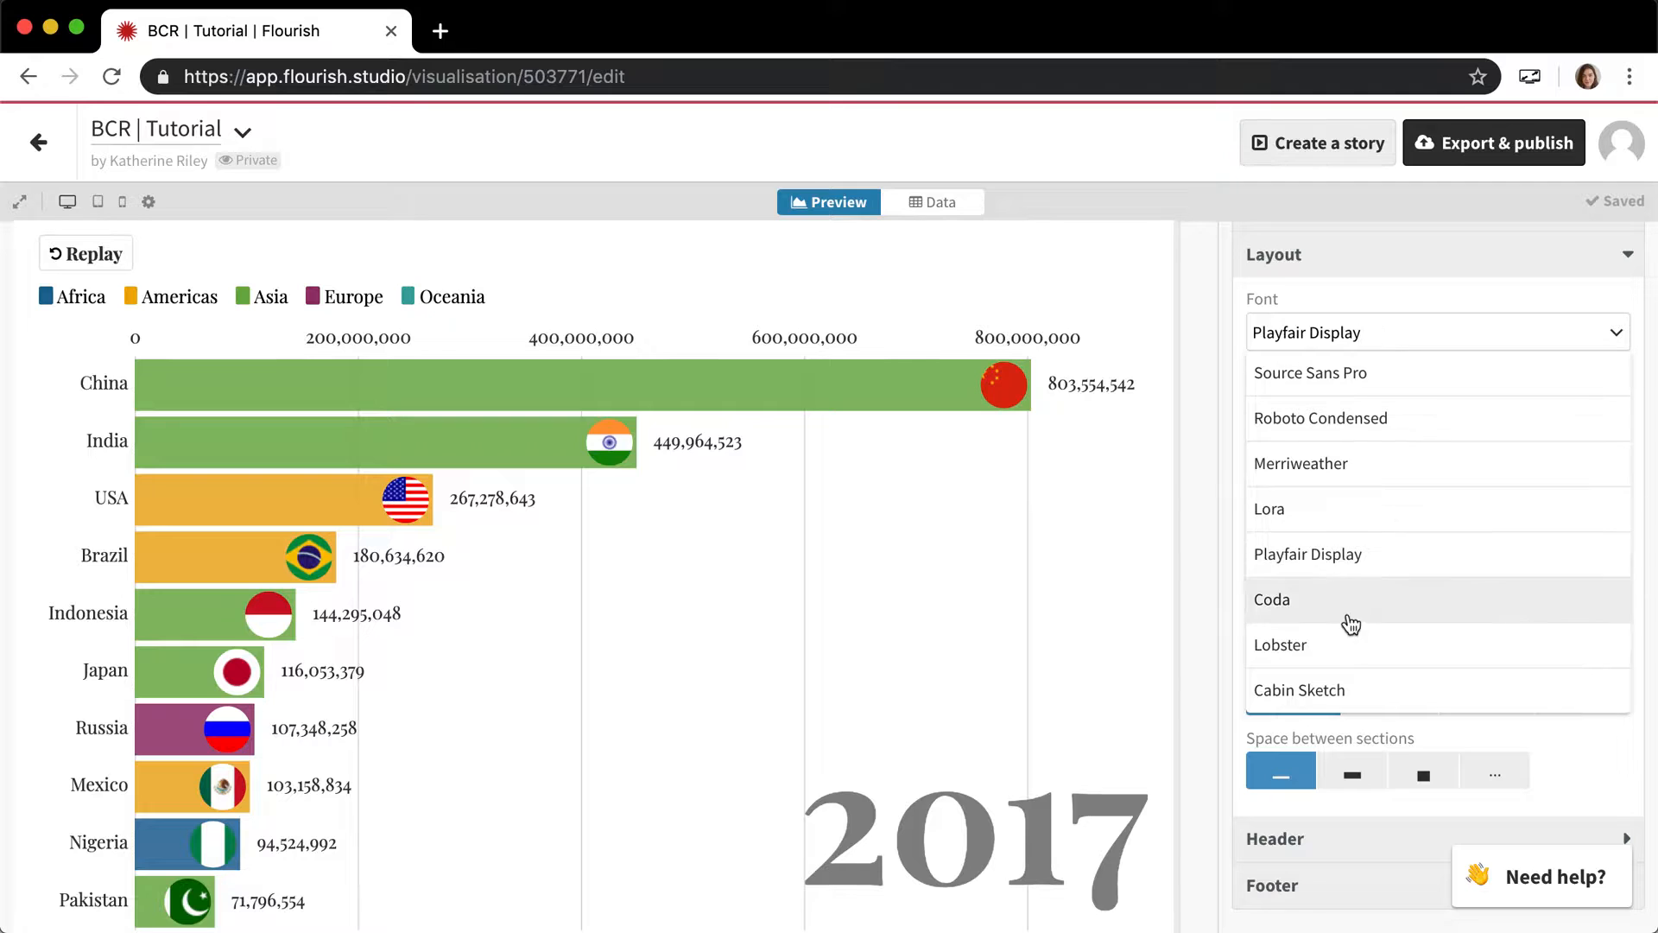
{"action": "left_click", "coordinate": [1280, 644]}
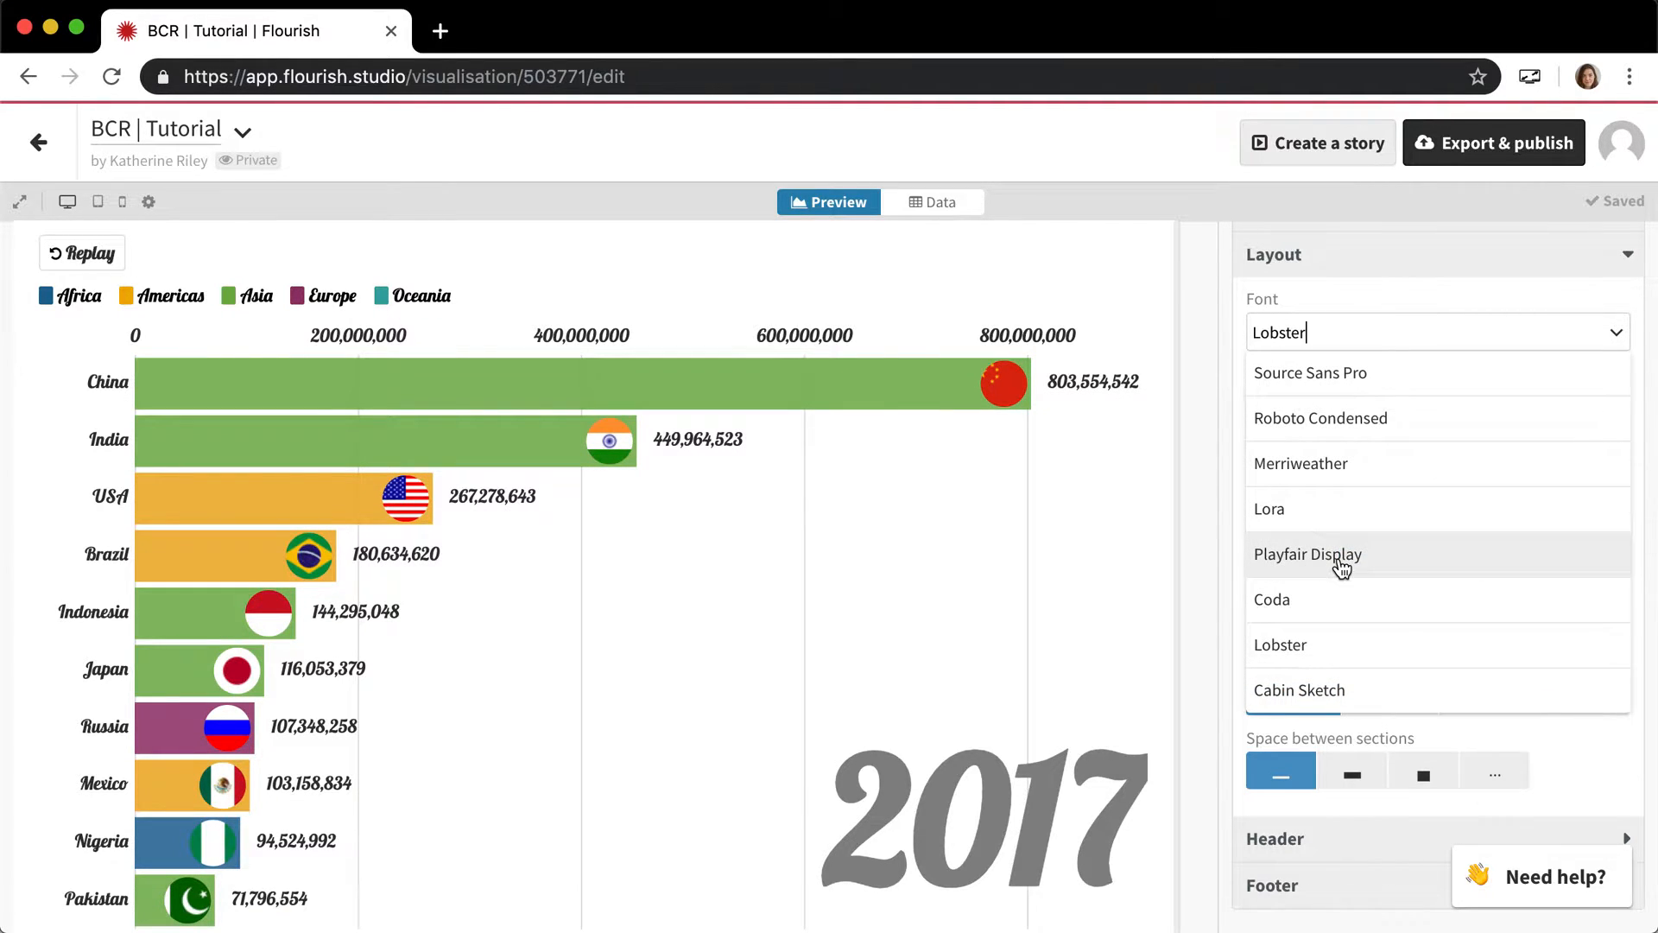
{"action": "left_click", "coordinate": [1308, 554]}
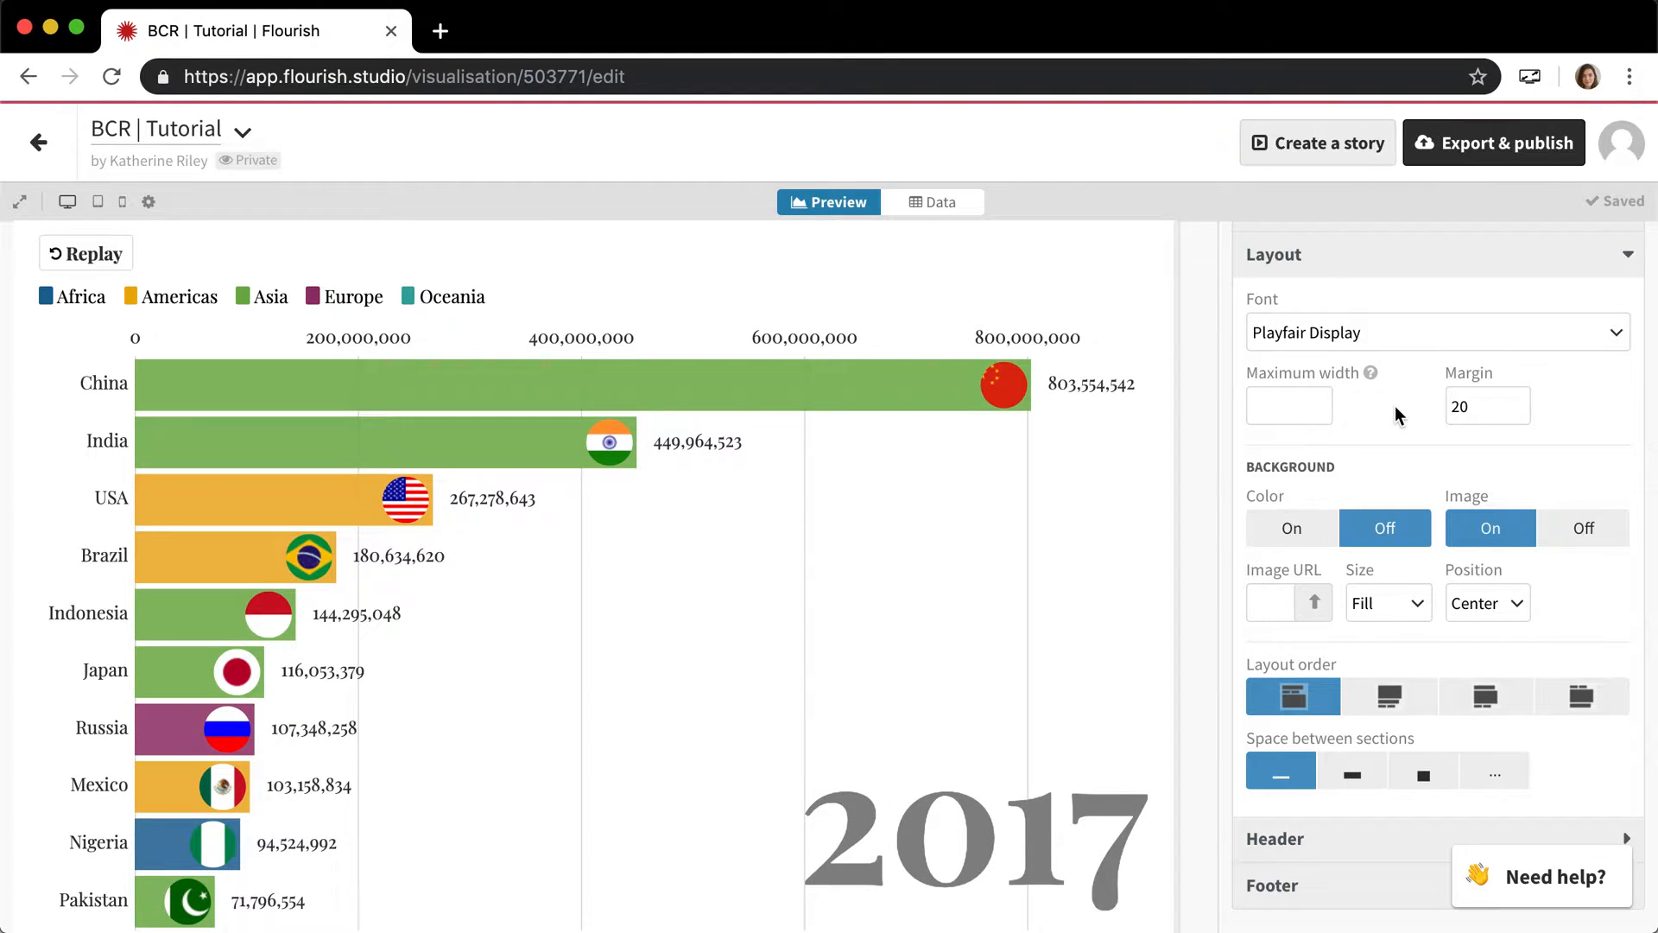
{"action": "mouse_move", "coordinate": [1349, 473]}
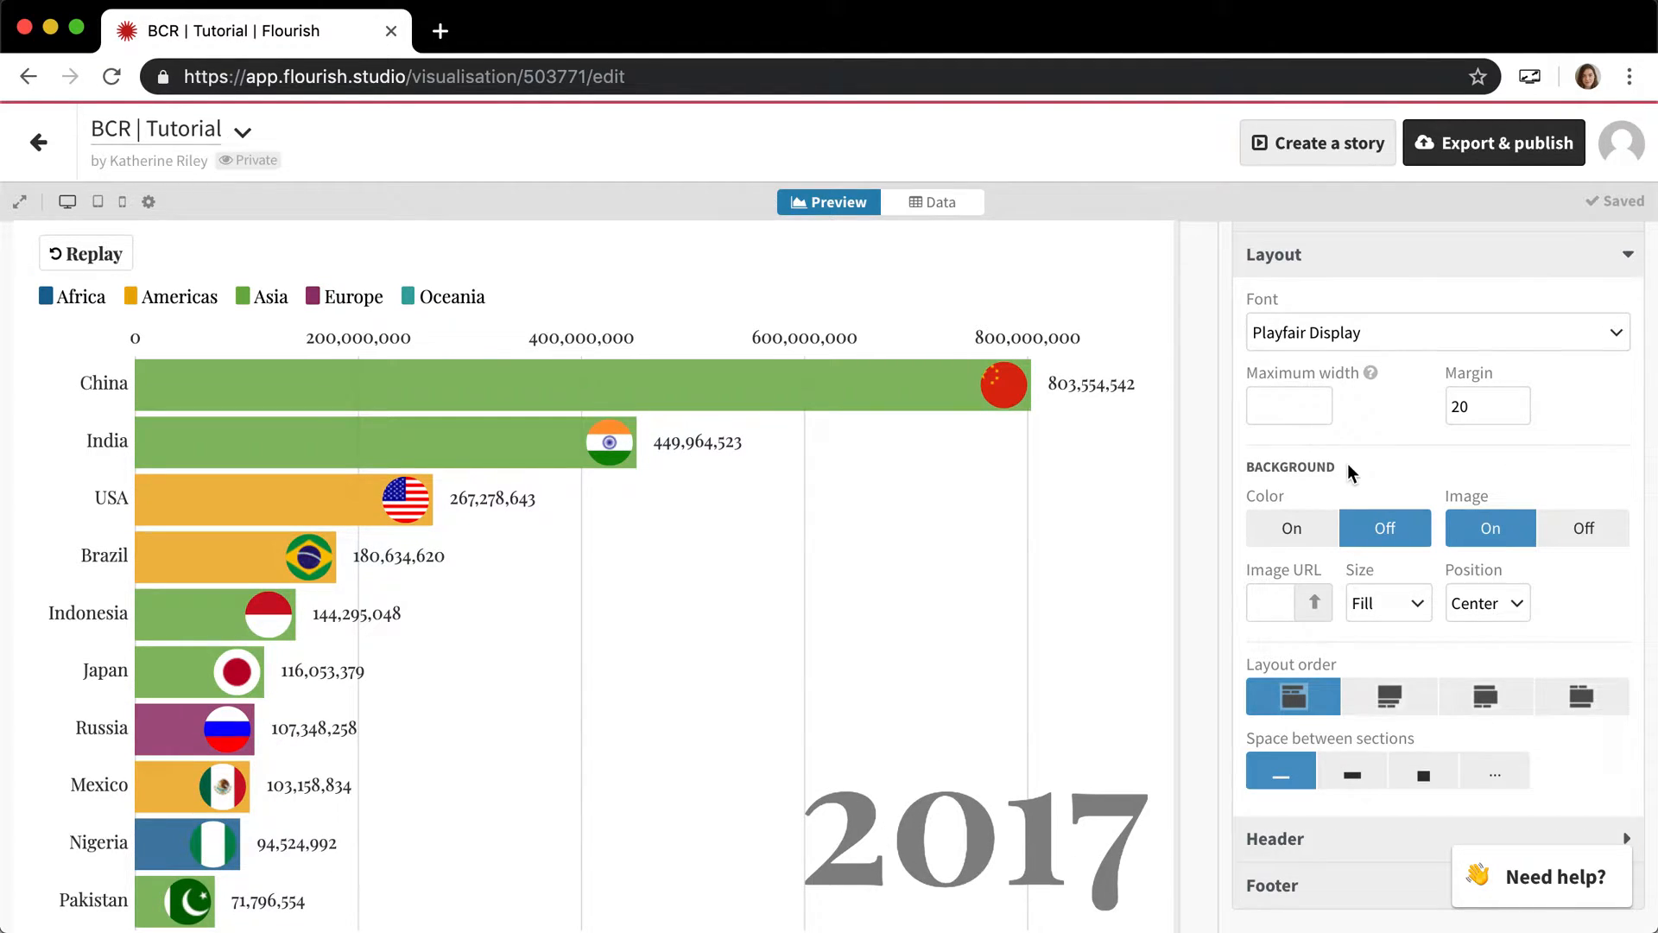
Switch the chart background colour on (light grey) and reach the Header settings
{"action": "left_click", "coordinate": [1291, 528]}
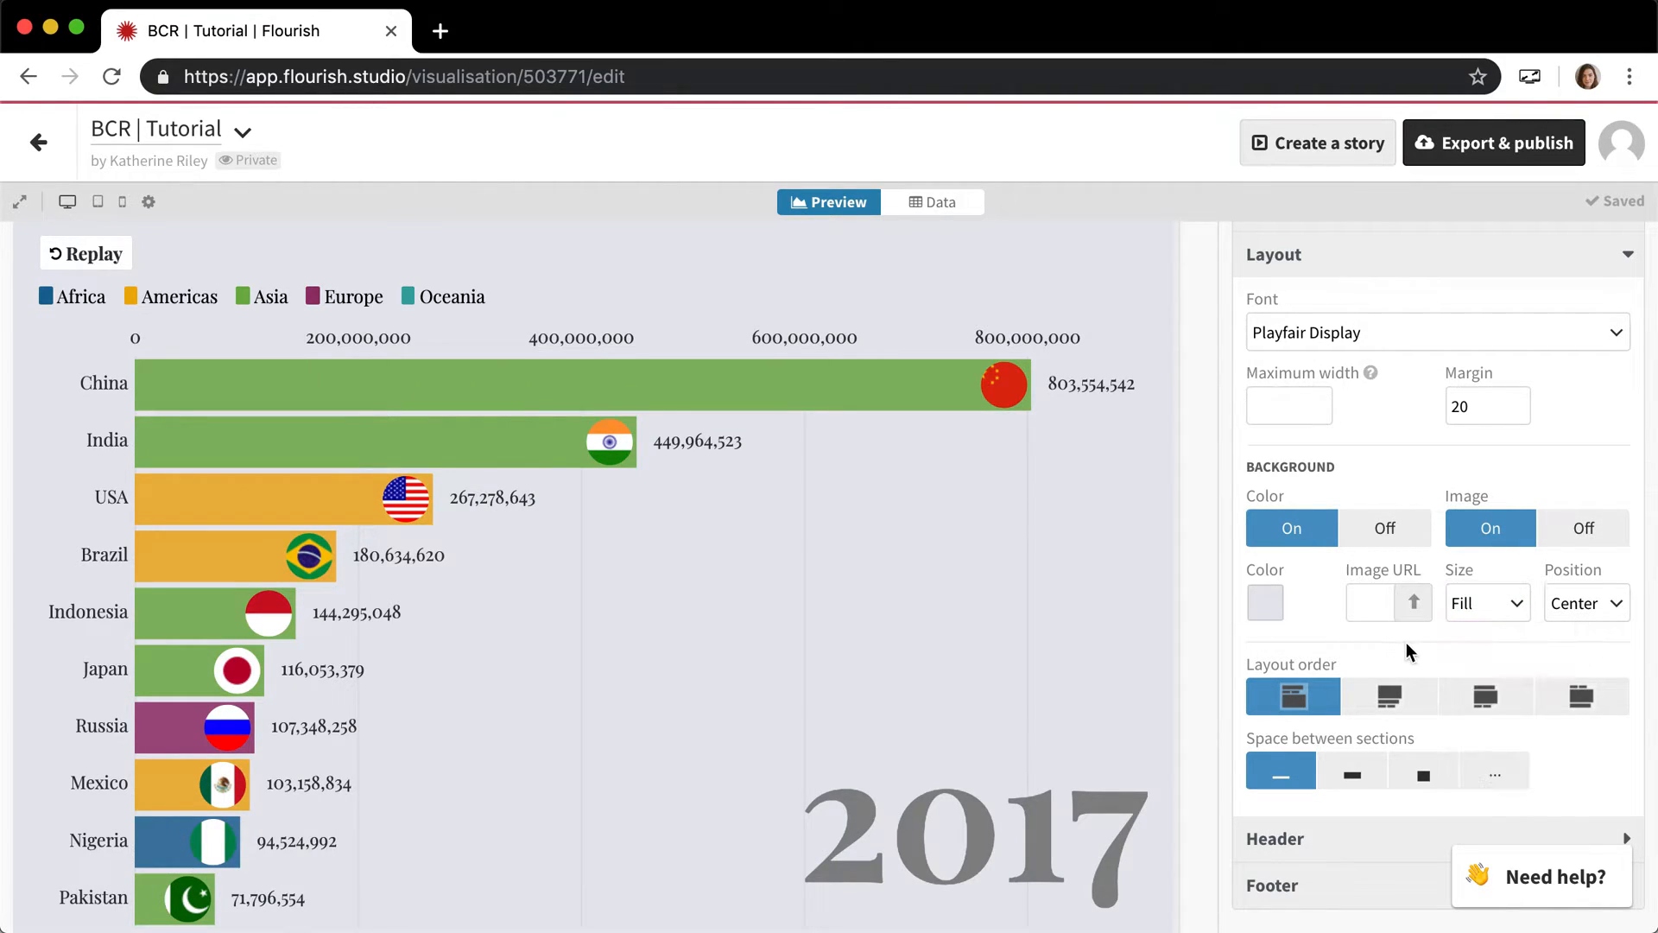
{"action": "scroll", "scroll_direction": "down", "scroll_amount": 3}
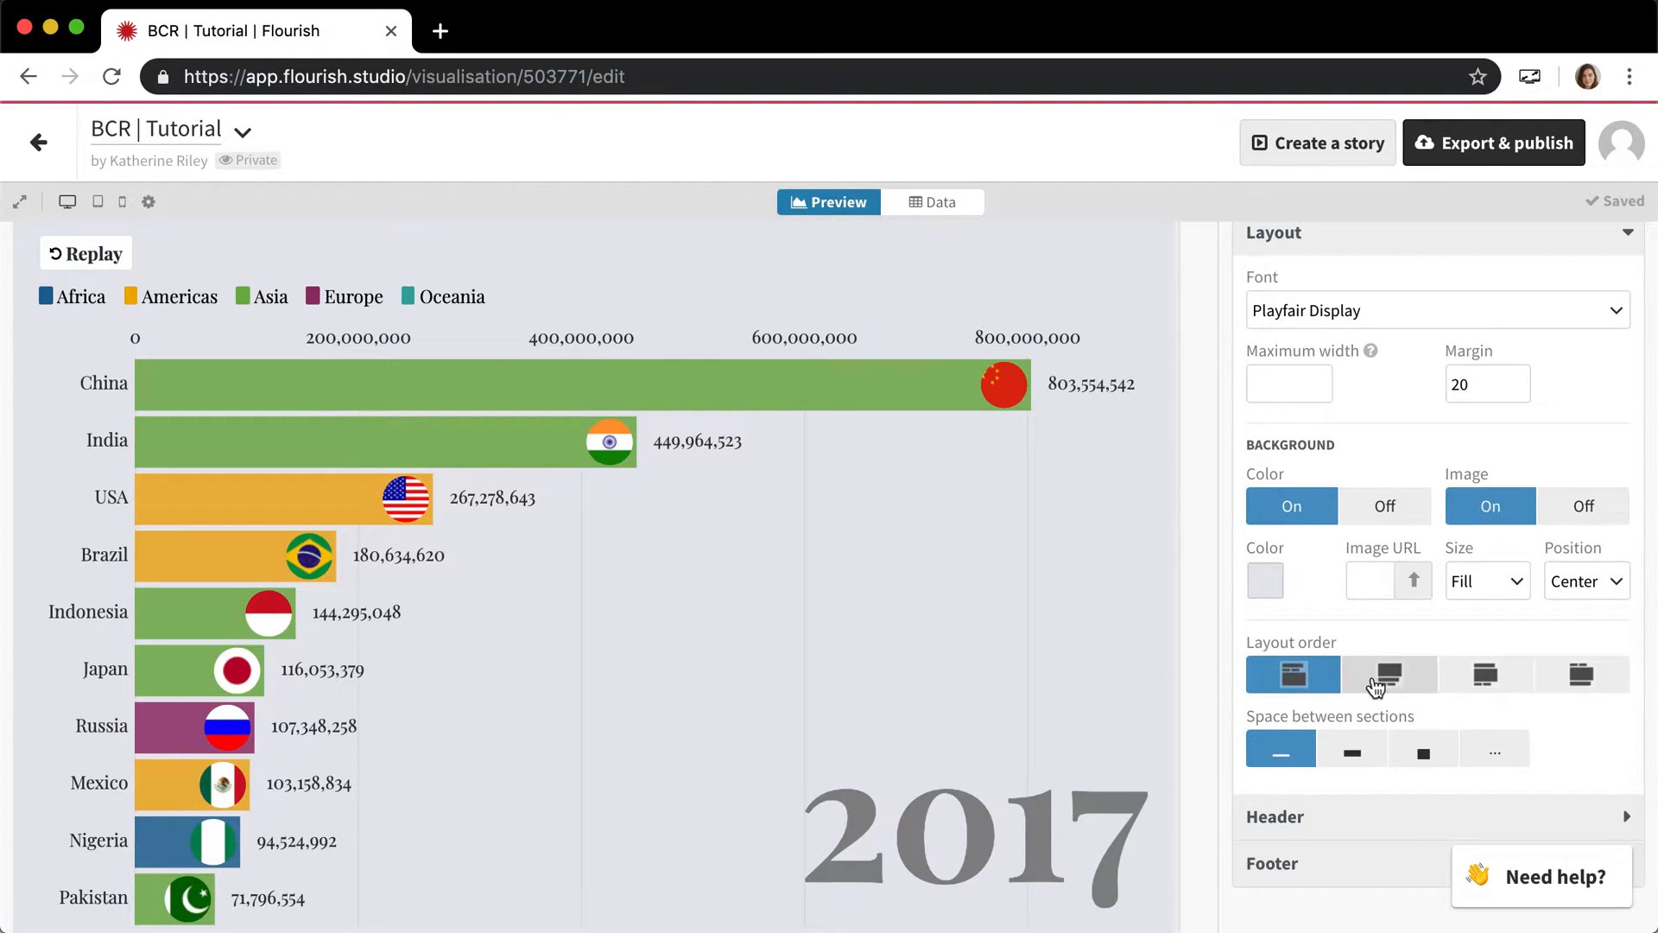
{"action": "scroll", "scroll_direction": "down", "scroll_amount": 3}
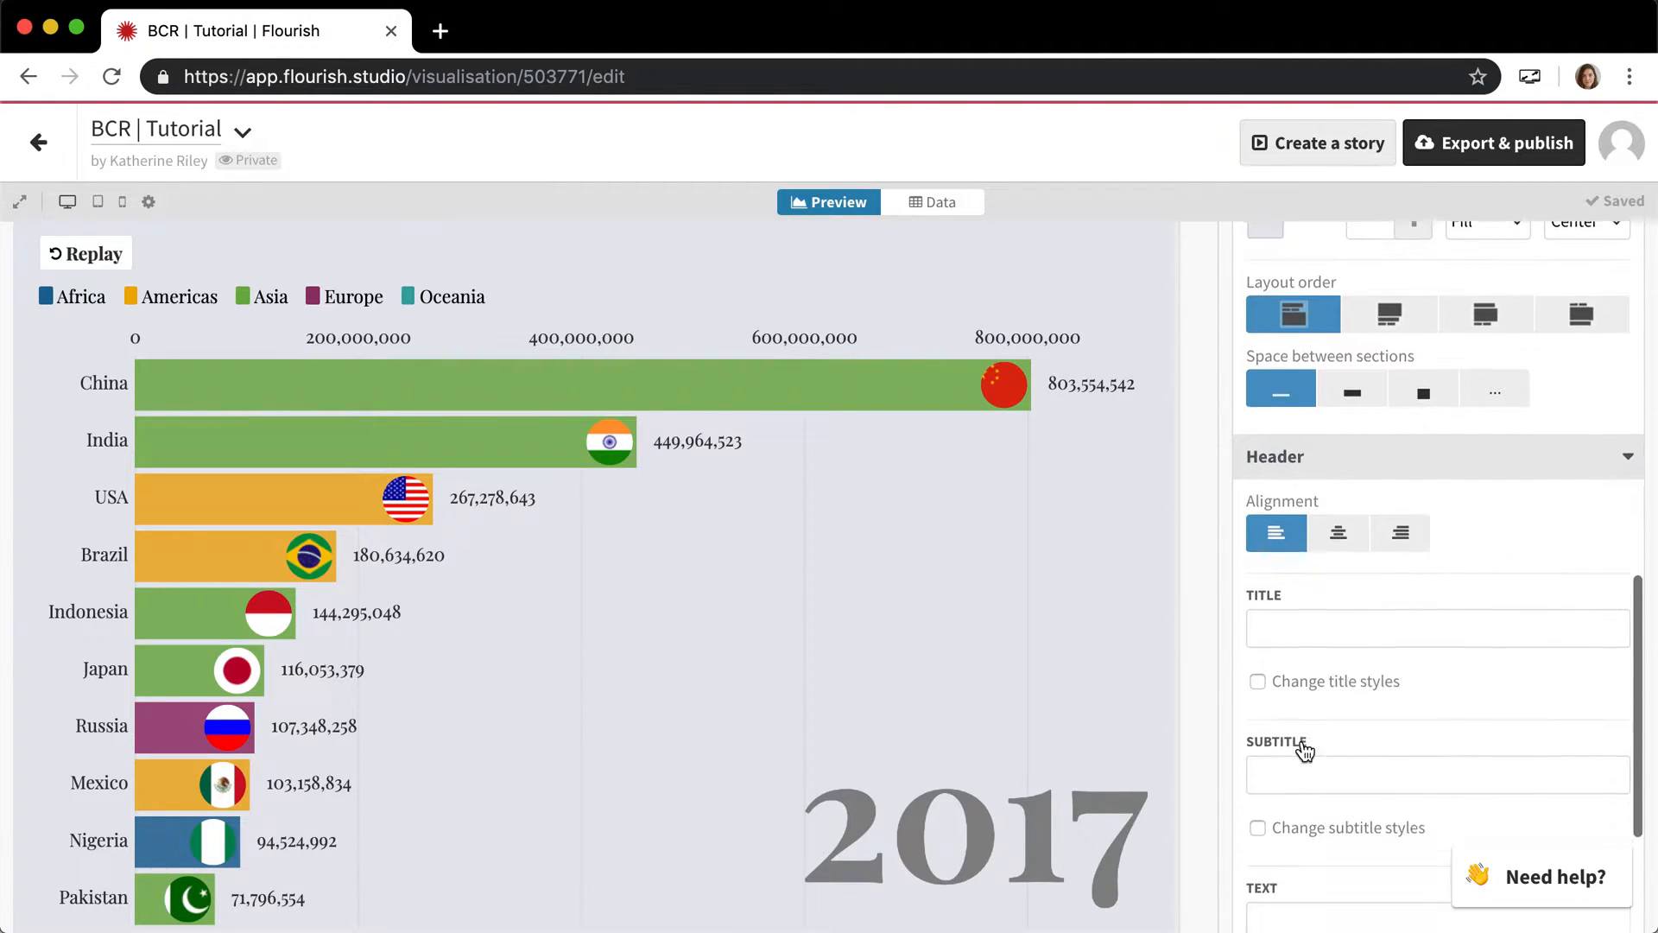
Enter title "Hello, I am a bar chart race" and subtitle "This really is a bar chart race!"
{"action": "left_click", "coordinate": [1436, 604]}
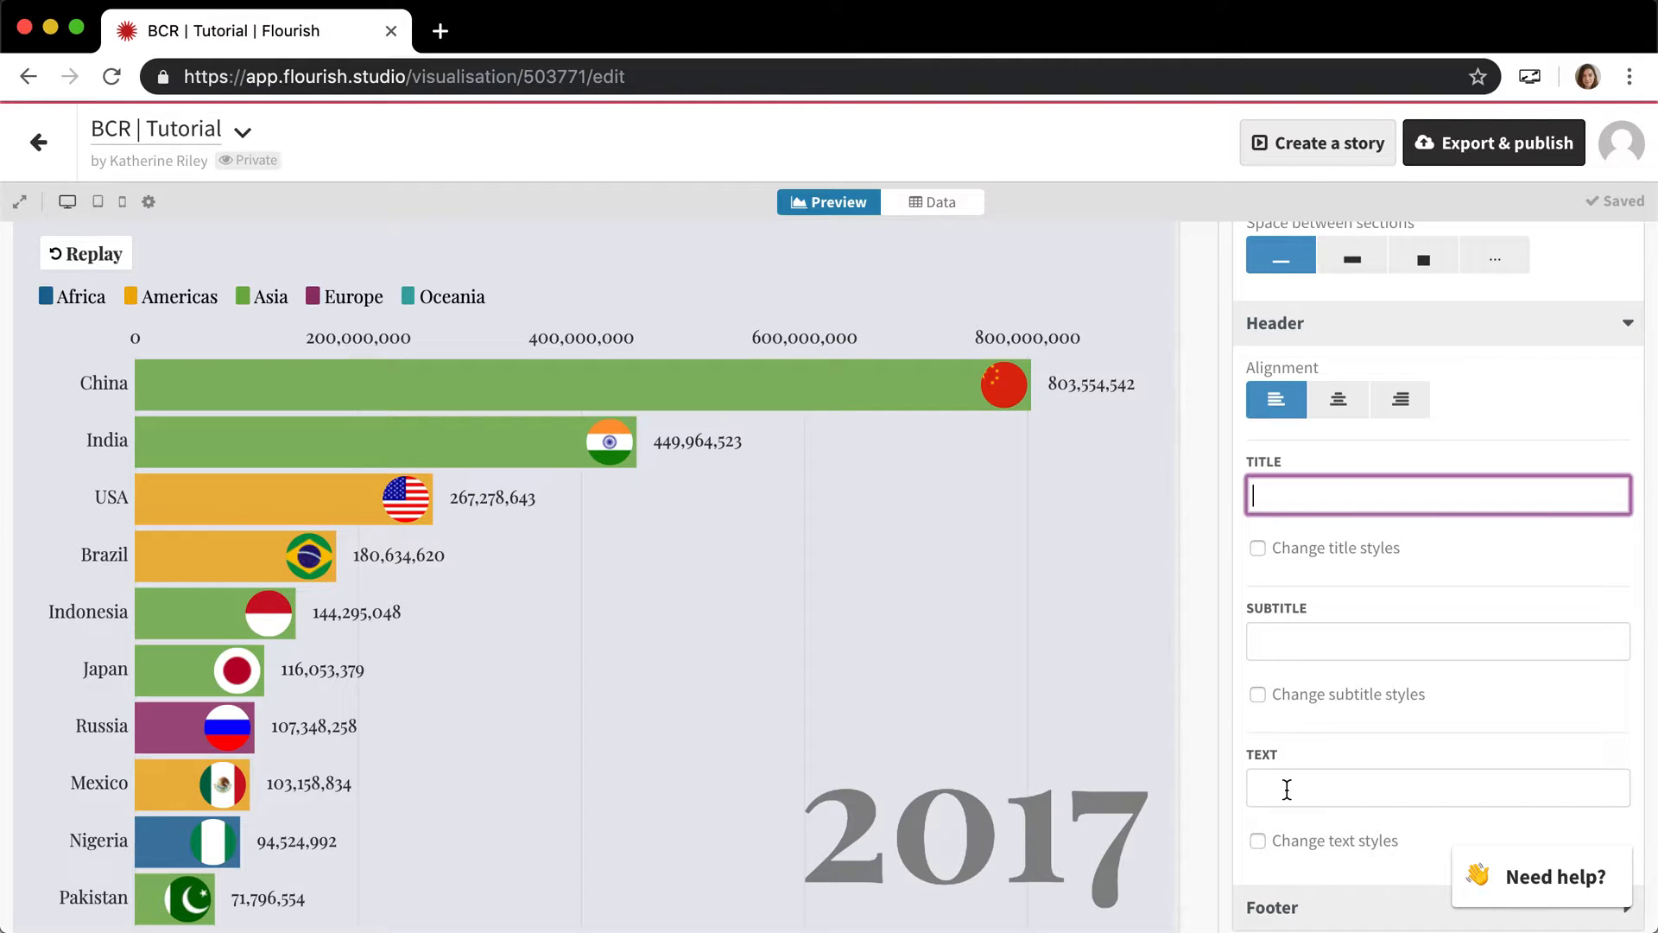
{"action": "mouse_move", "coordinate": [1285, 570]}
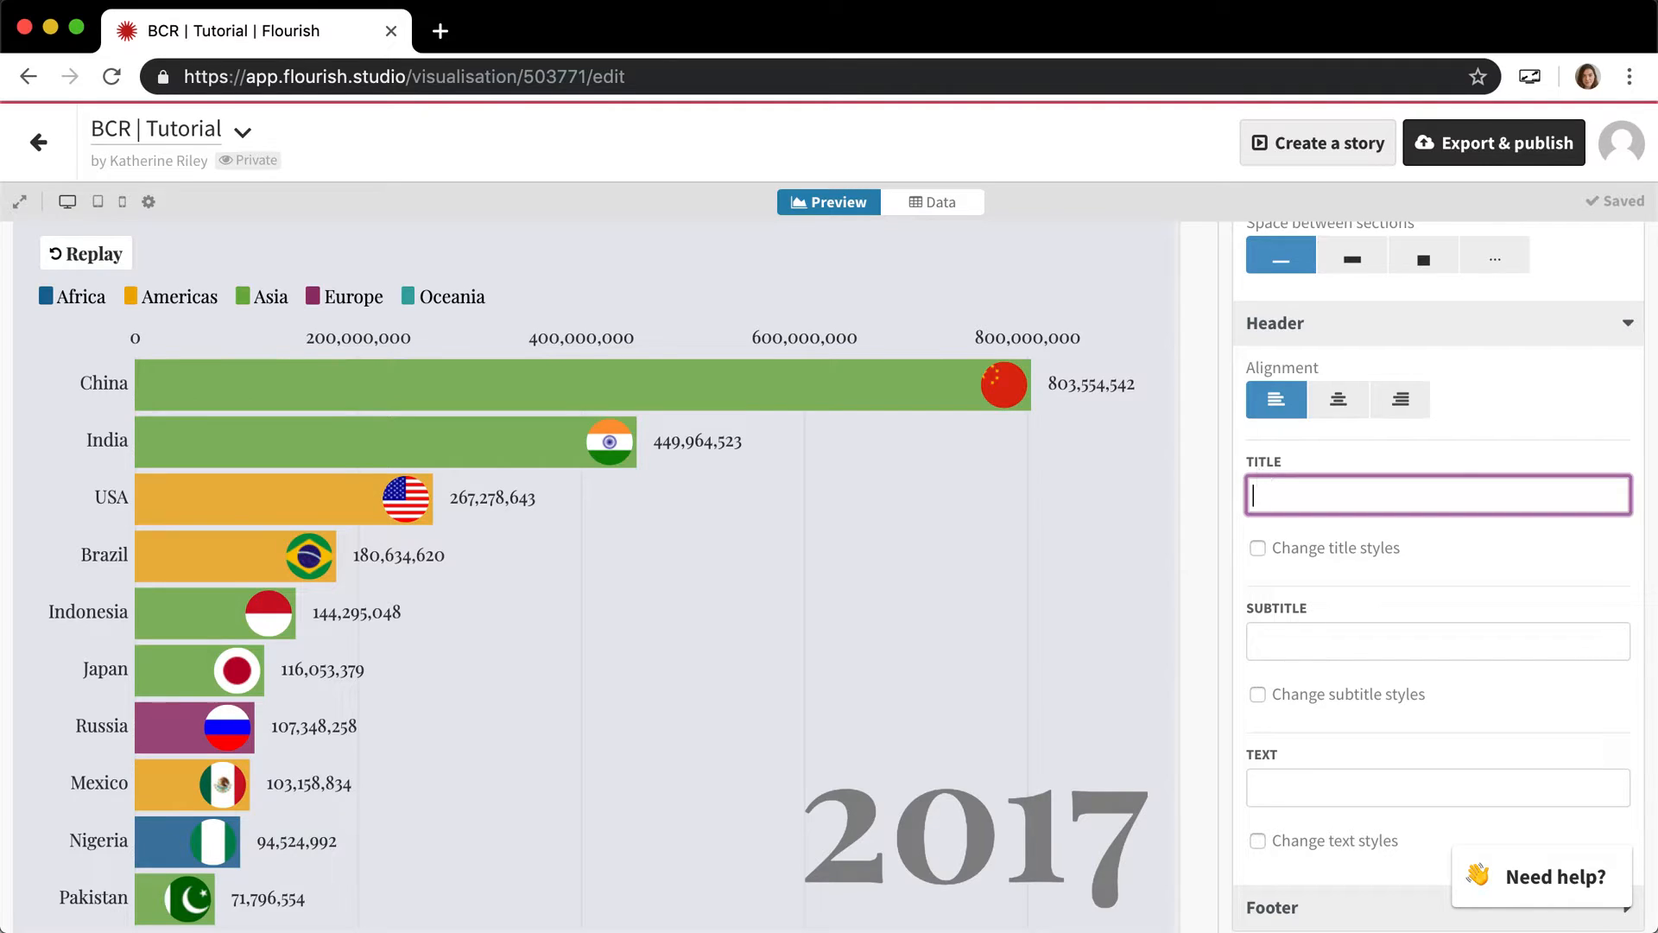
{"action": "type", "text": "Hello, I am a b"}
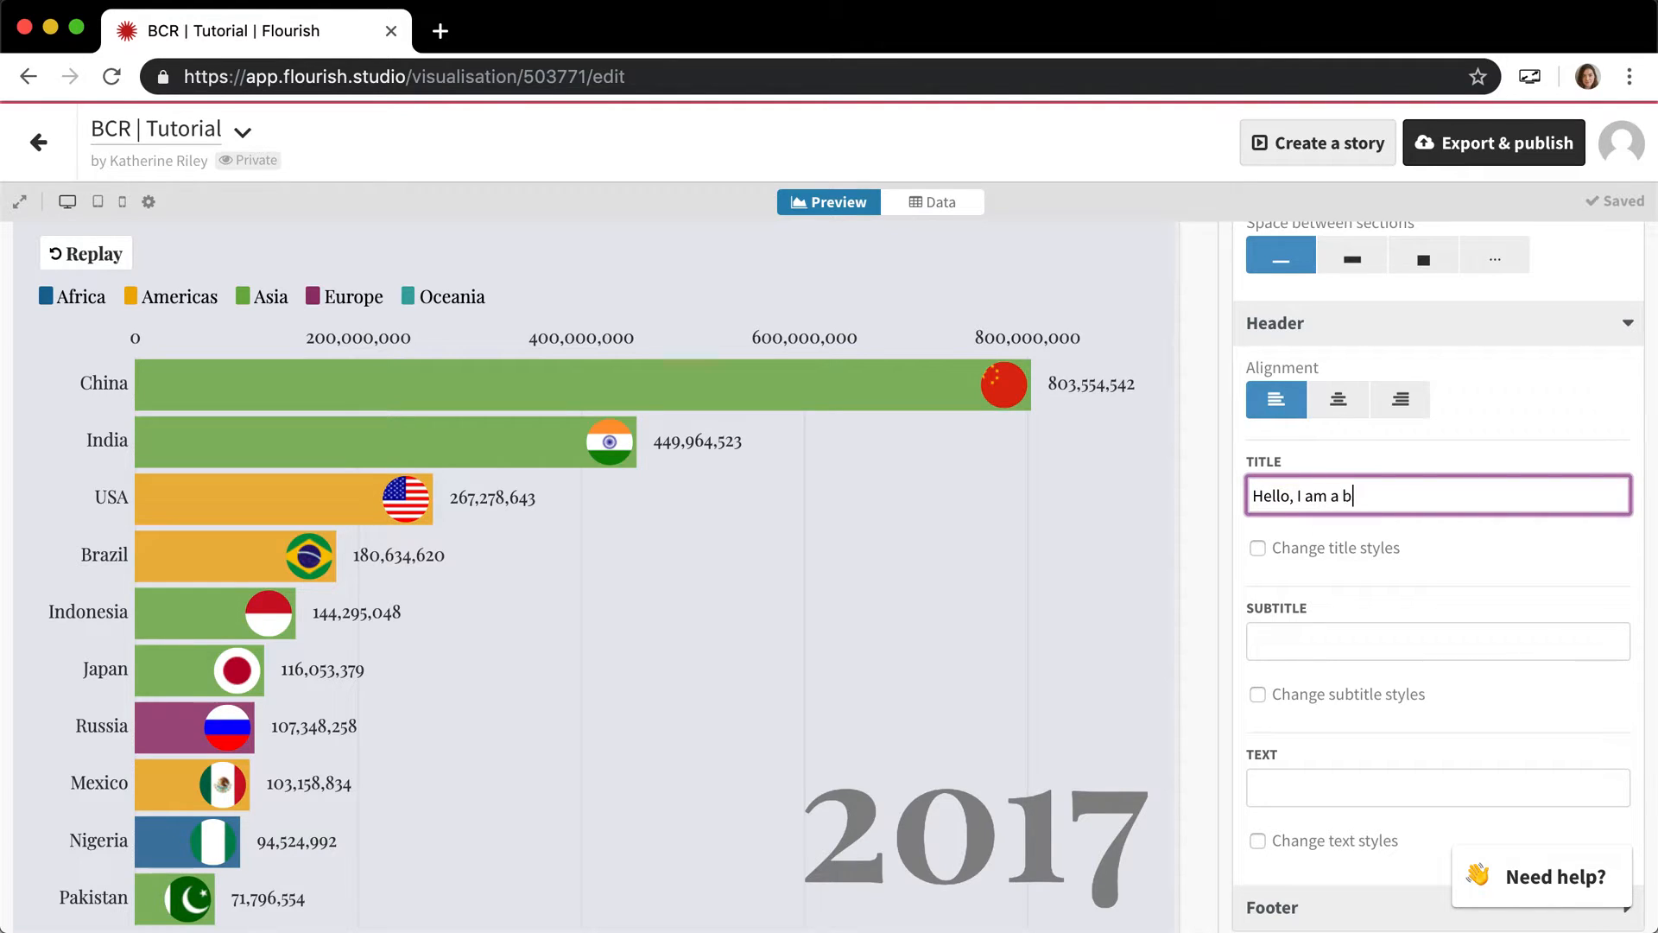
{"action": "type", "text": "ar chart race"}
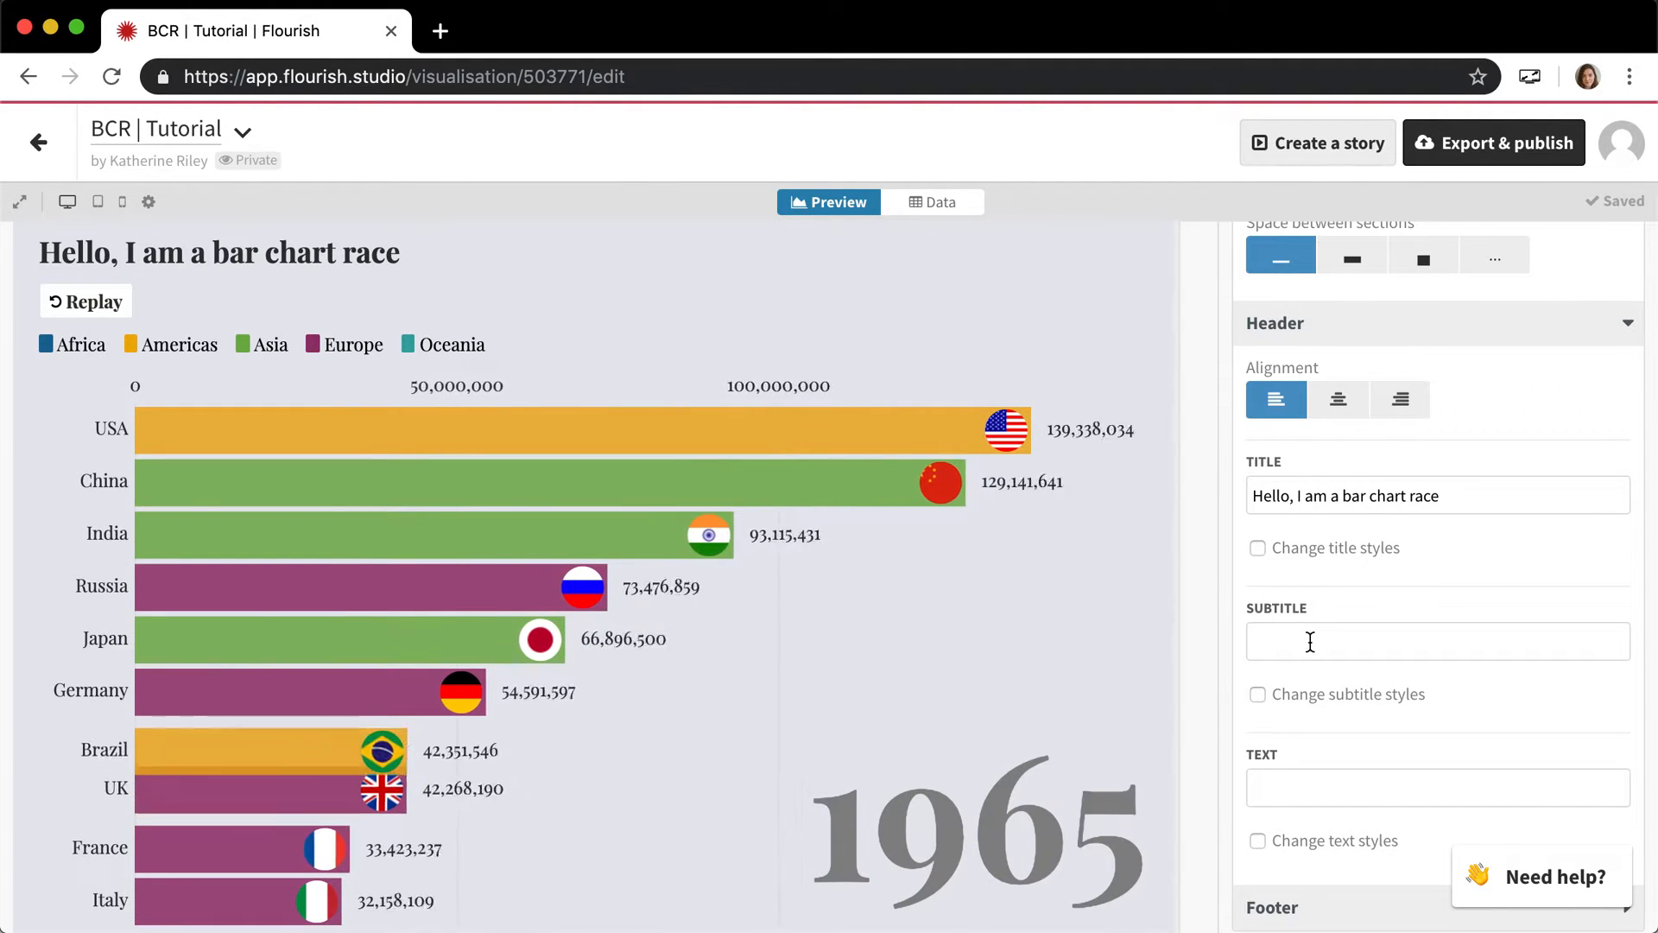
{"action": "type", "text": "This i"}
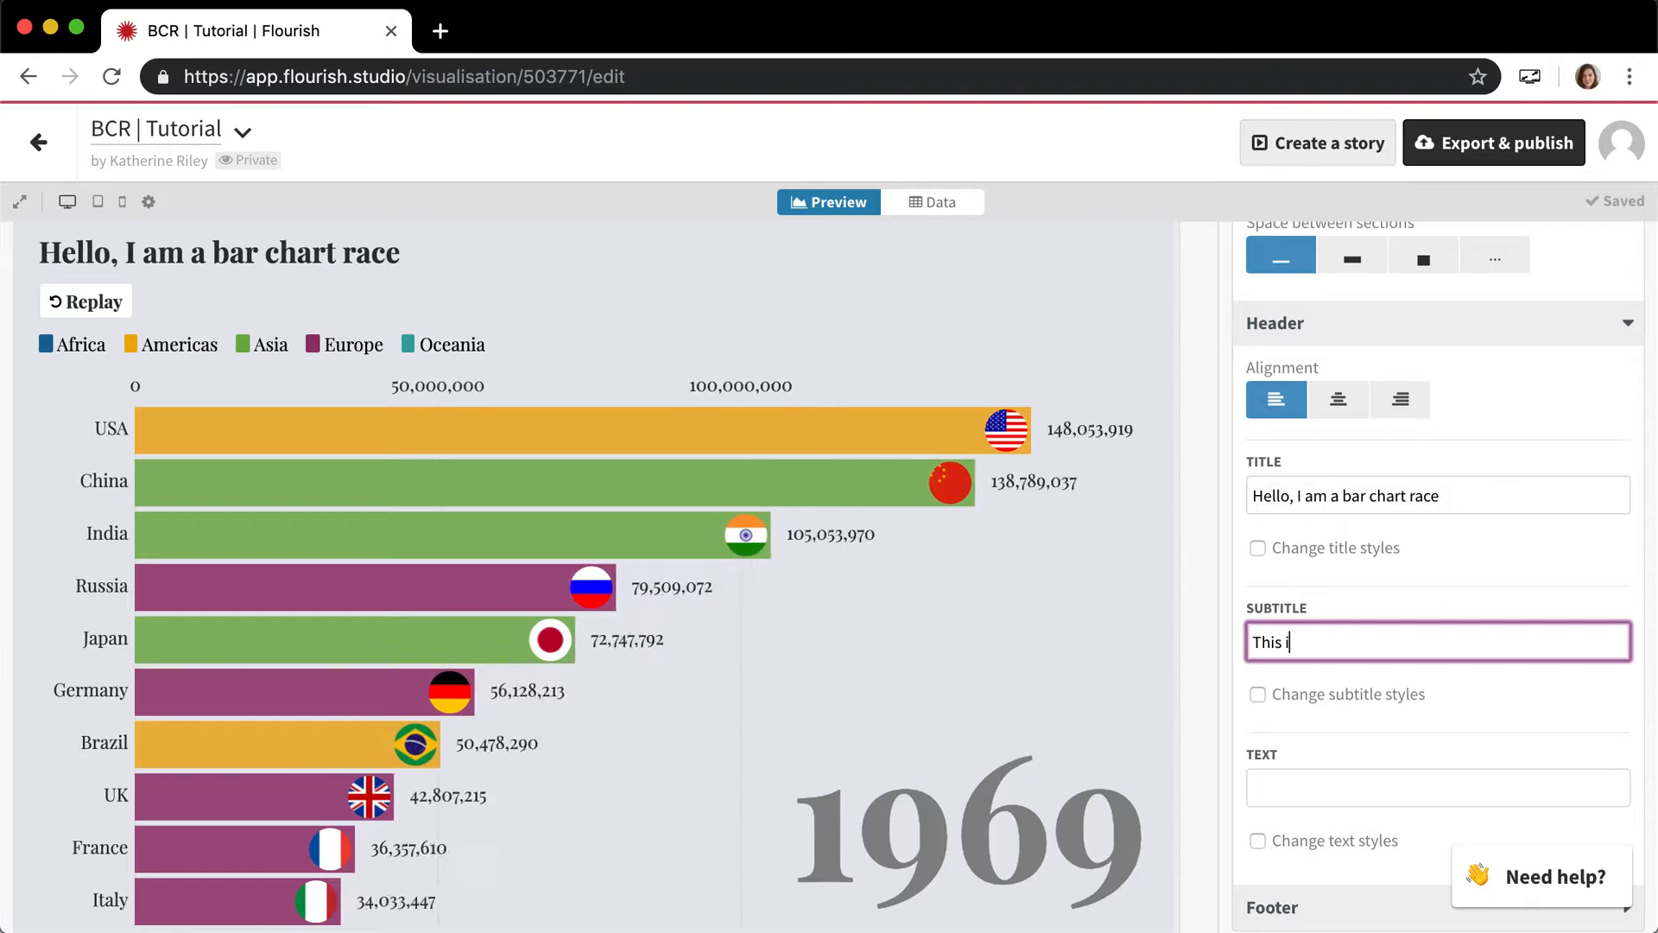
{"action": "type", "text": "is"}
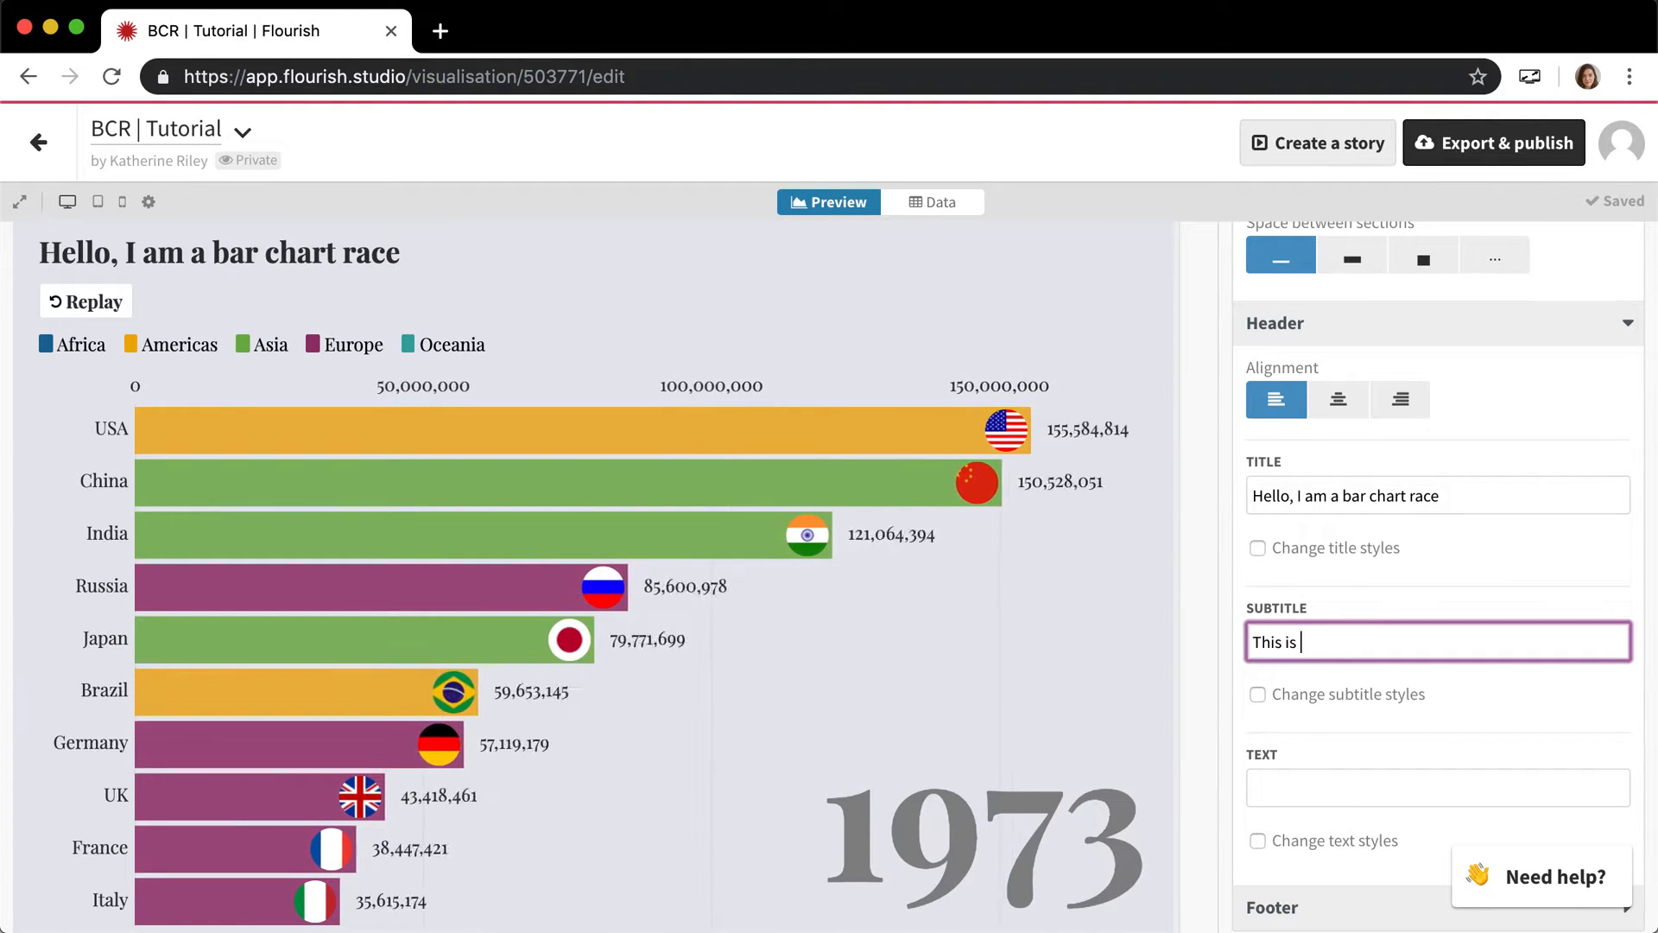
{"action": "type", "text": "a br char"}
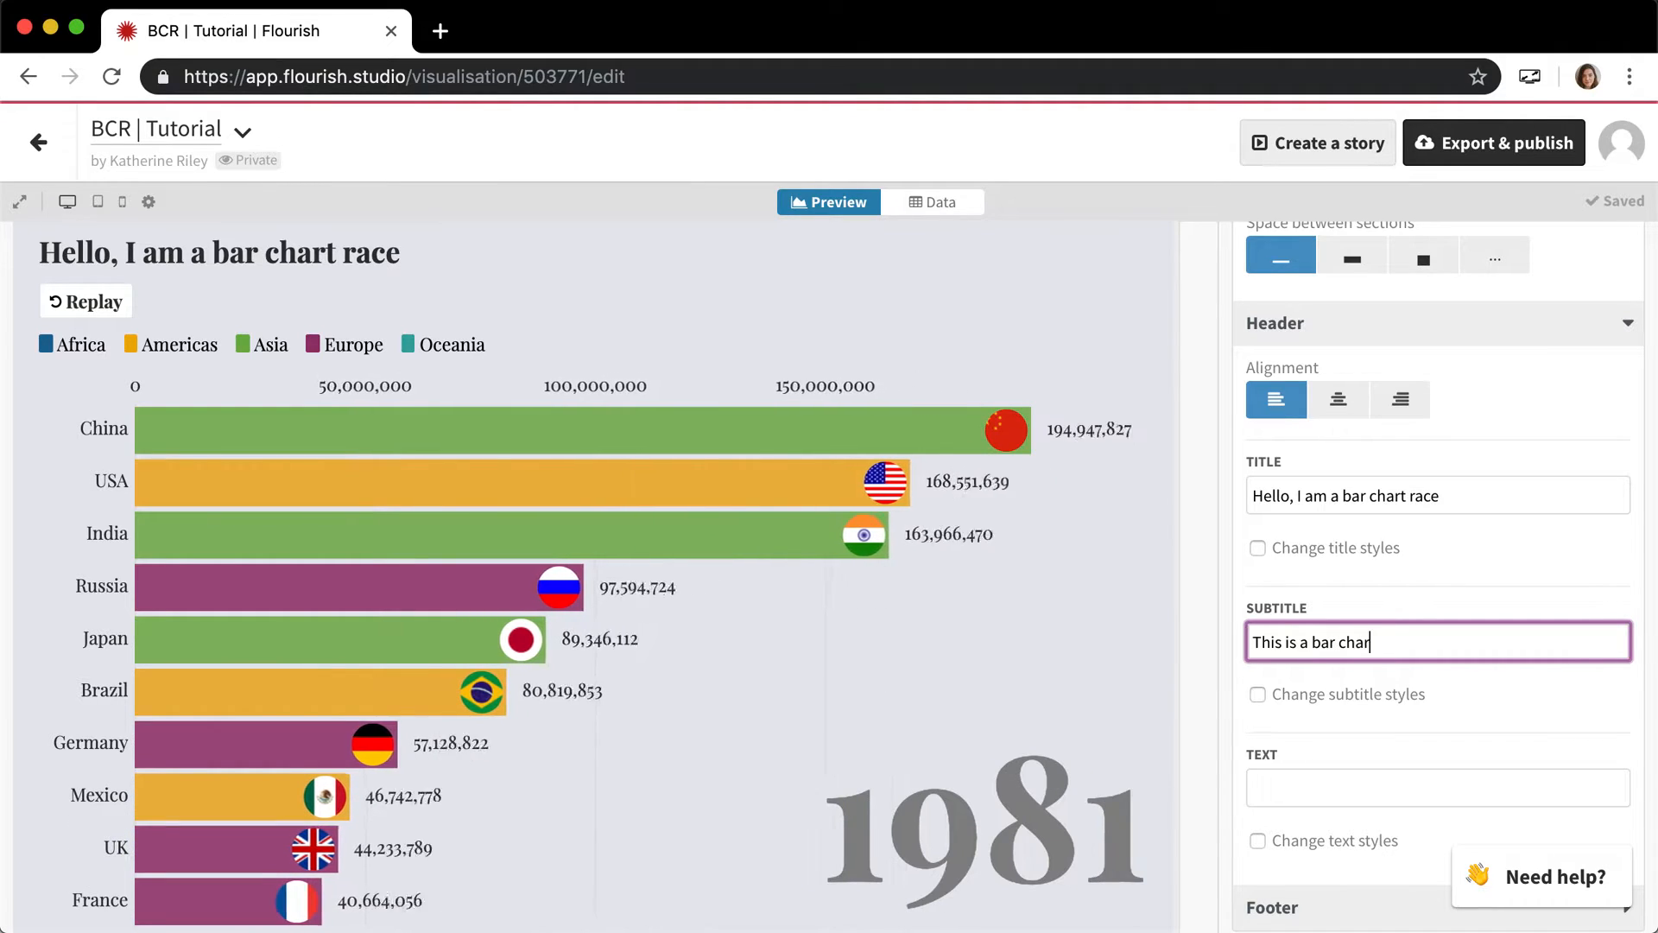
{"action": "type", "text": "t race!"}
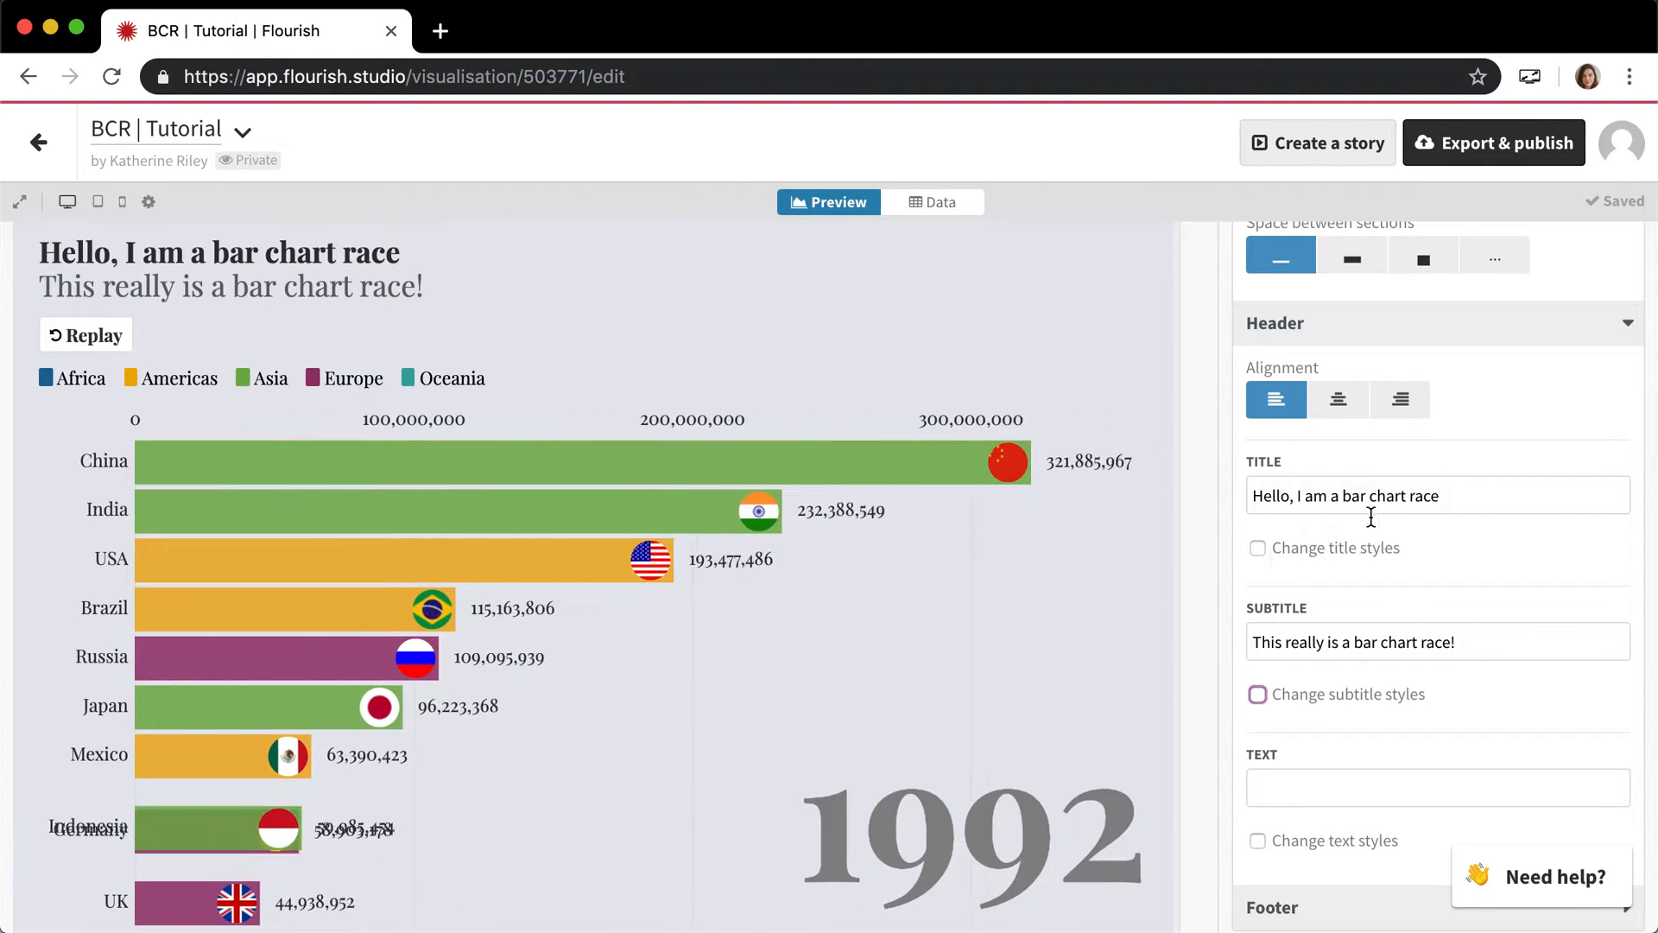
Enable custom title styles with a red colour and a larger text size
{"action": "left_click", "coordinate": [1258, 548]}
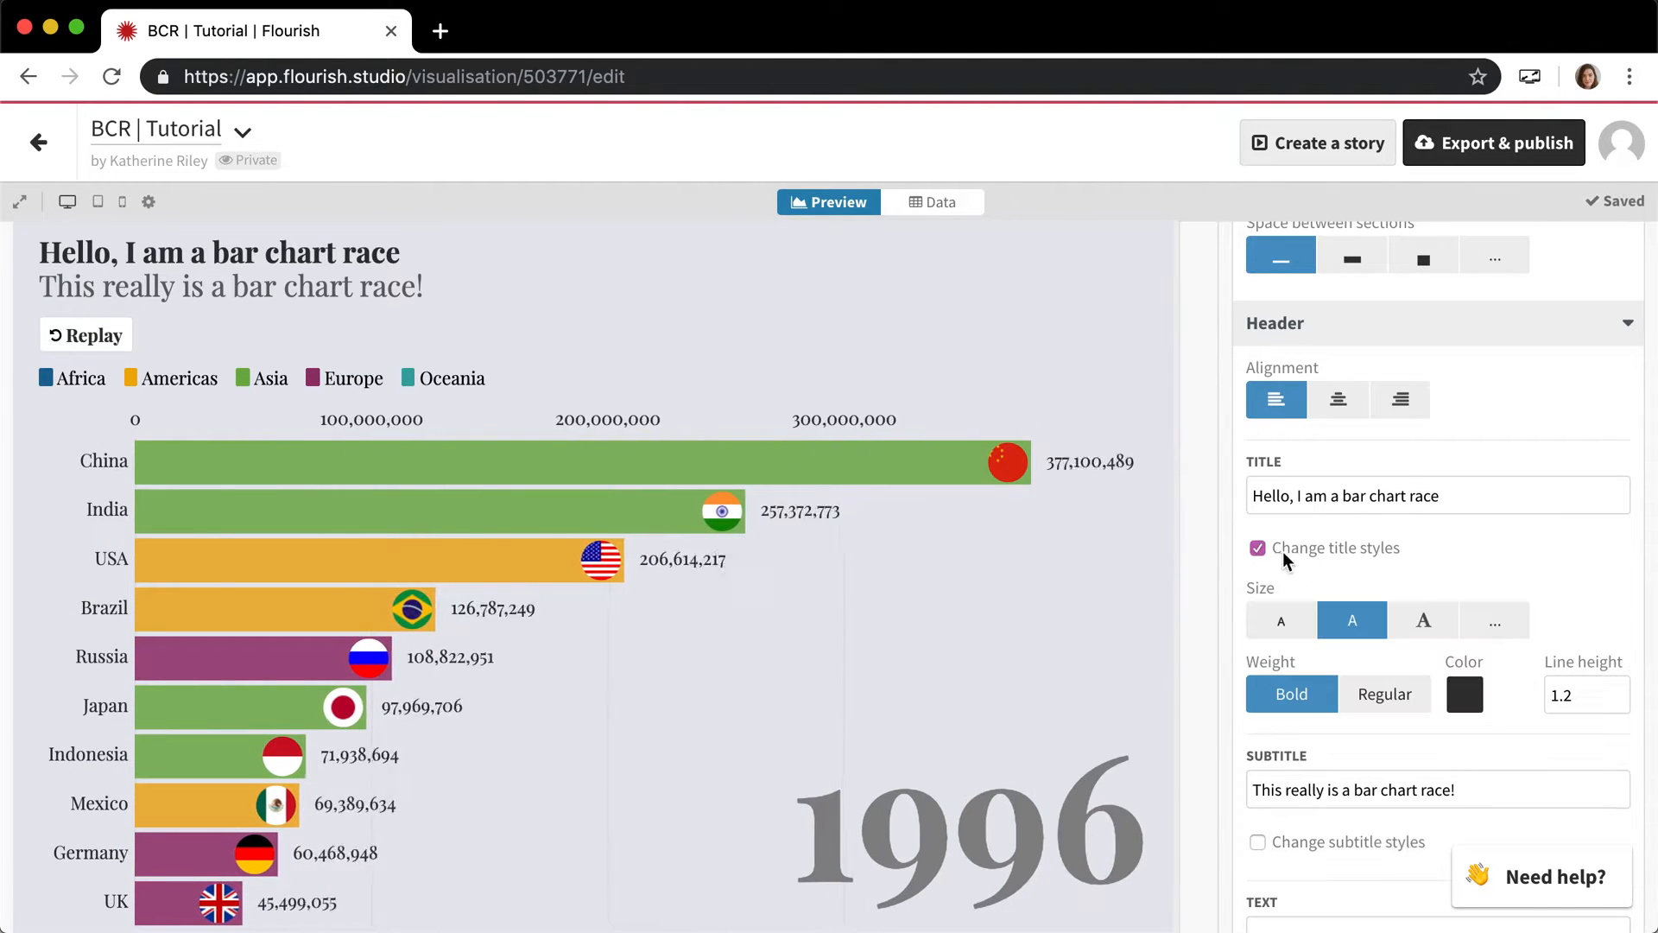
{"action": "left_click", "coordinate": [1463, 694]}
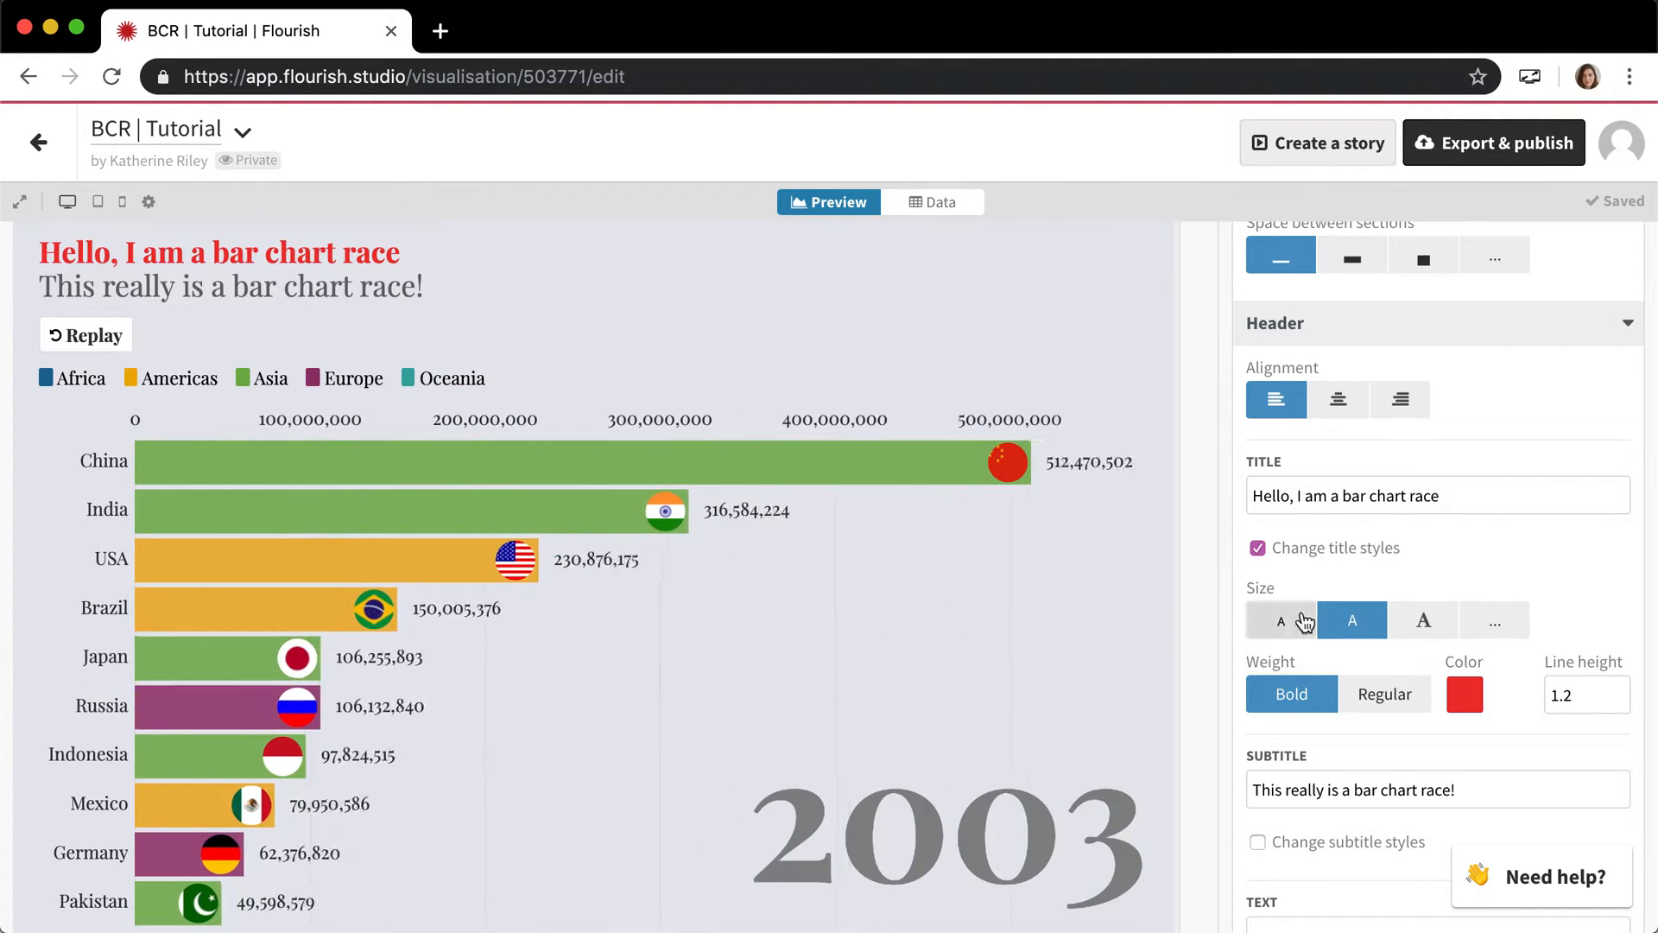
{"action": "left_click", "coordinate": [1422, 620]}
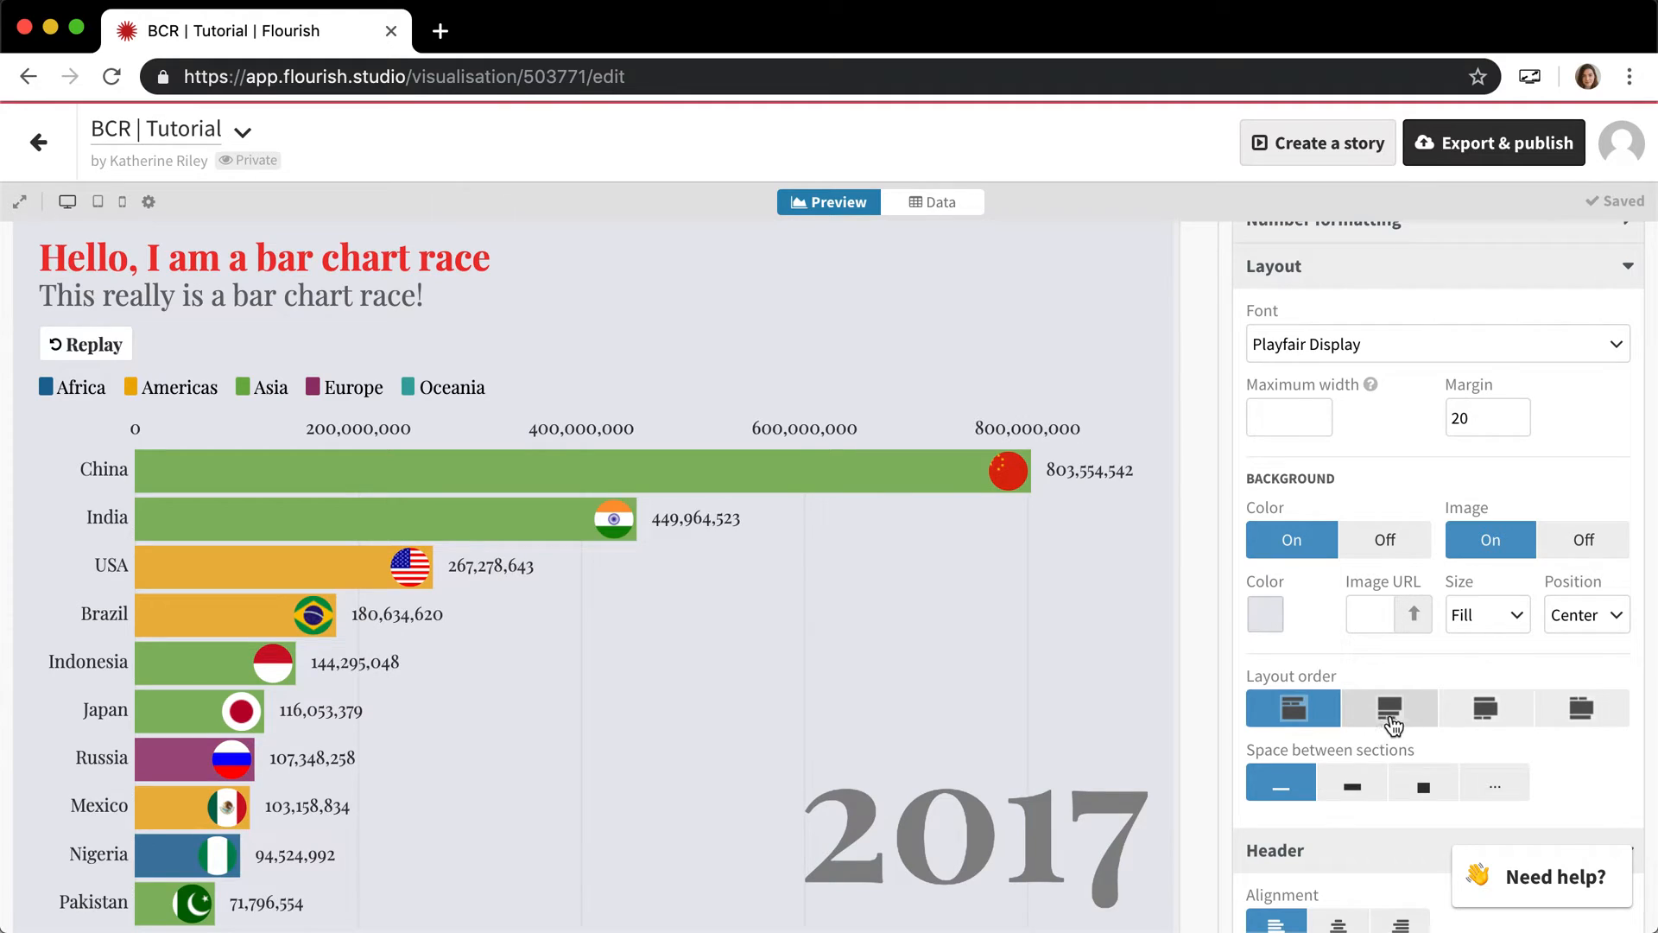
Try each layout order, replaying the race, and keep header below with replay on top
{"action": "scroll", "scroll_direction": "up", "scroll_amount": 3}
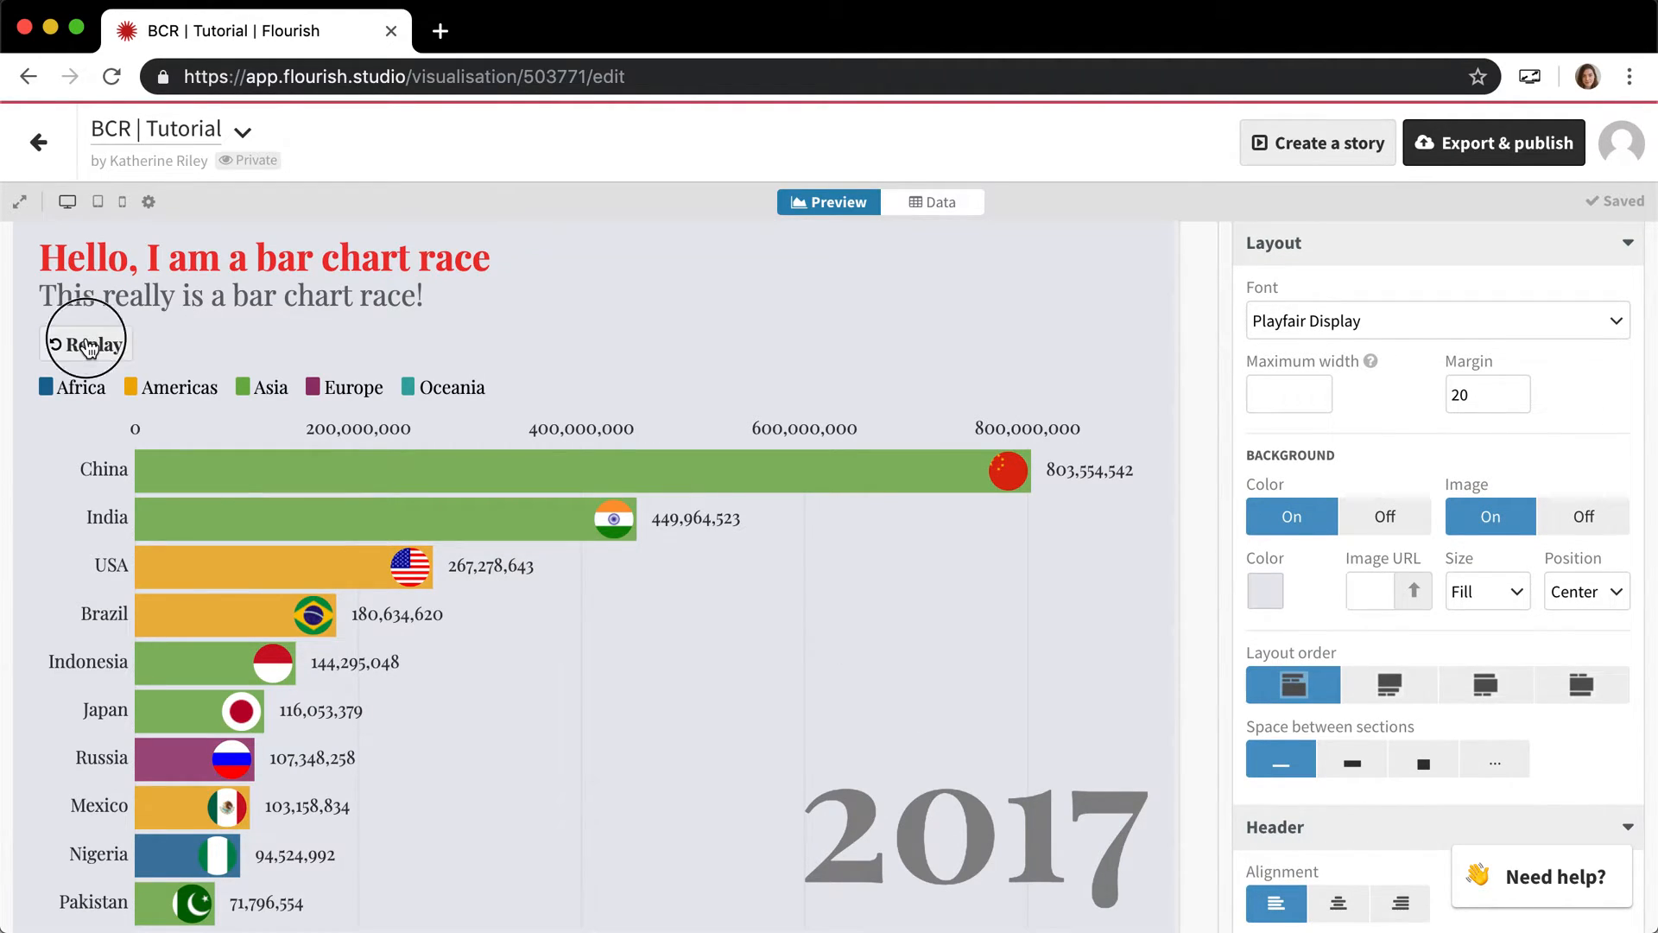
{"action": "left_click", "coordinate": [85, 324]}
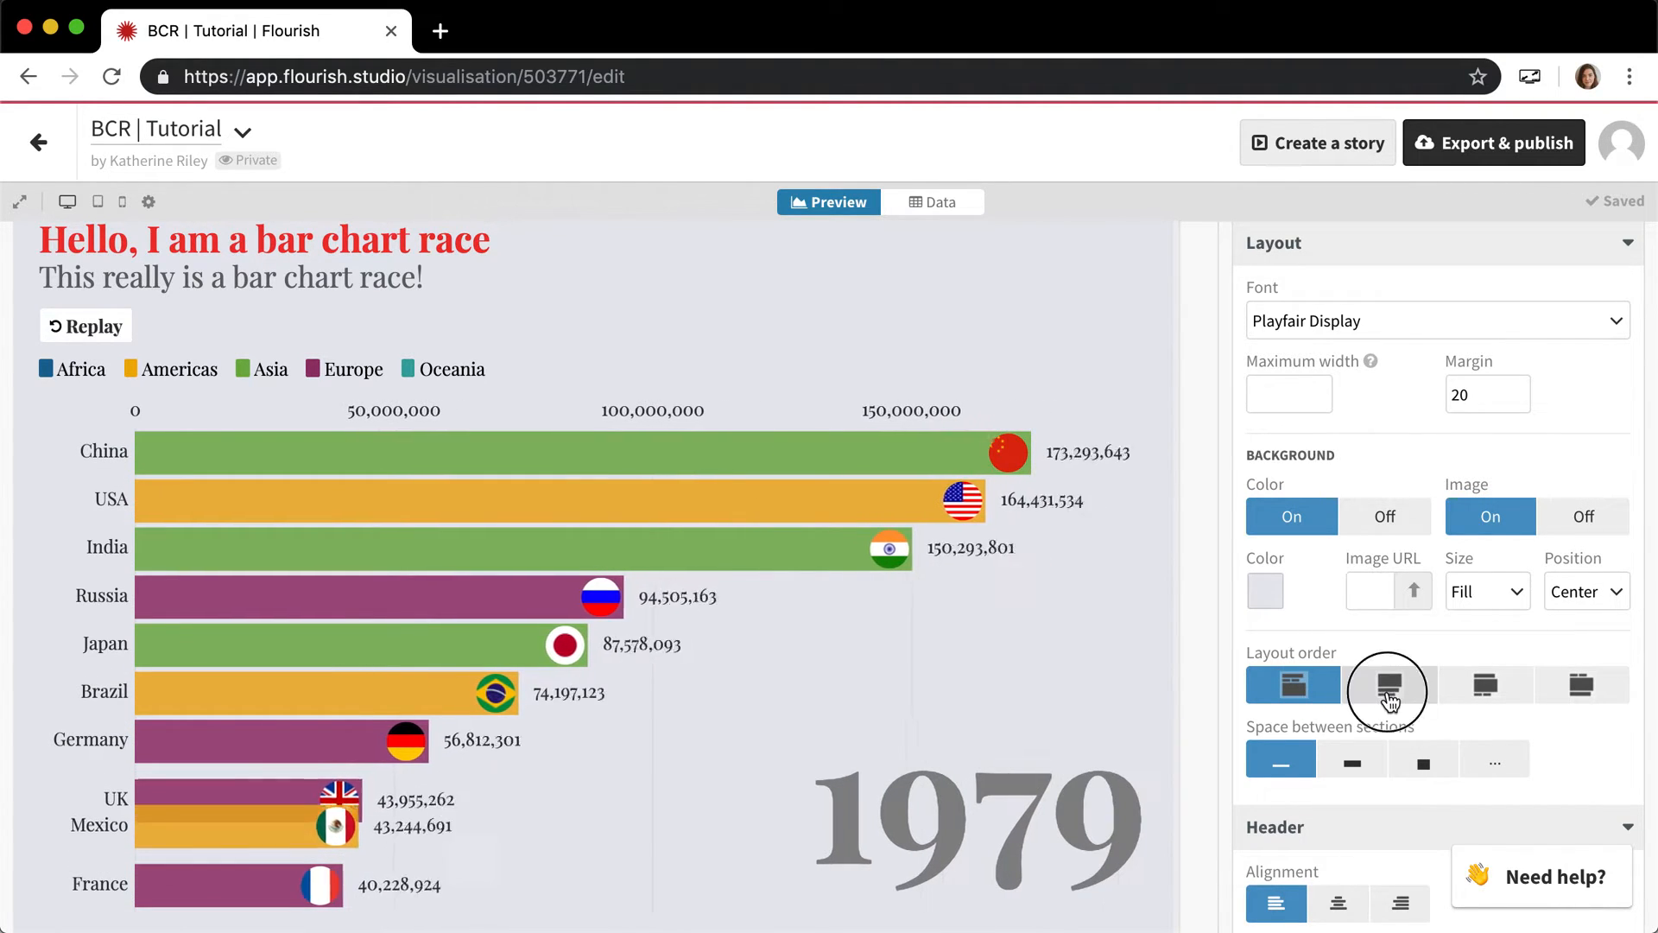
{"action": "left_click", "coordinate": [1389, 684]}
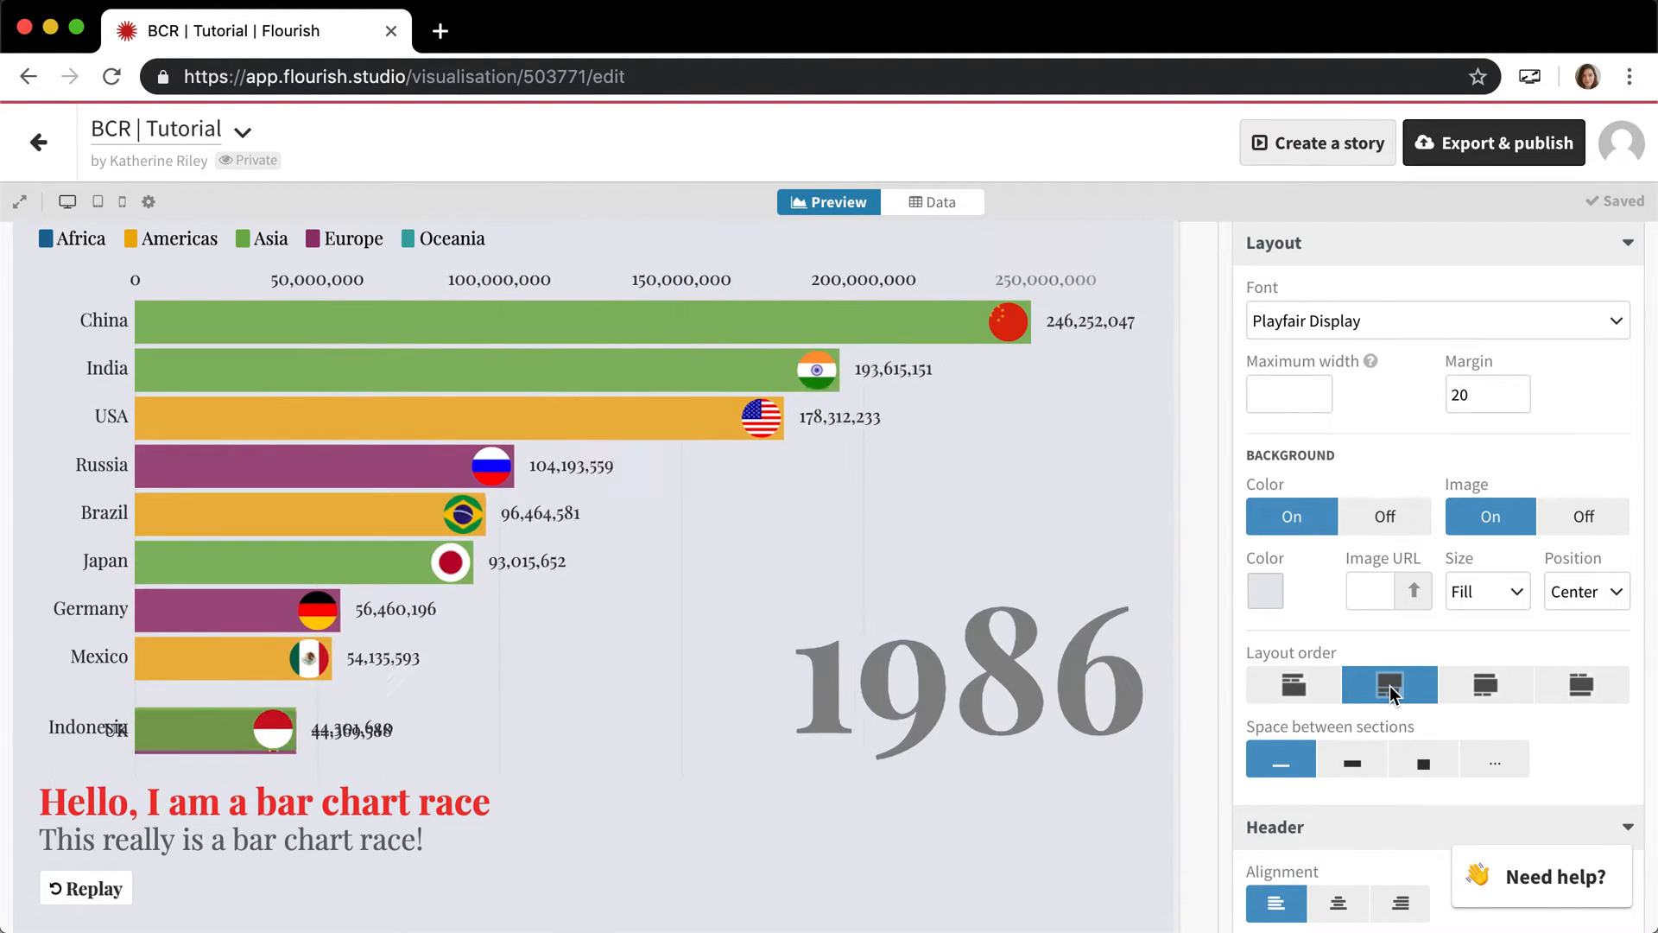
{"action": "left_click", "coordinate": [86, 888]}
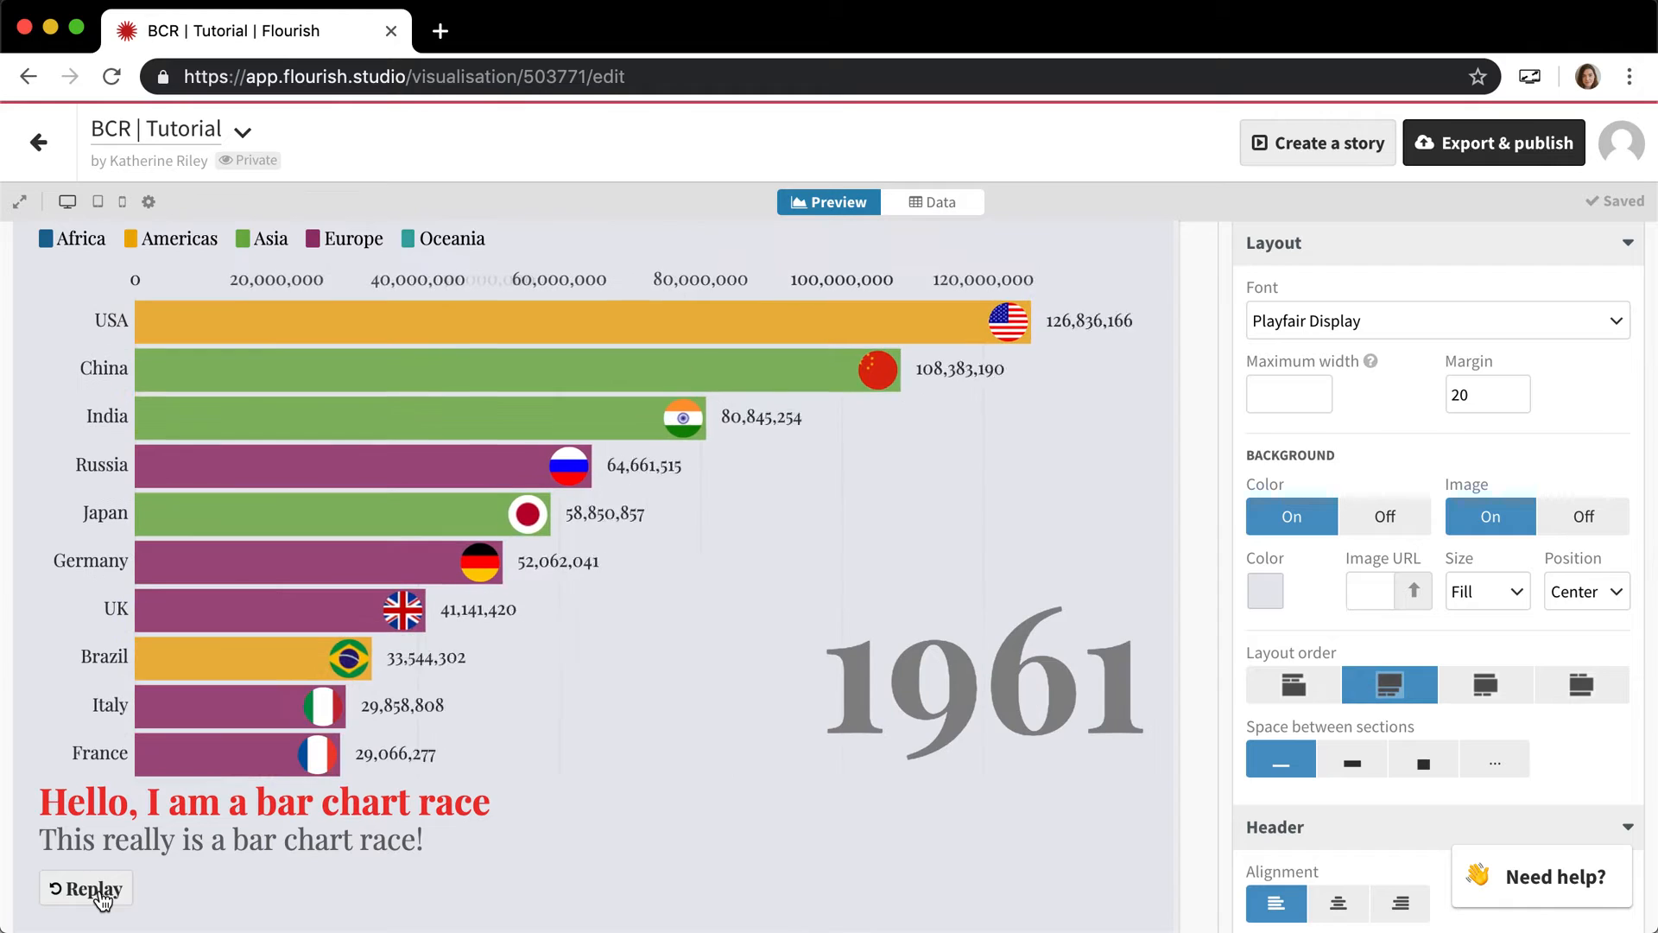
{"action": "left_click", "coordinate": [87, 887]}
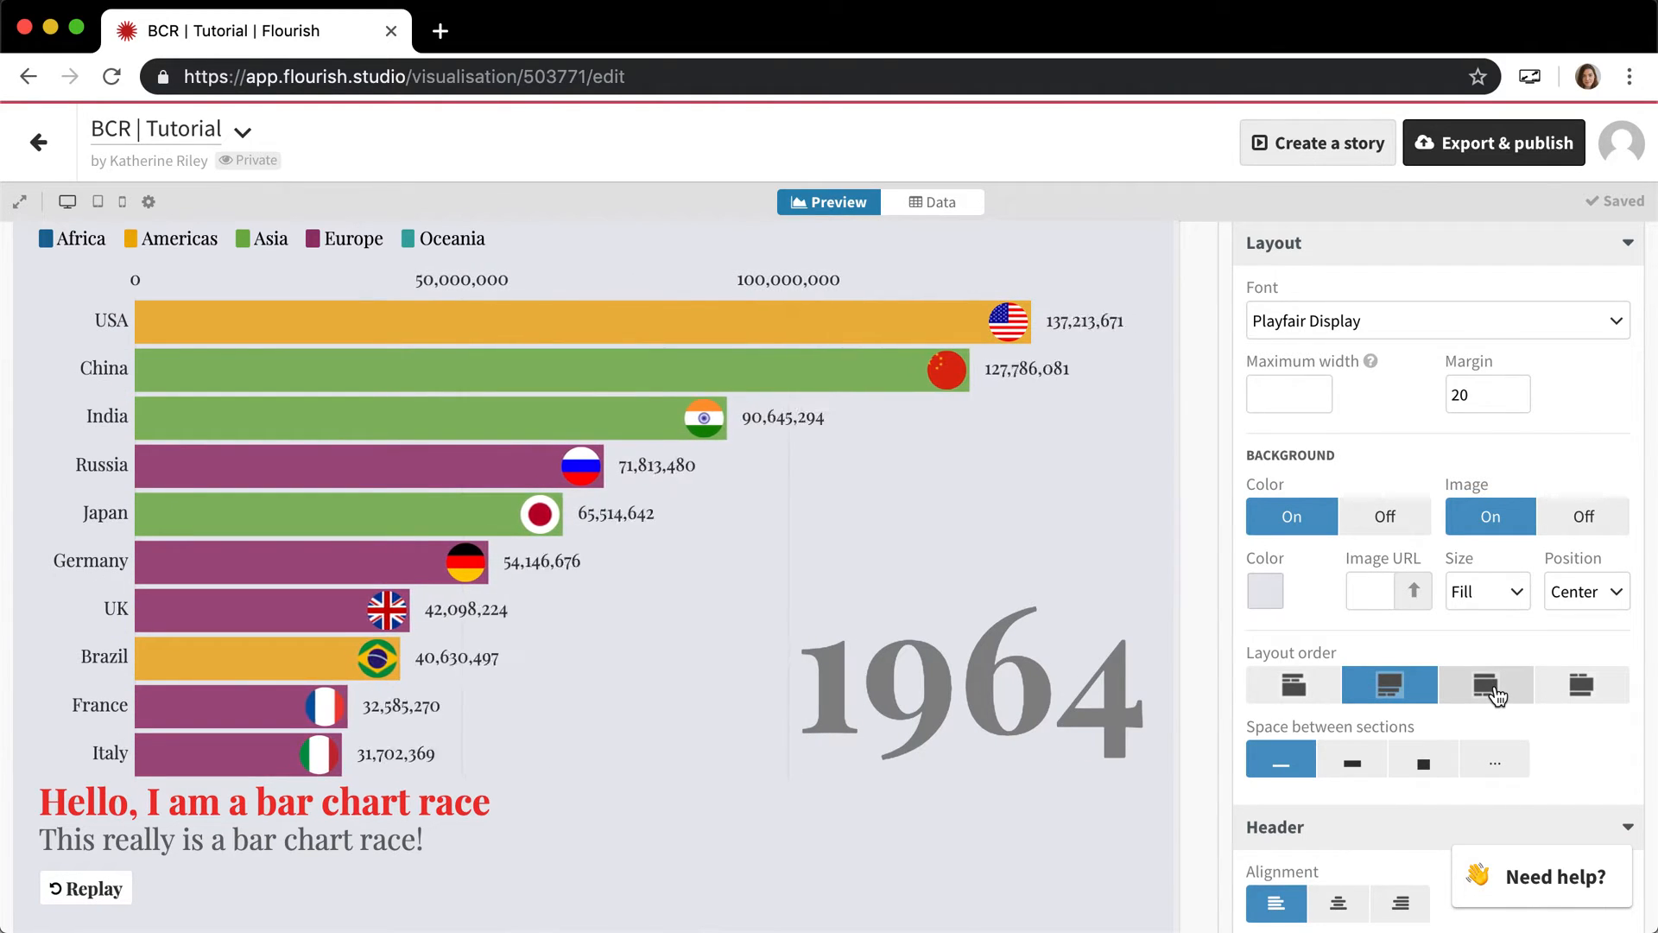
{"action": "left_click", "coordinate": [1486, 684]}
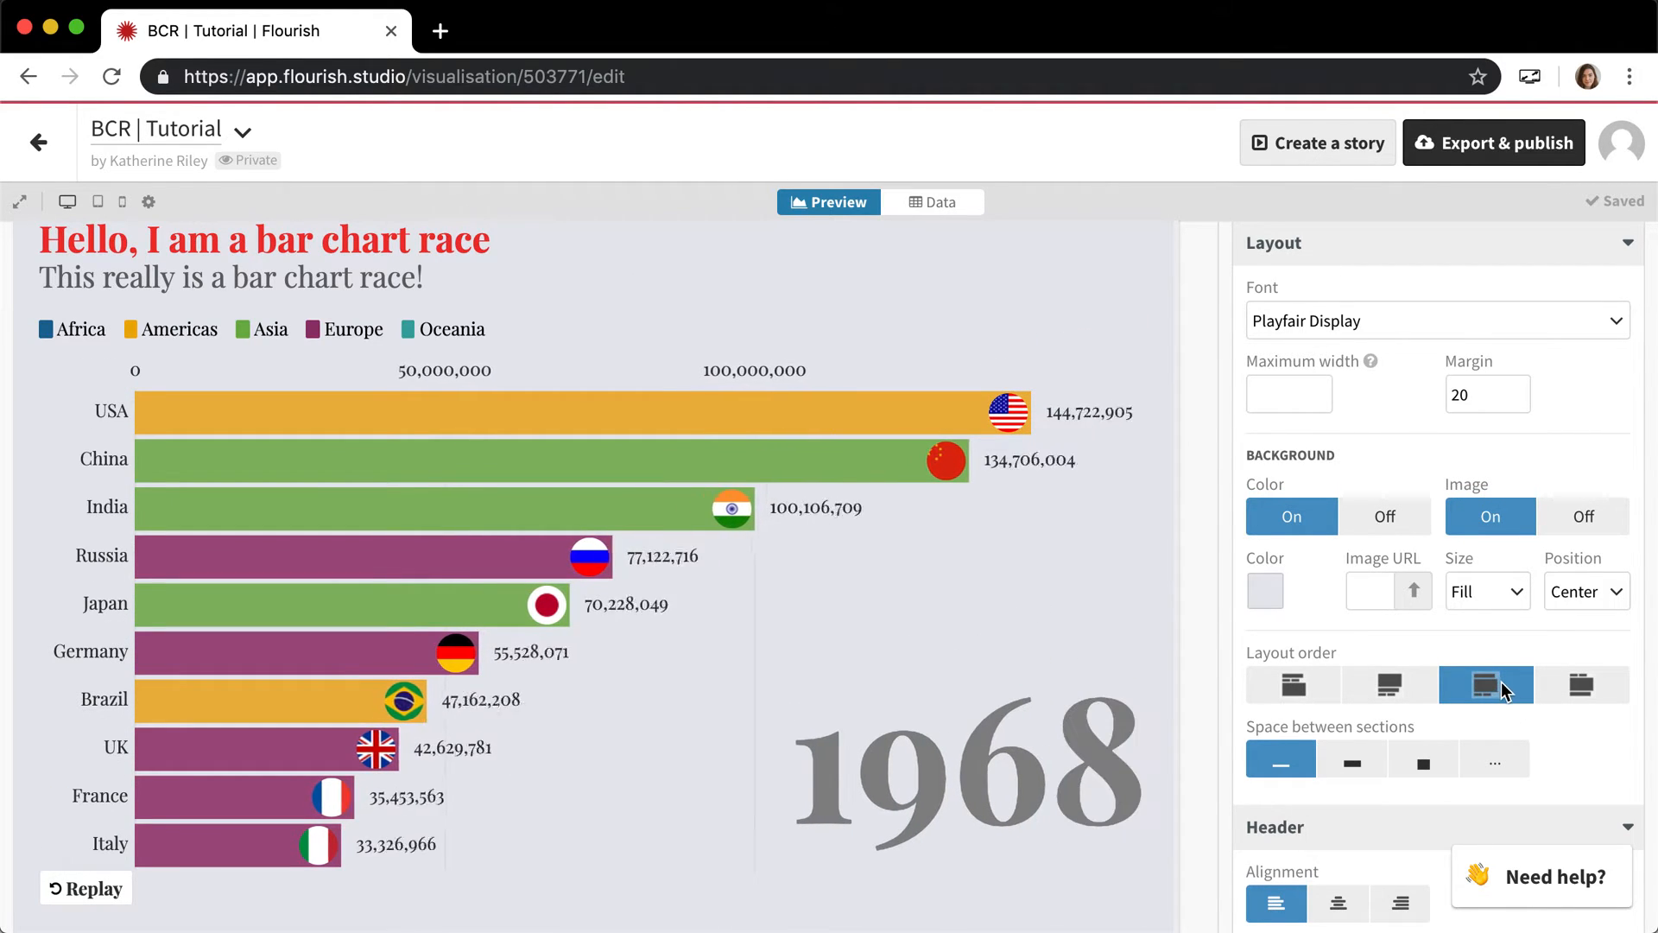
{"action": "left_click", "coordinate": [1580, 684]}
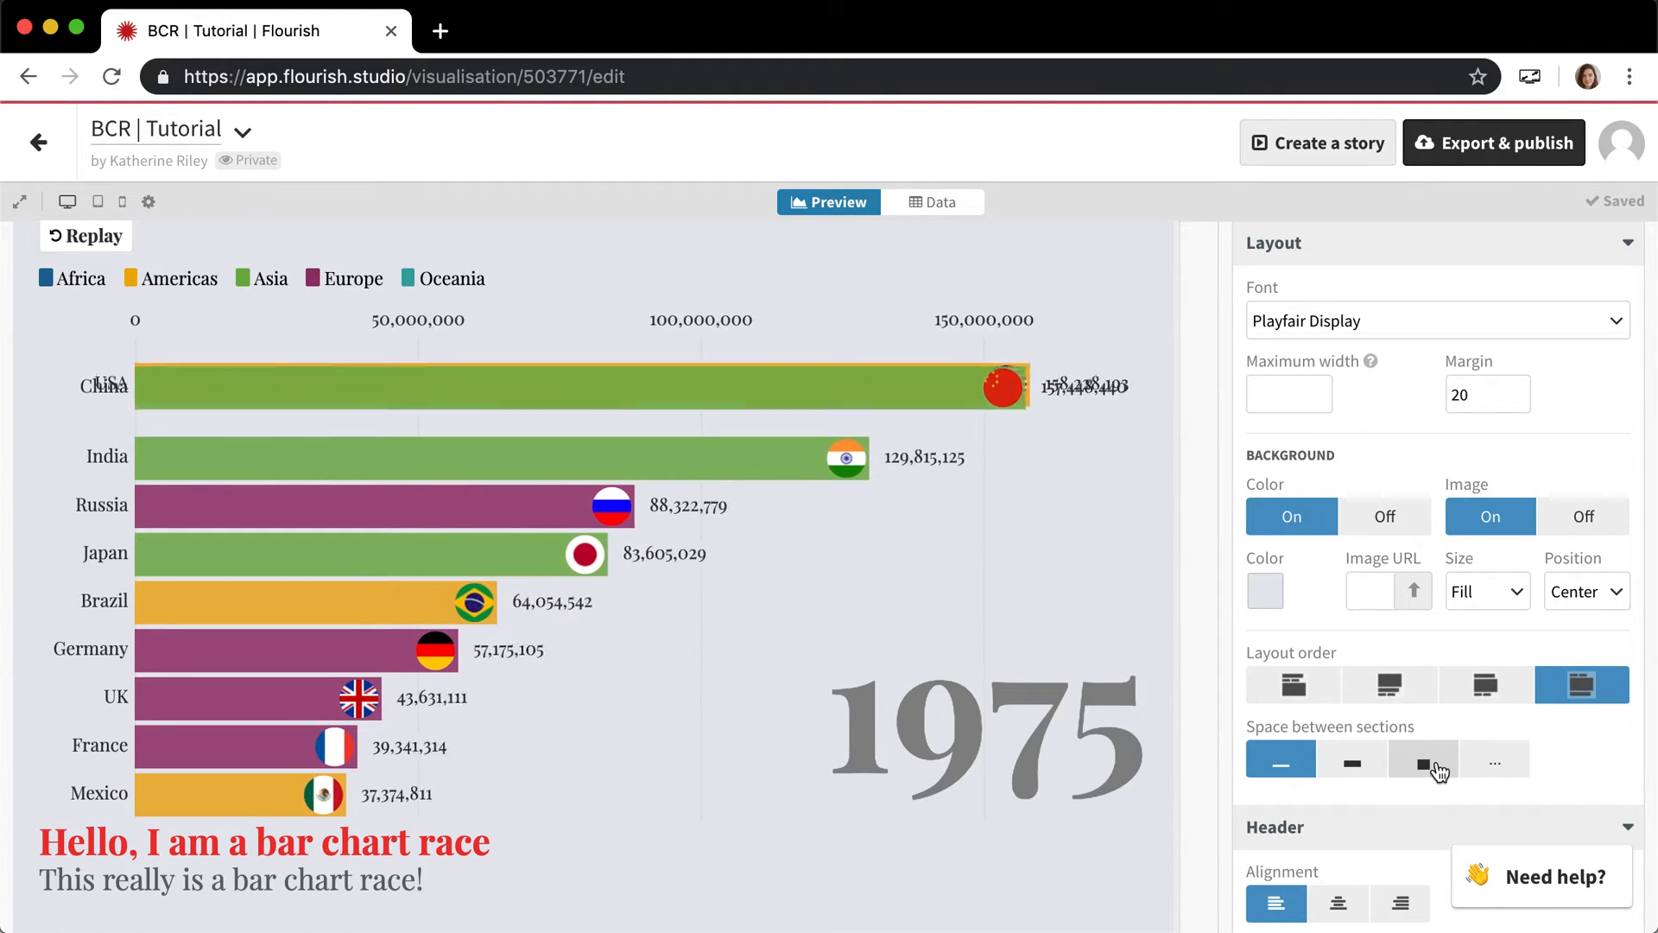
Set large spacing between sections and center the header alignment
{"action": "left_click", "coordinate": [1421, 758]}
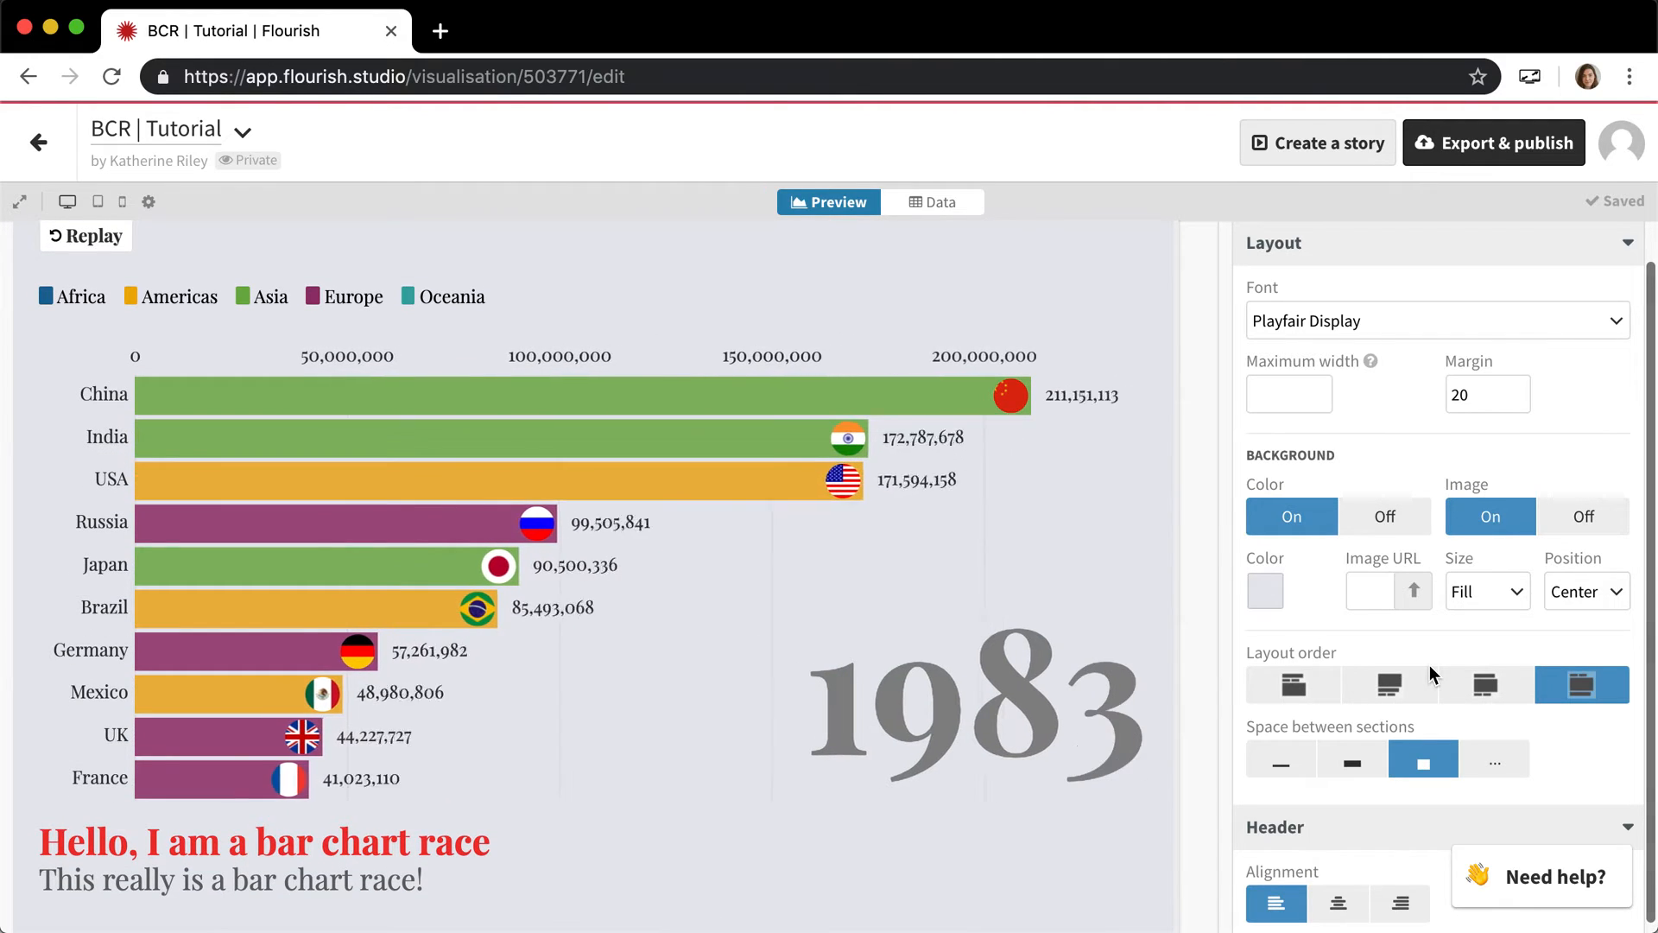
{"action": "scroll", "scroll_direction": "down", "scroll_amount": 3}
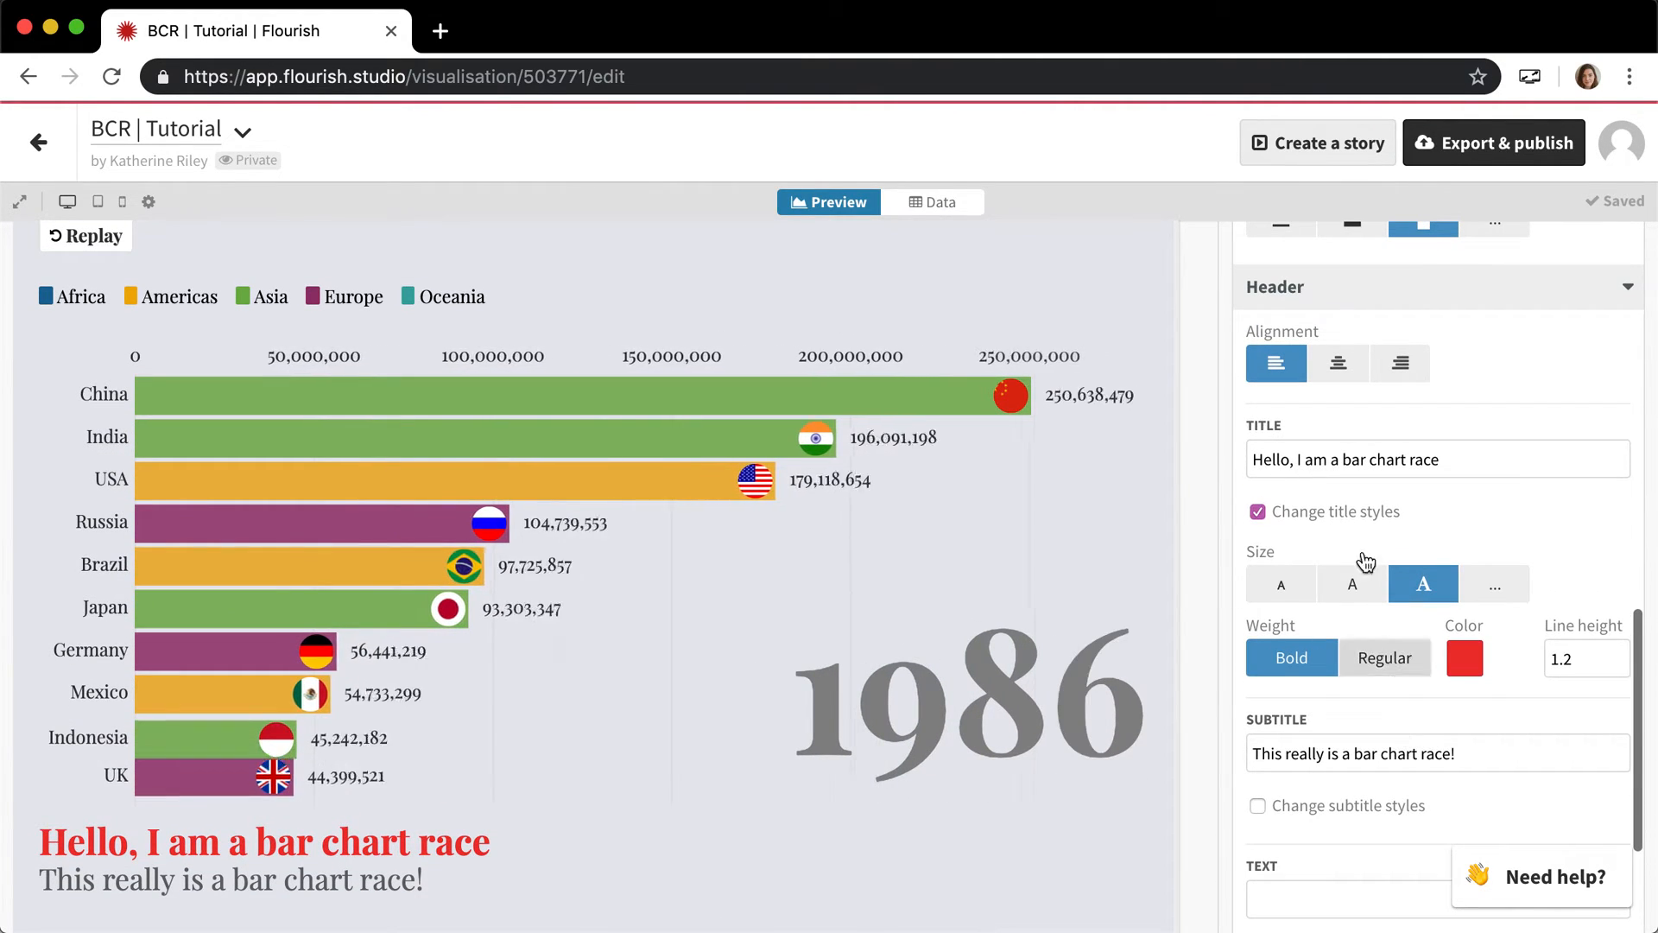
{"action": "left_click", "coordinate": [1337, 363]}
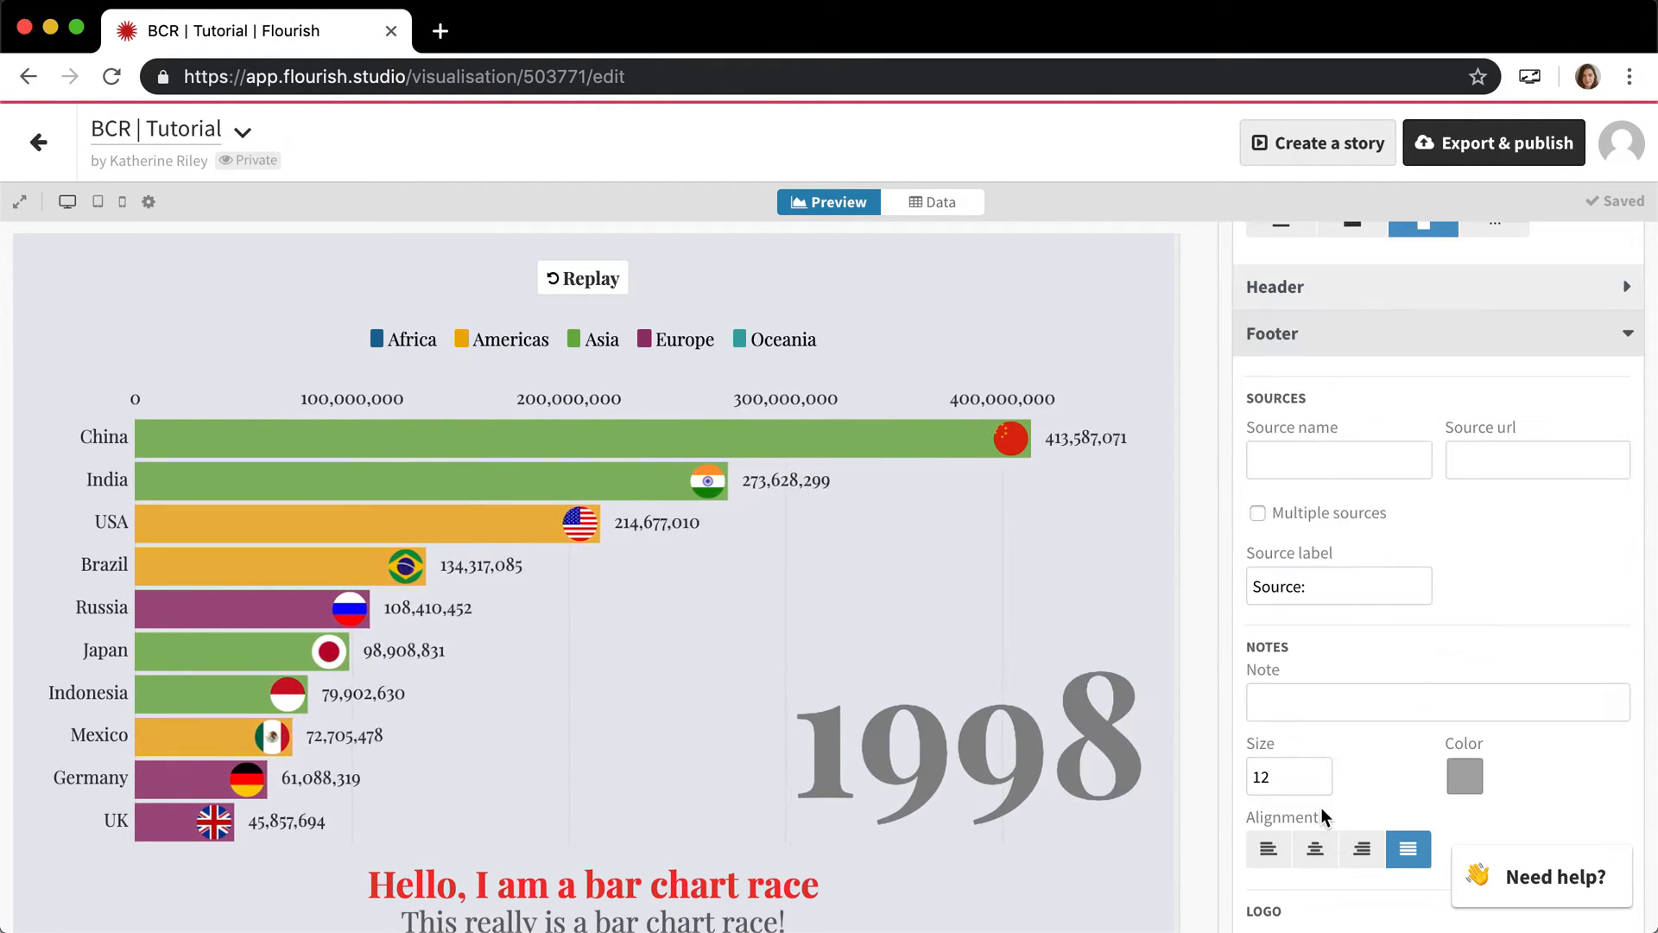
Enter World Bank as the source name with a source URL in the footer
{"action": "left_click", "coordinate": [1337, 427]}
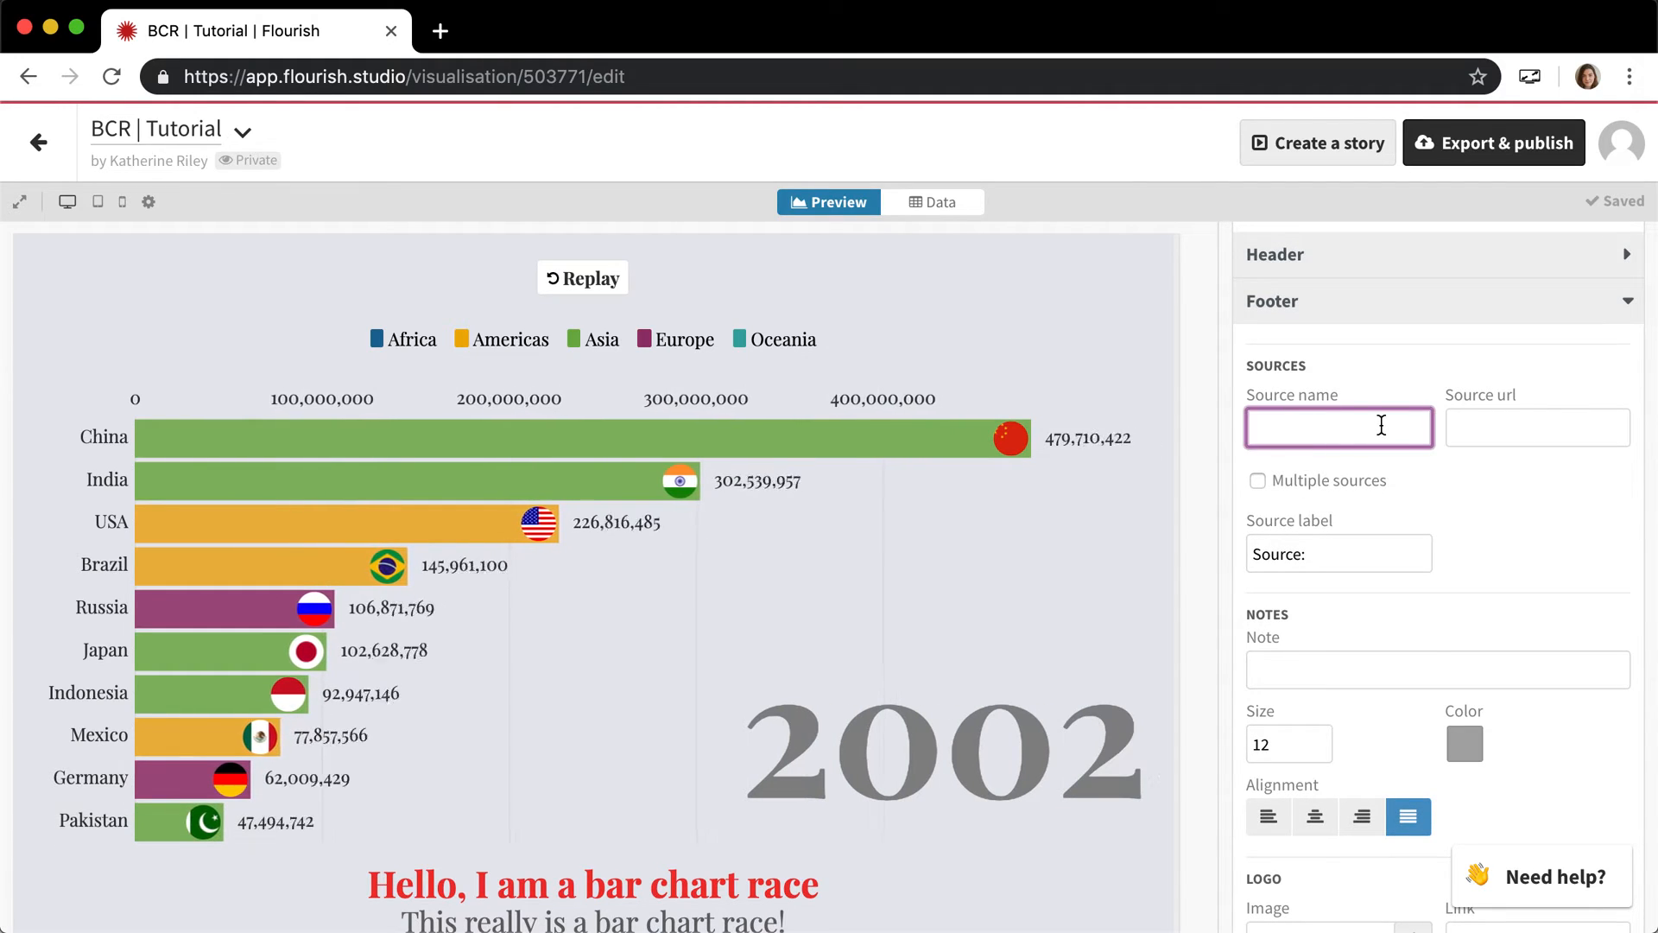
{"action": "type", "text": "World Bank"}
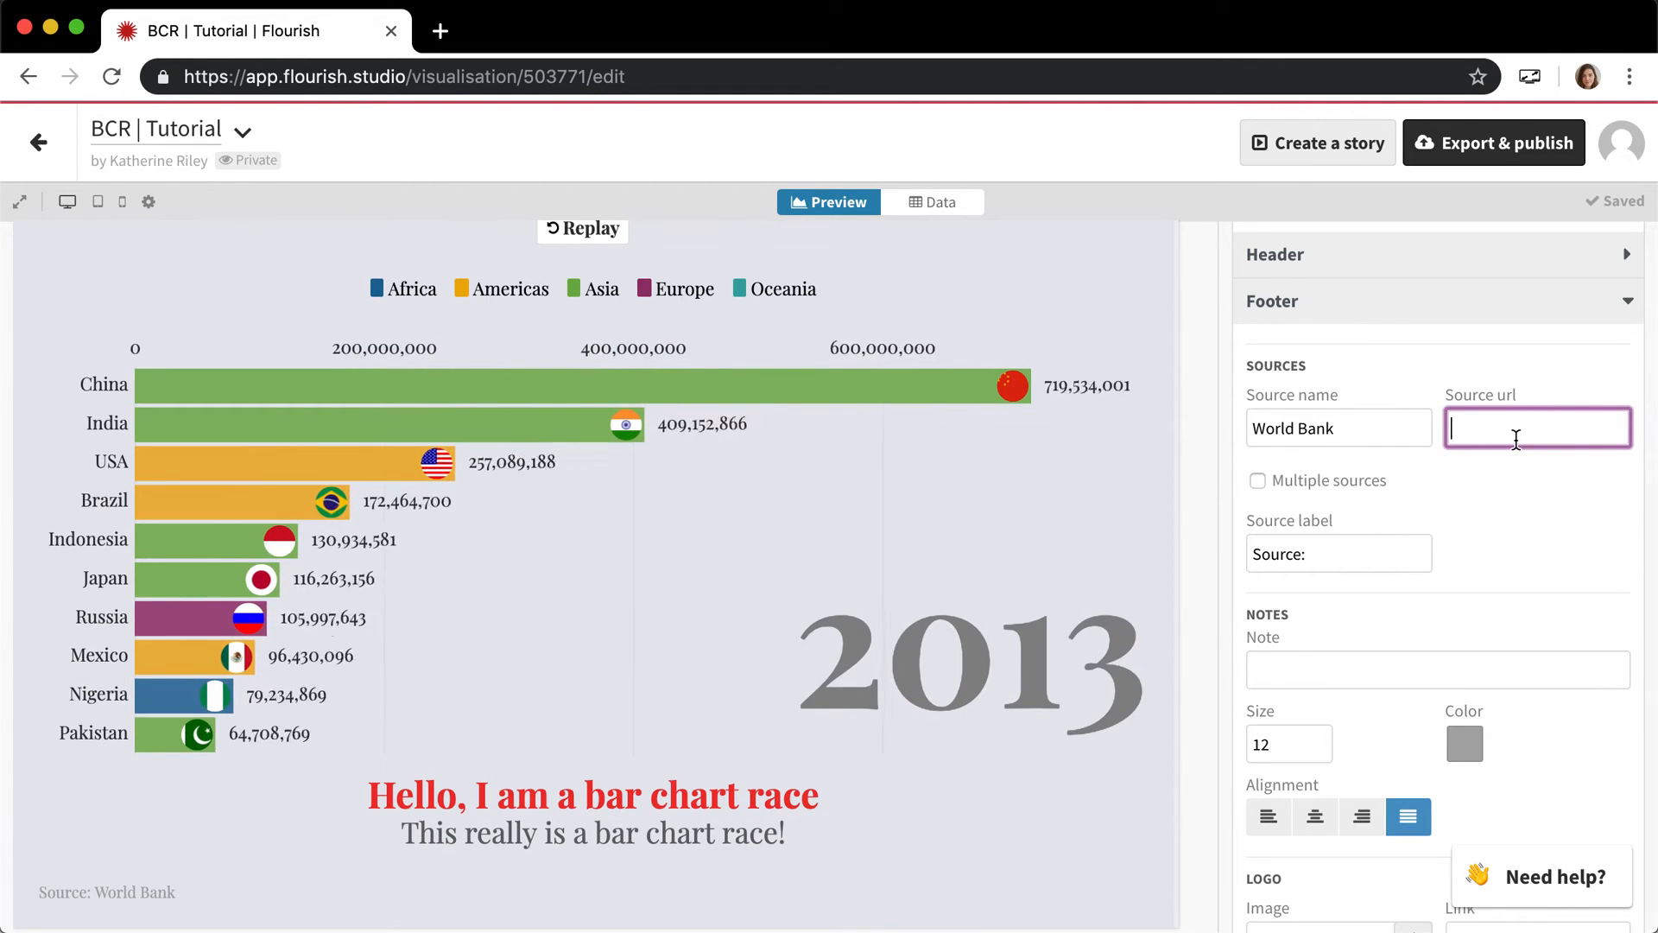
{"action": "type", "text": "url.url"}
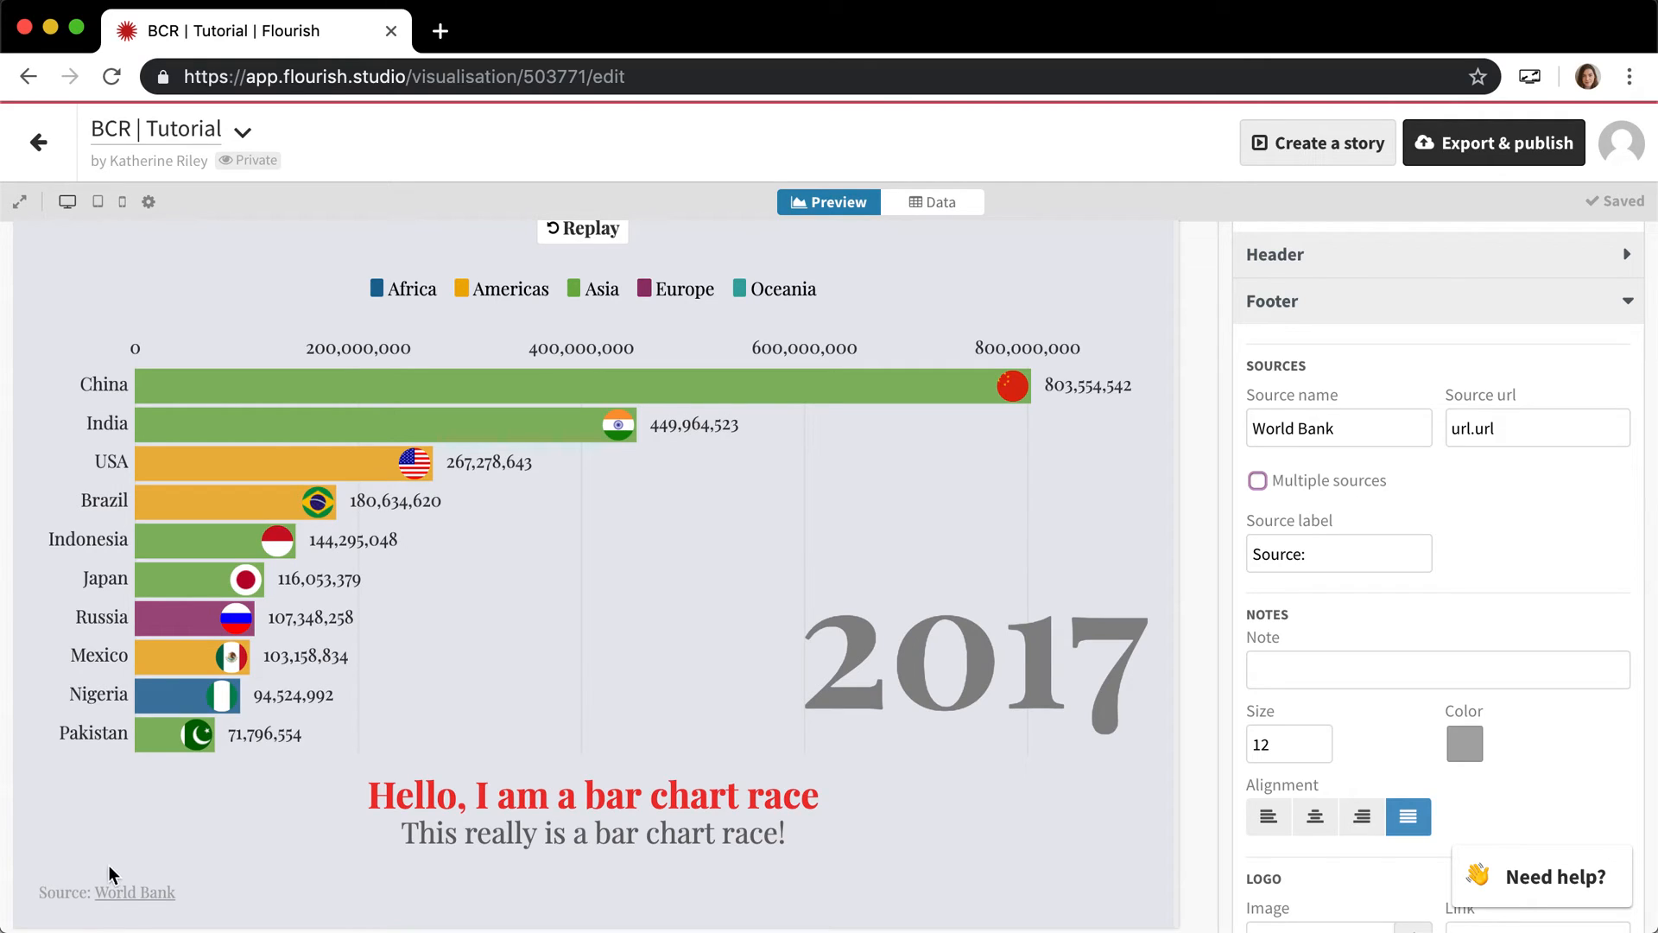
{"action": "mouse_move", "coordinate": [1430, 596]}
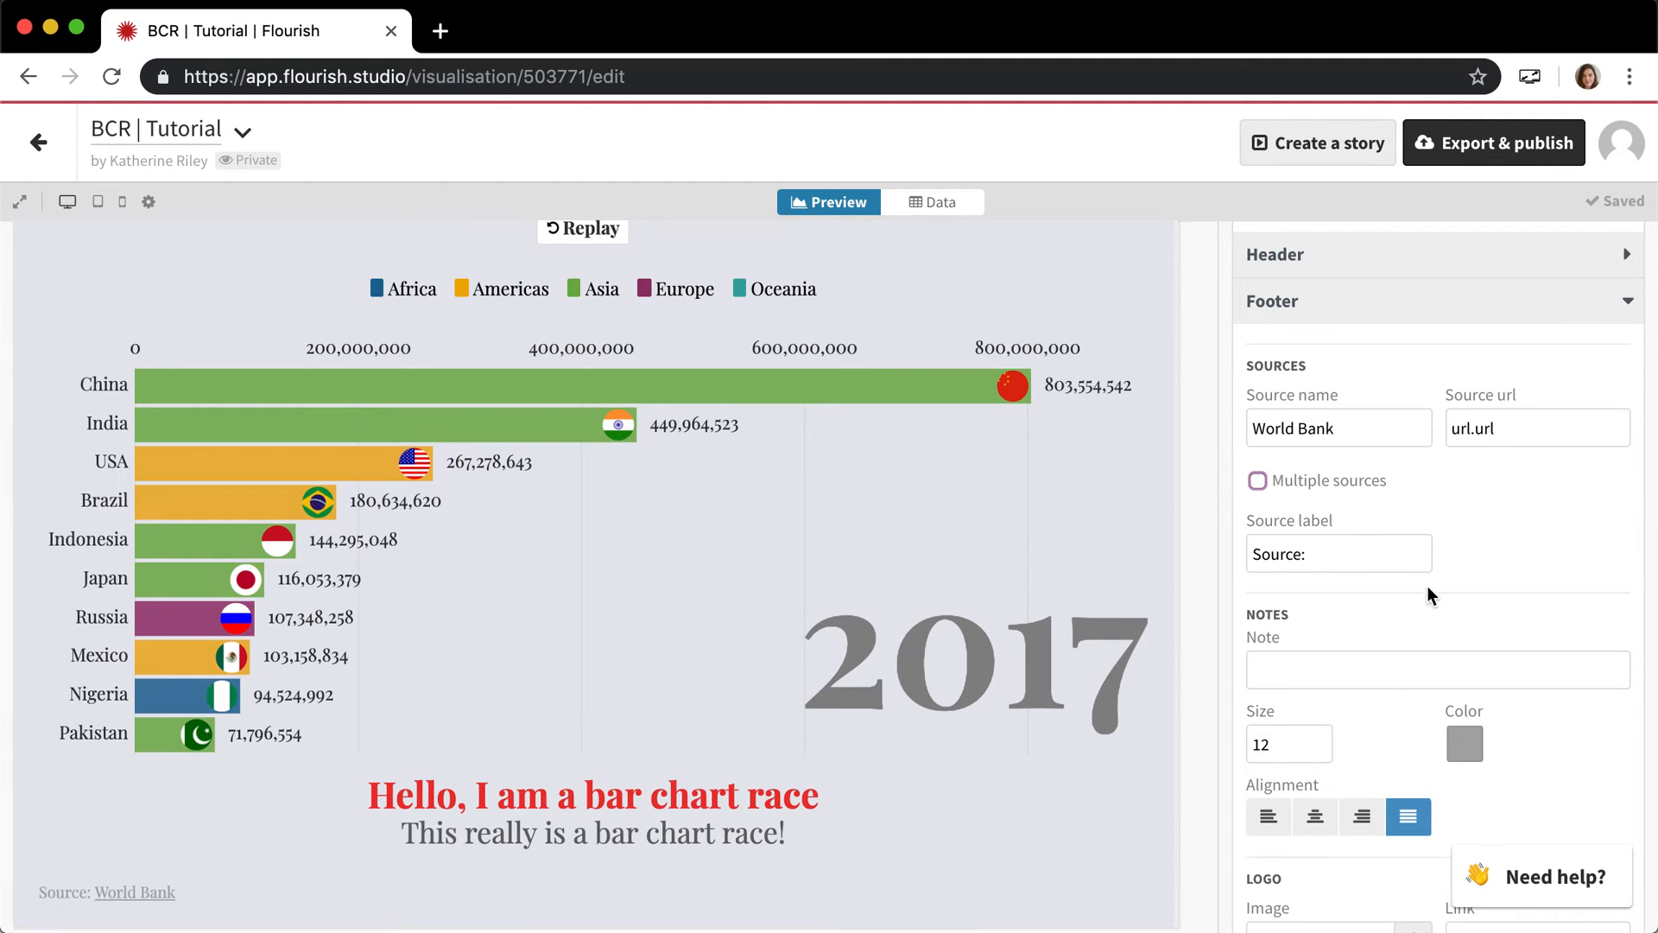
{"action": "left_click", "coordinate": [1437, 669]}
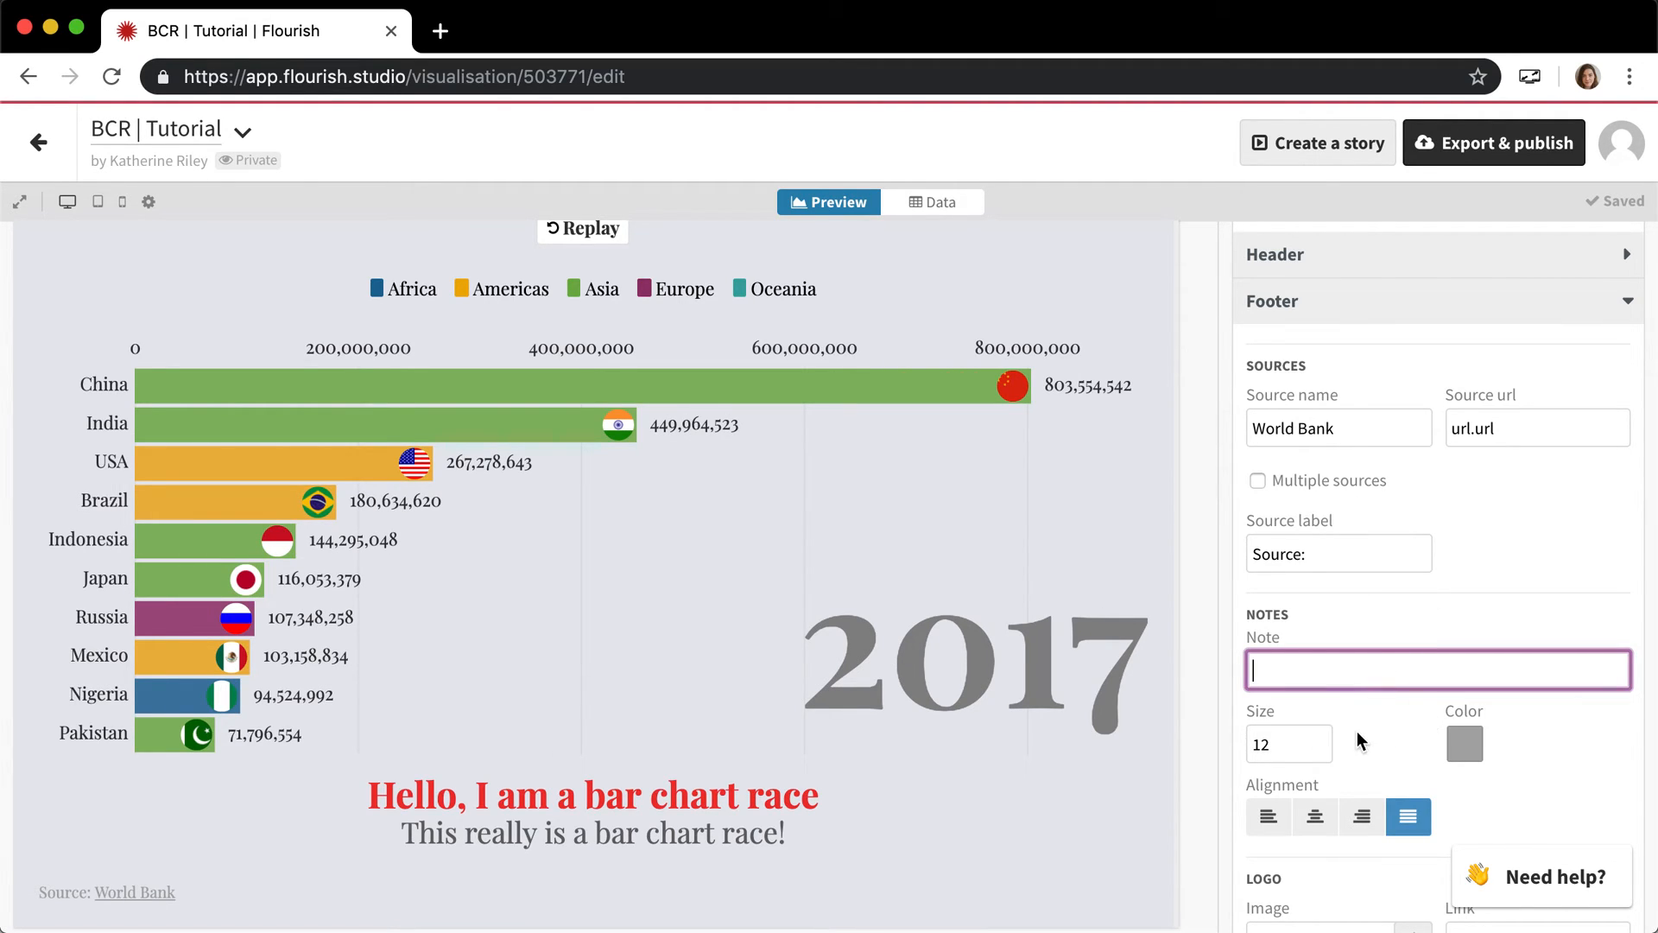
Set the footer logo position to Left and its vertical alignment to Top
{"action": "scroll", "scroll_direction": "down", "scroll_amount": 3}
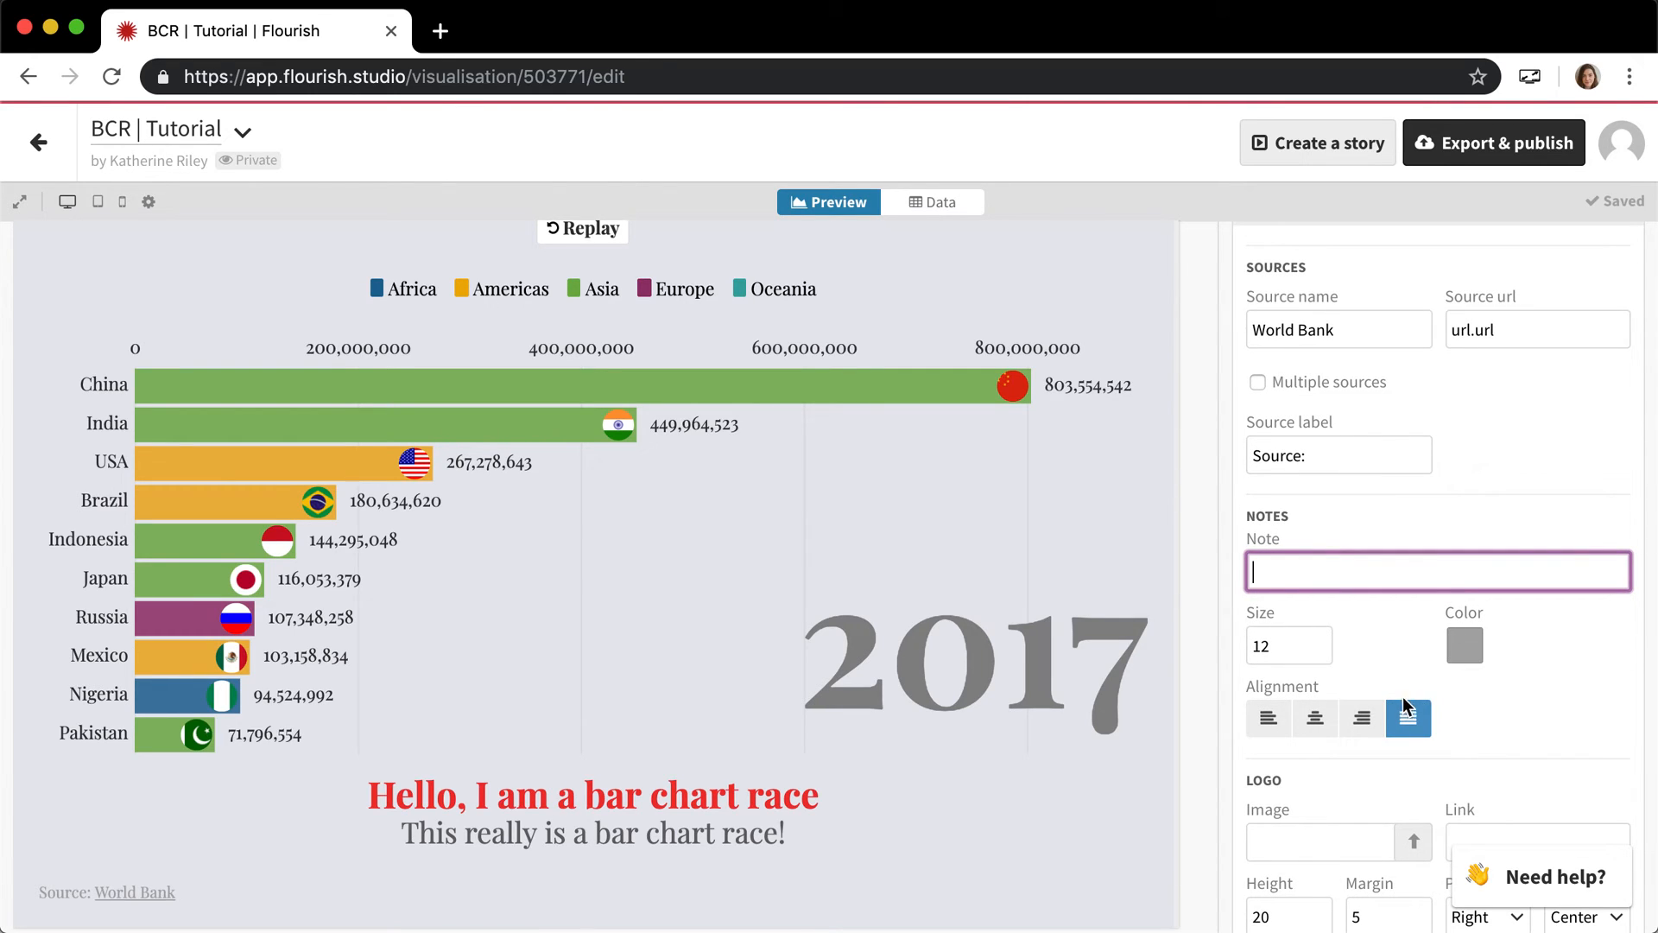
{"action": "scroll", "scroll_direction": "down", "scroll_amount": 3}
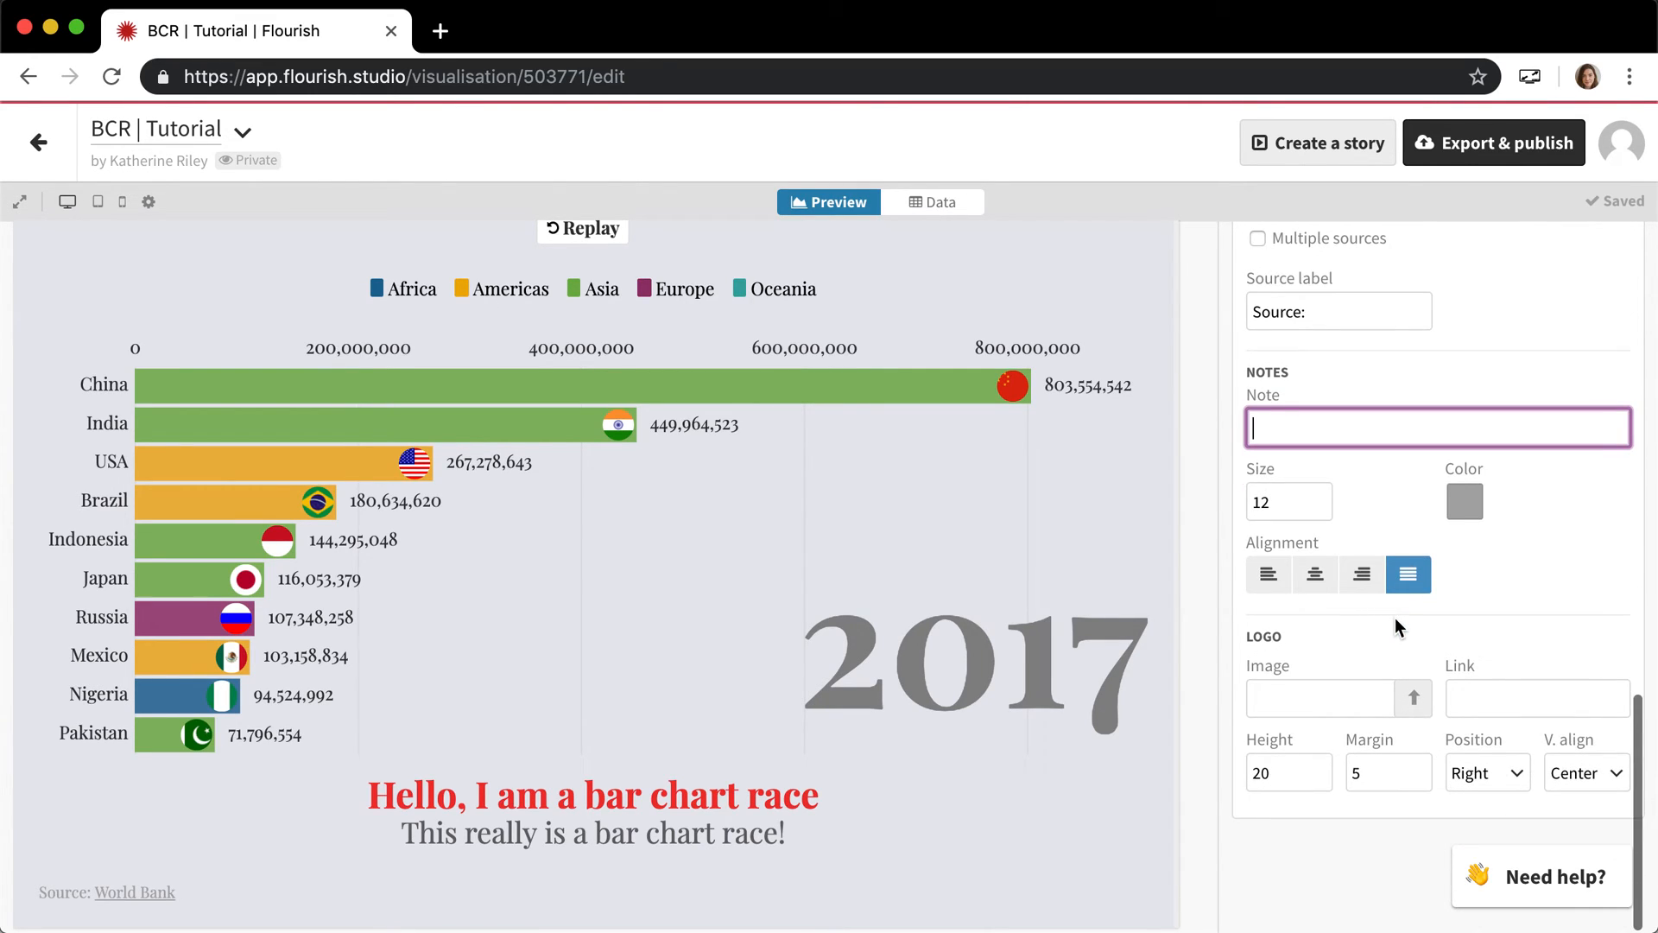
{"action": "mouse_move", "coordinate": [1325, 676]}
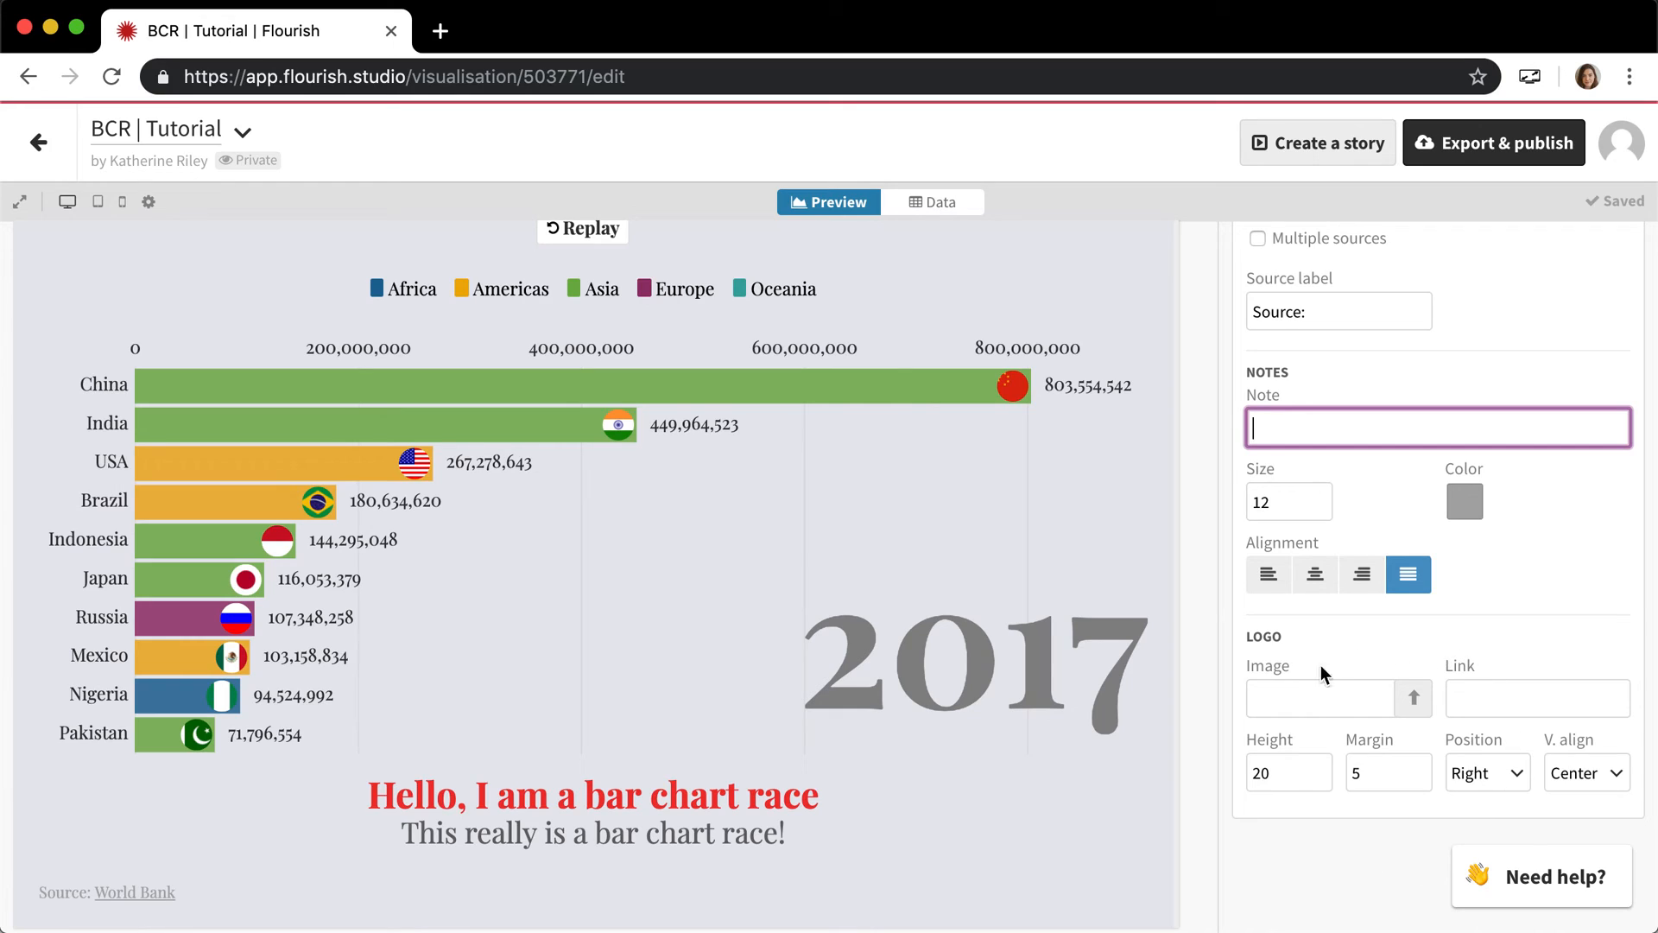
{"action": "mouse_move", "coordinate": [1404, 725]}
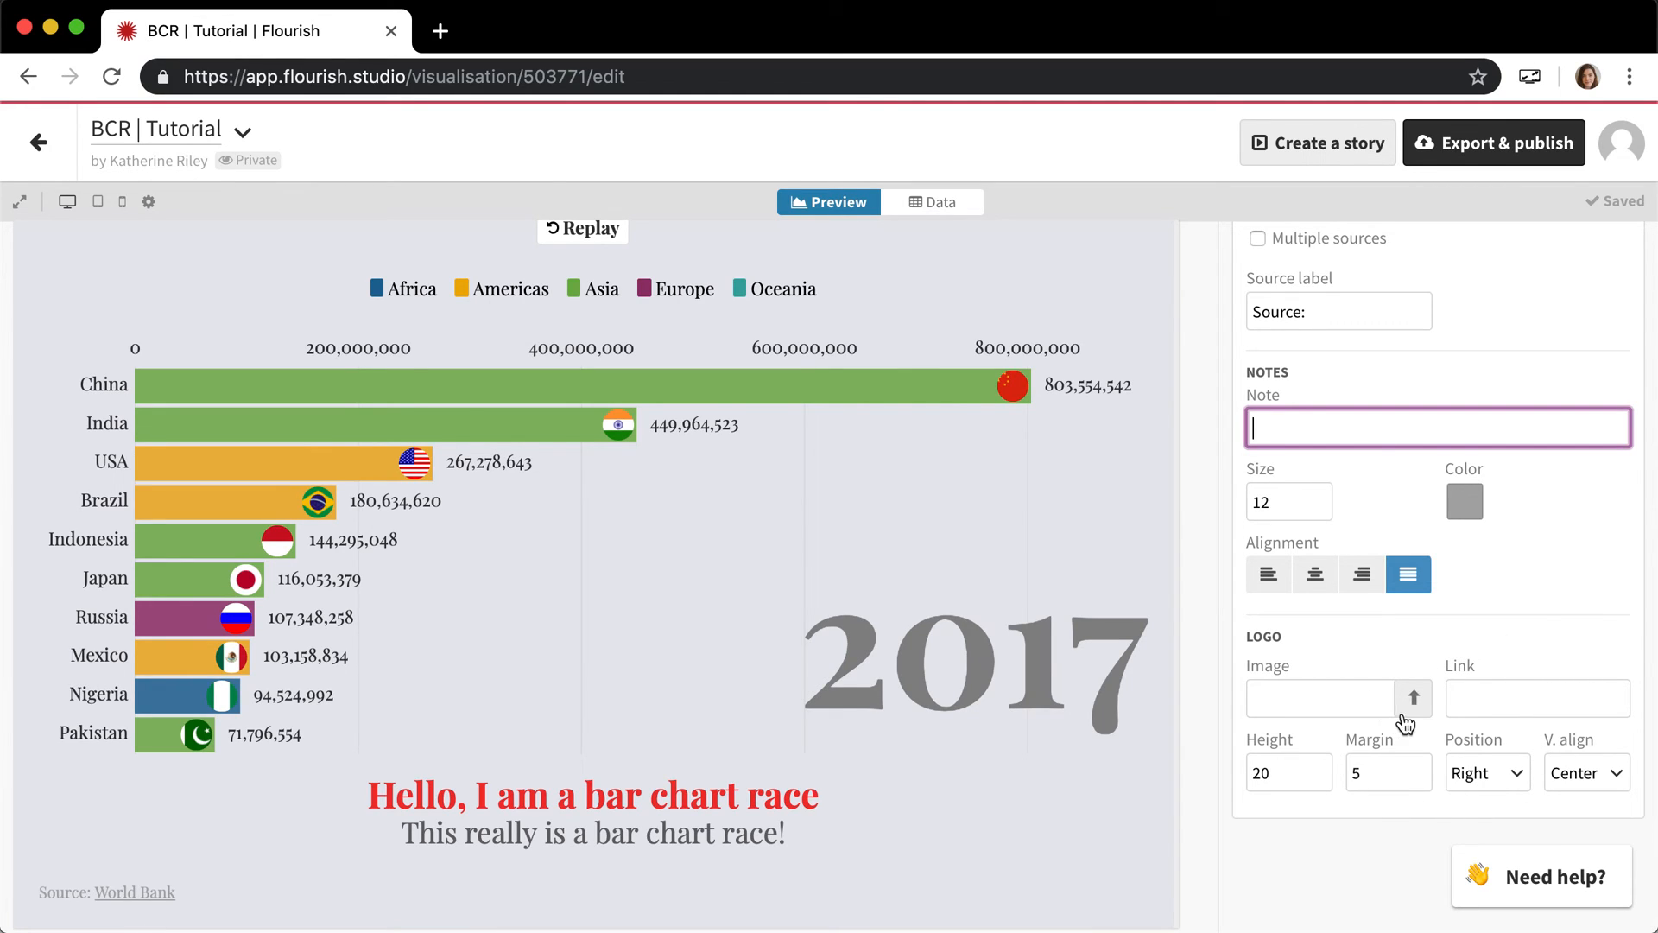
{"action": "mouse_move", "coordinate": [1422, 718]}
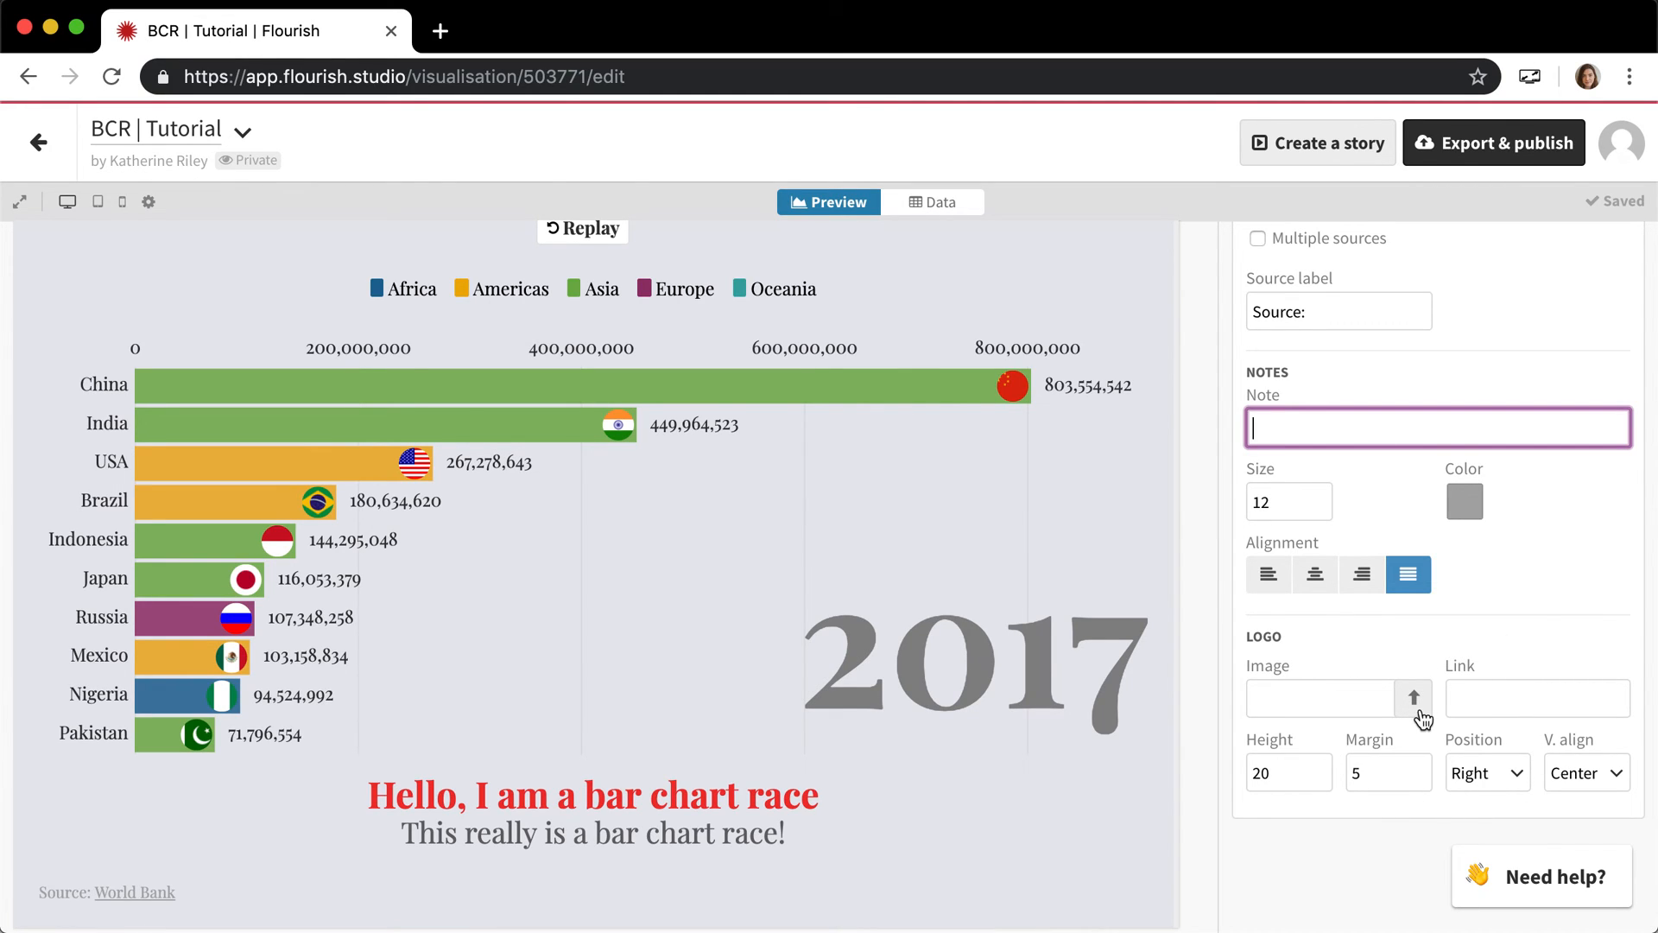
{"action": "mouse_move", "coordinate": [1497, 812]}
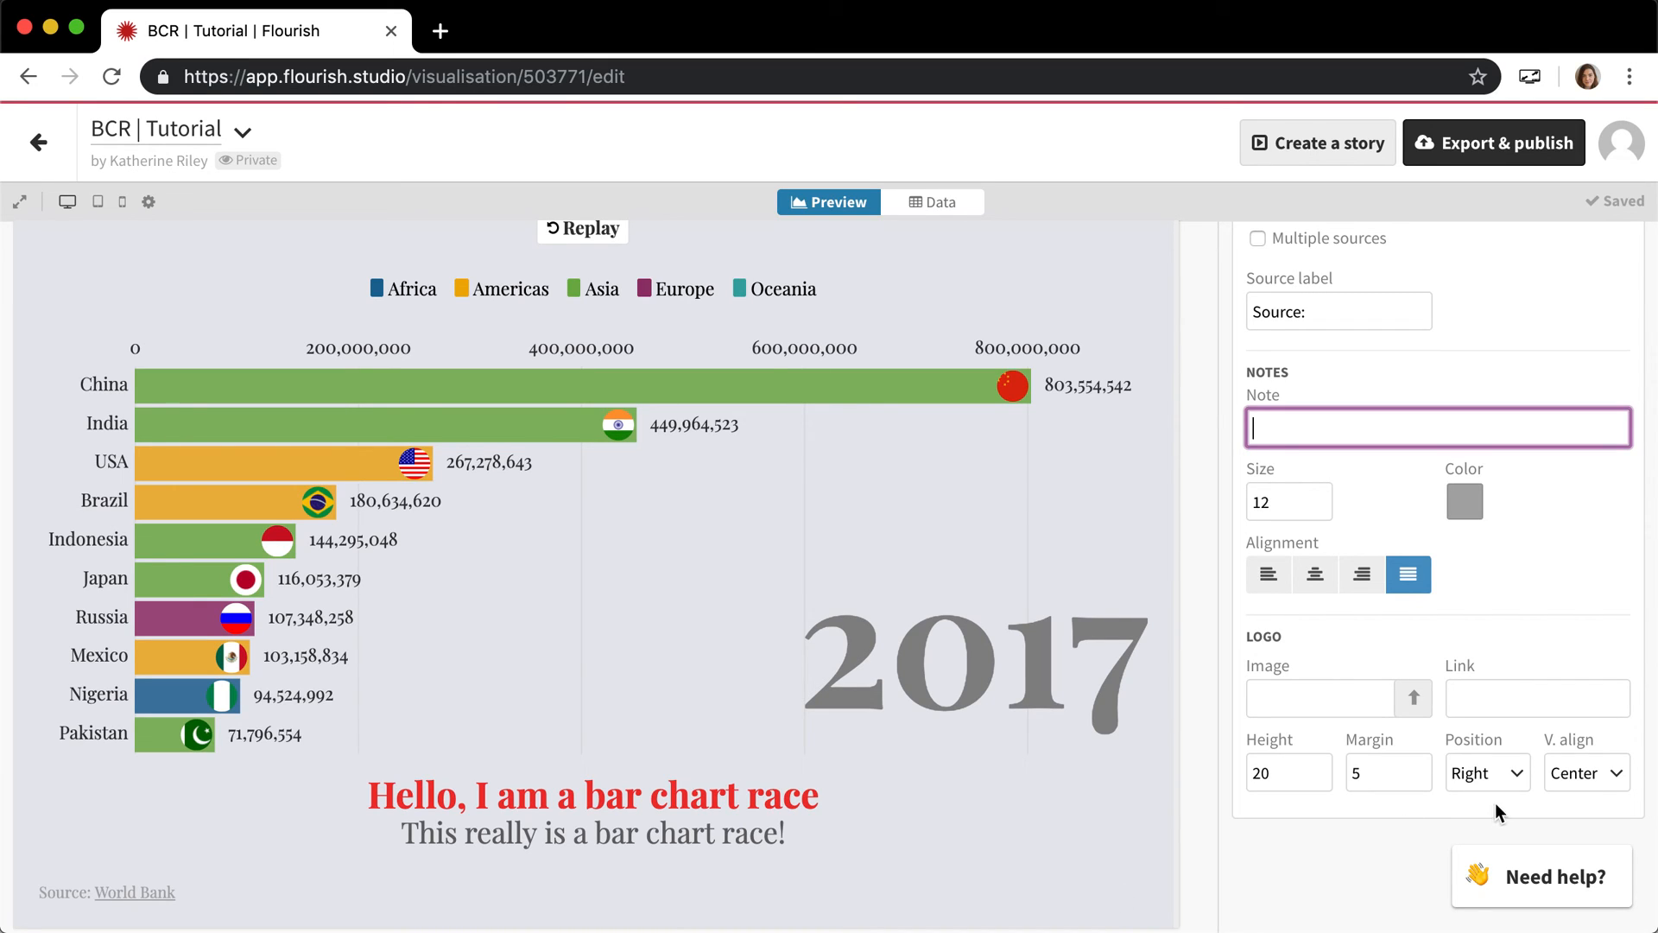
{"action": "left_click", "coordinate": [1486, 772]}
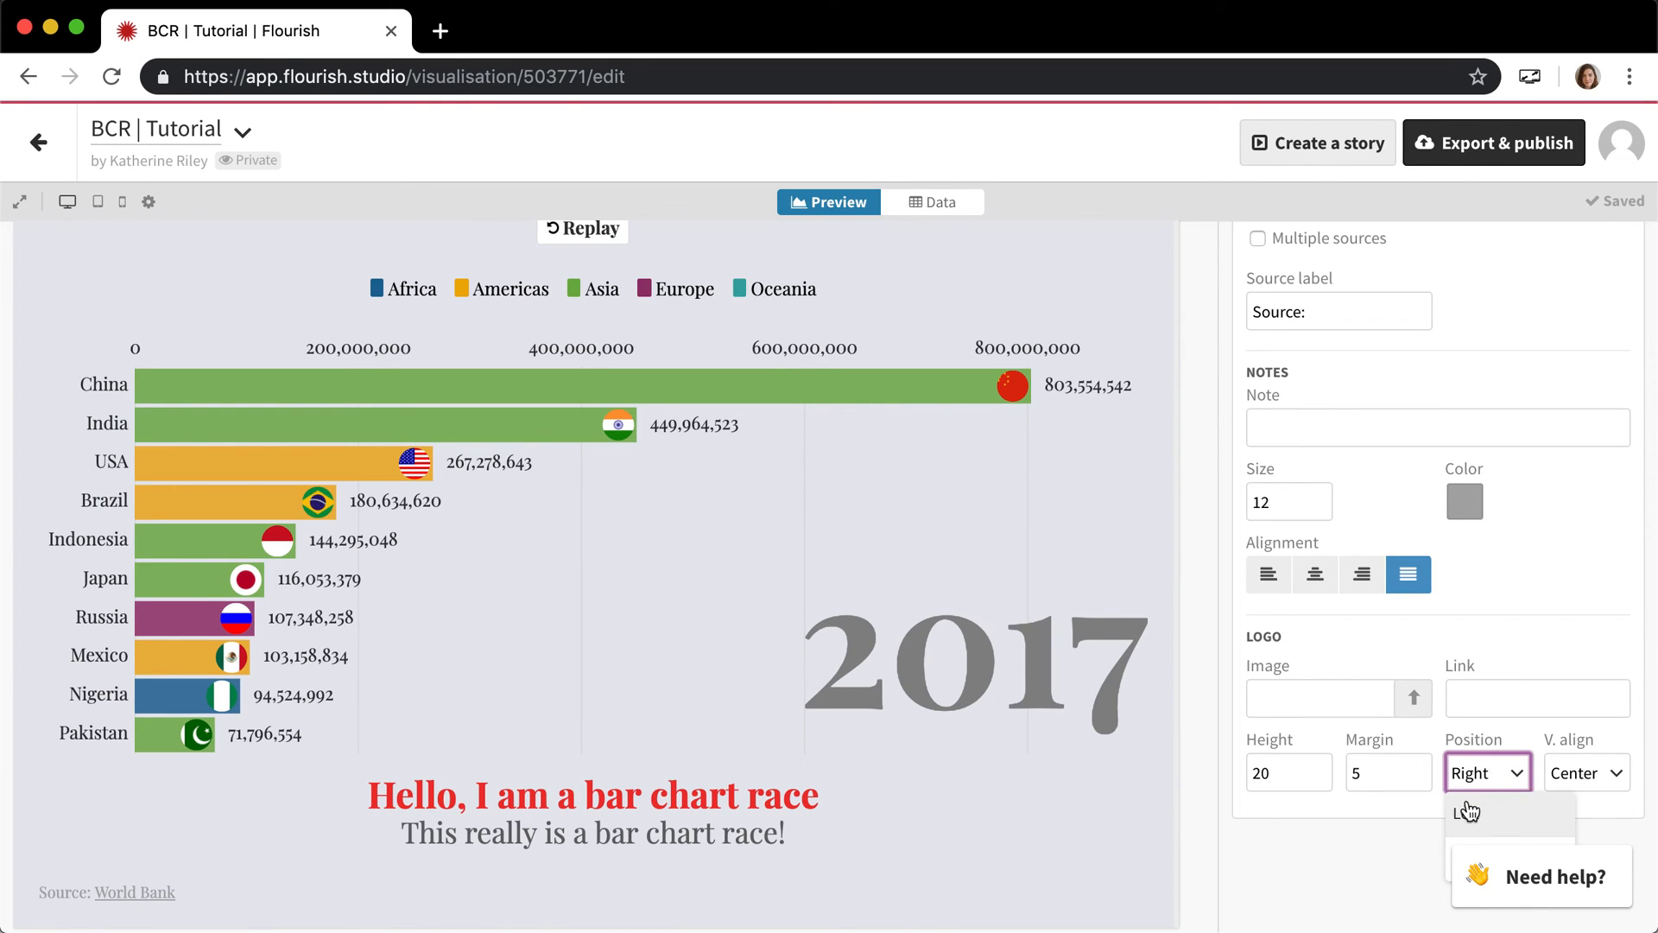
{"action": "left_click", "coordinate": [1584, 773]}
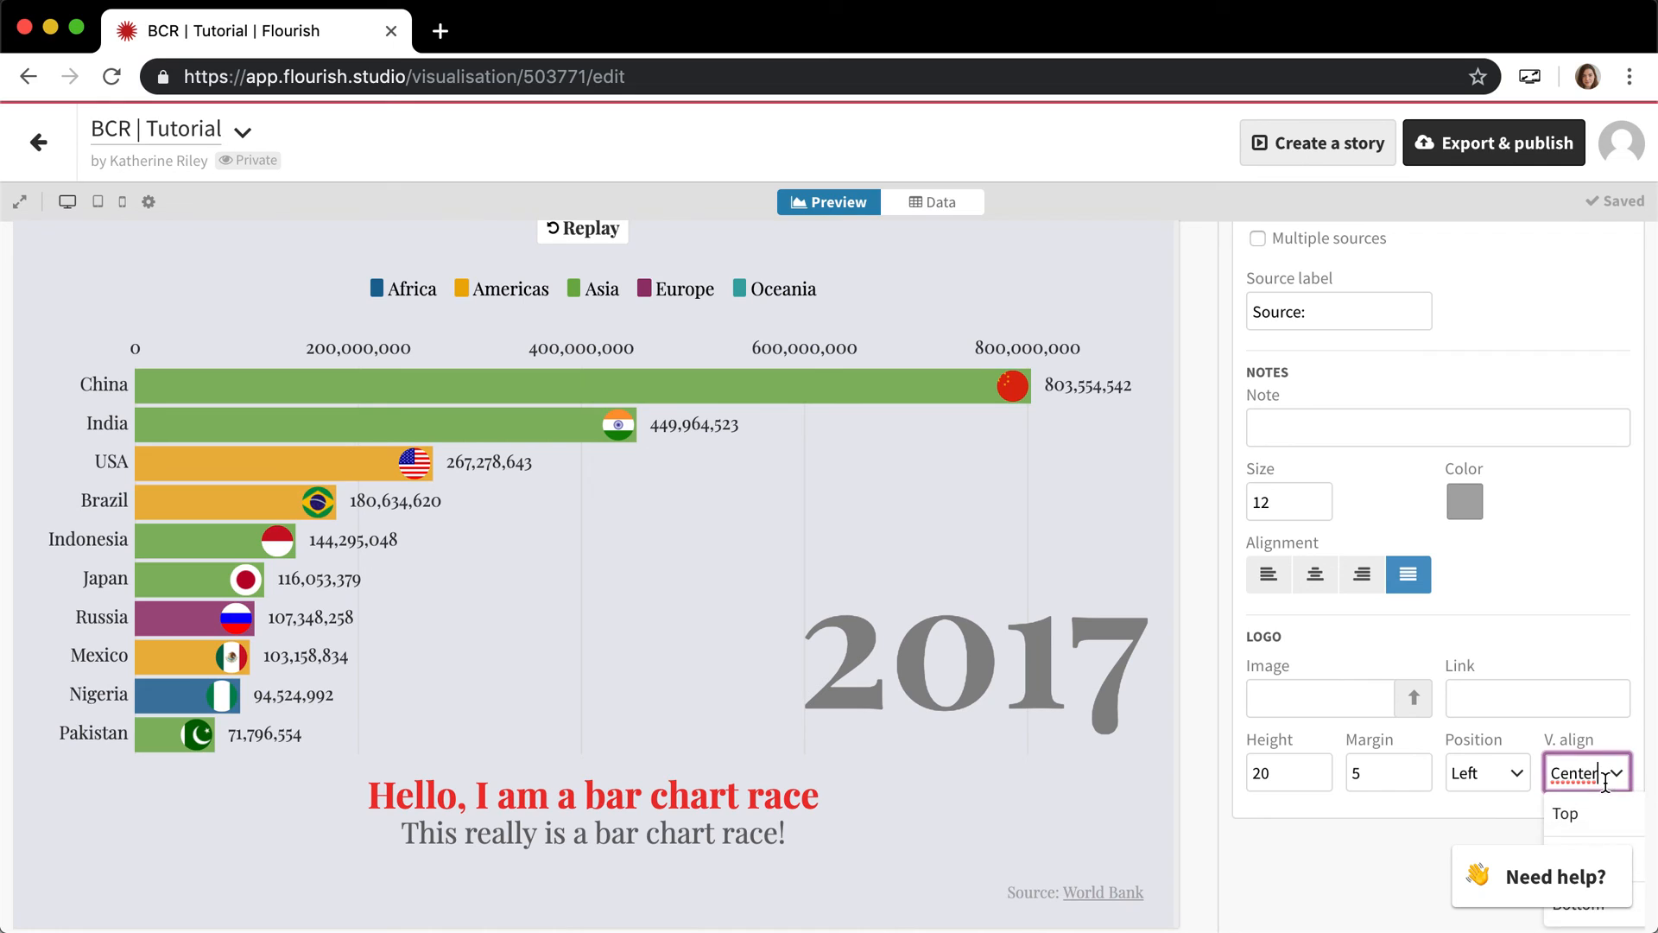
{"action": "left_click", "coordinate": [1567, 814]}
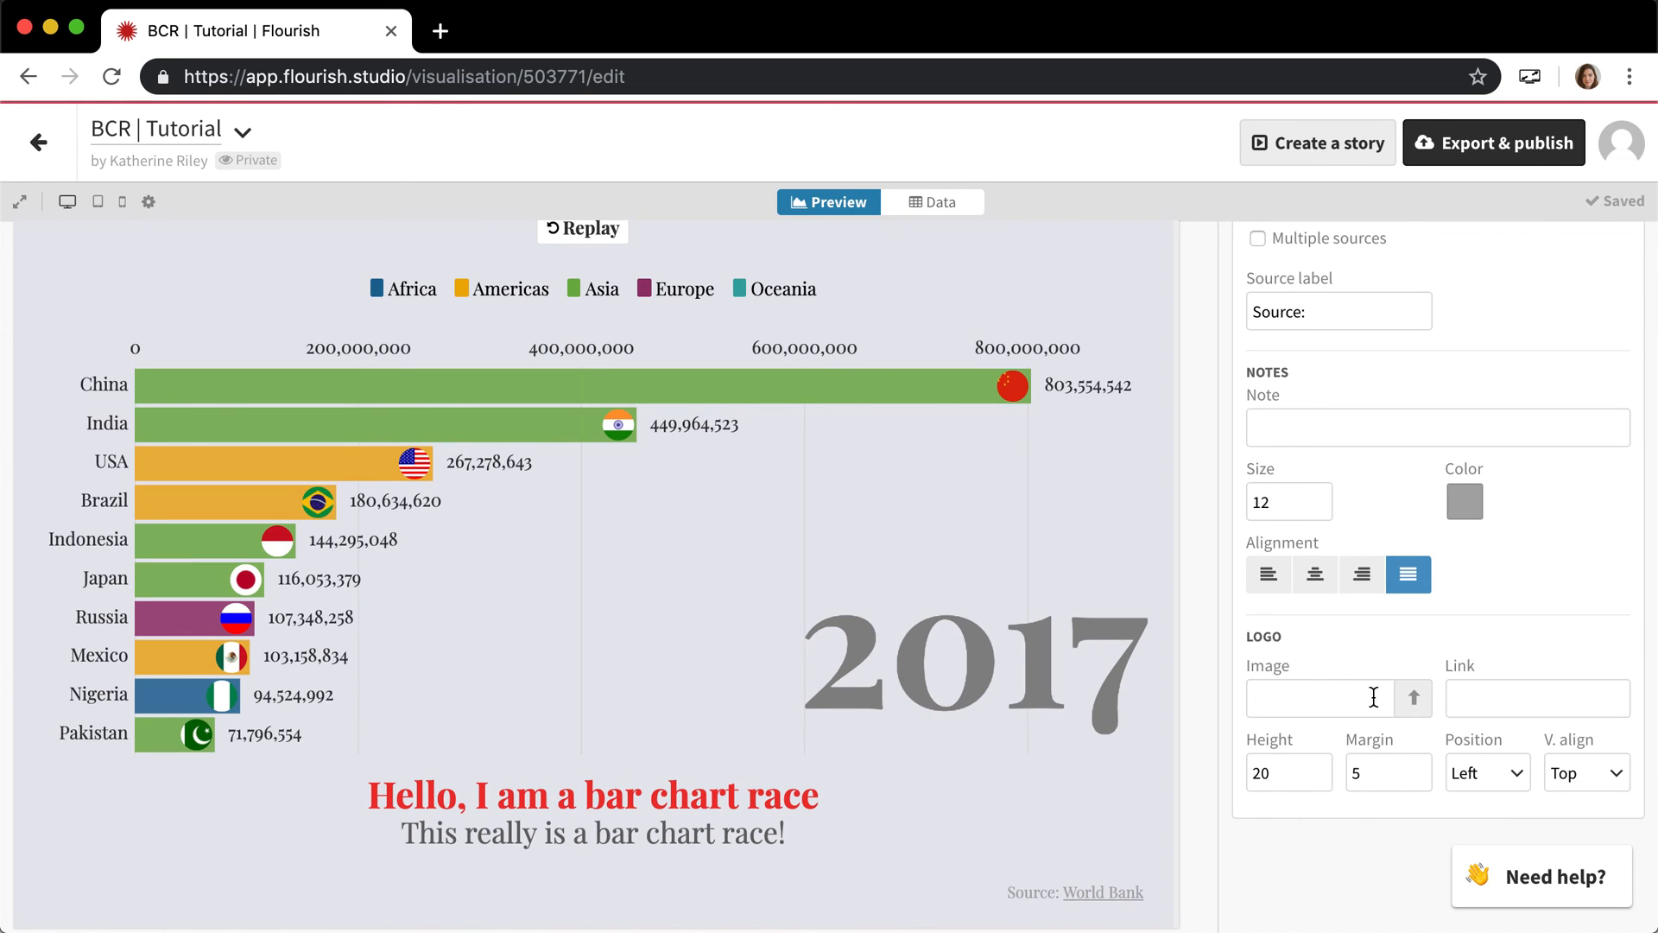